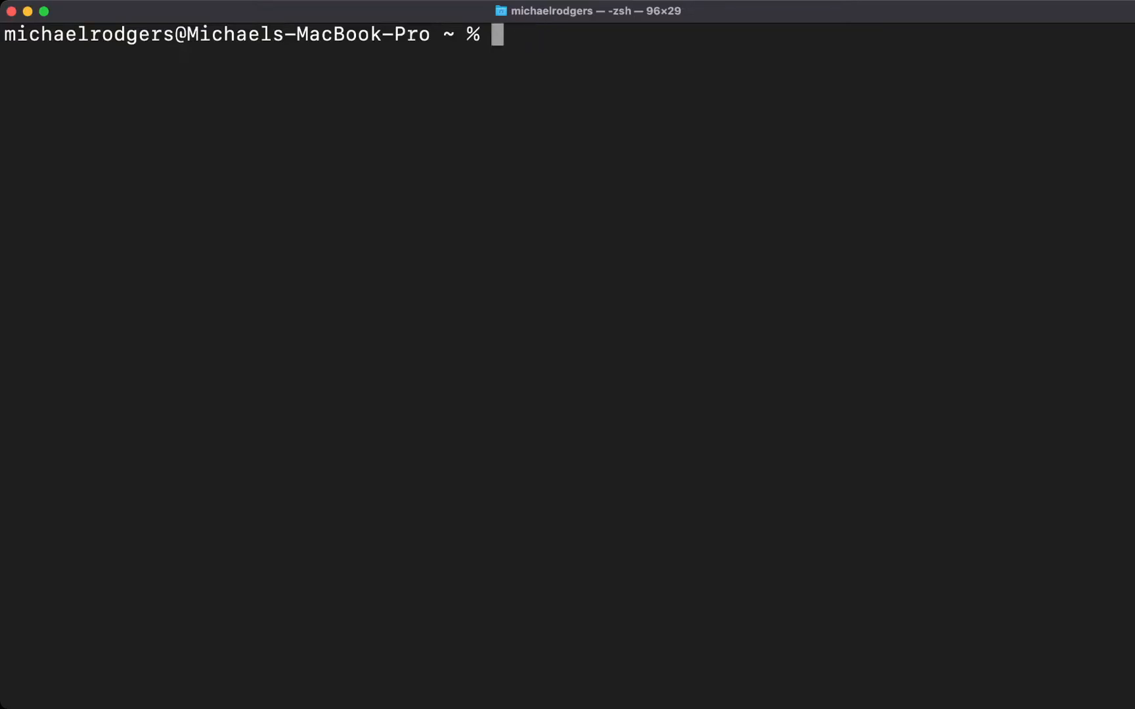
Step: Create the github folder, create nmc inside it, and enter nmc
text(mkdir)
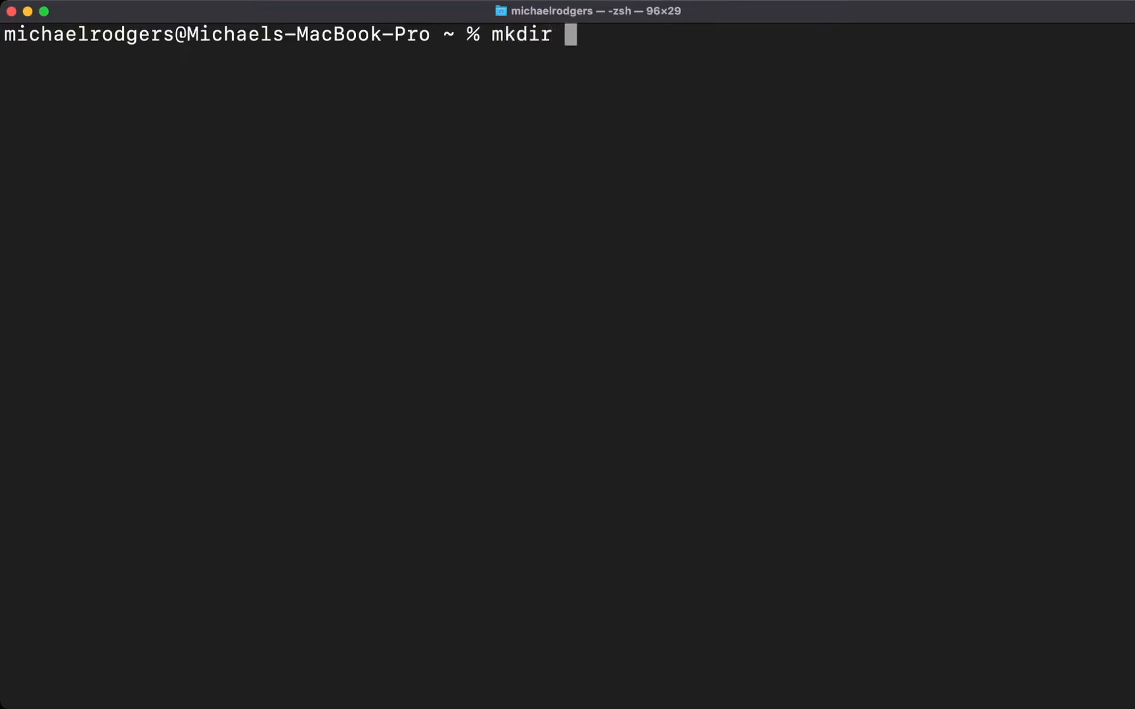
text(github)
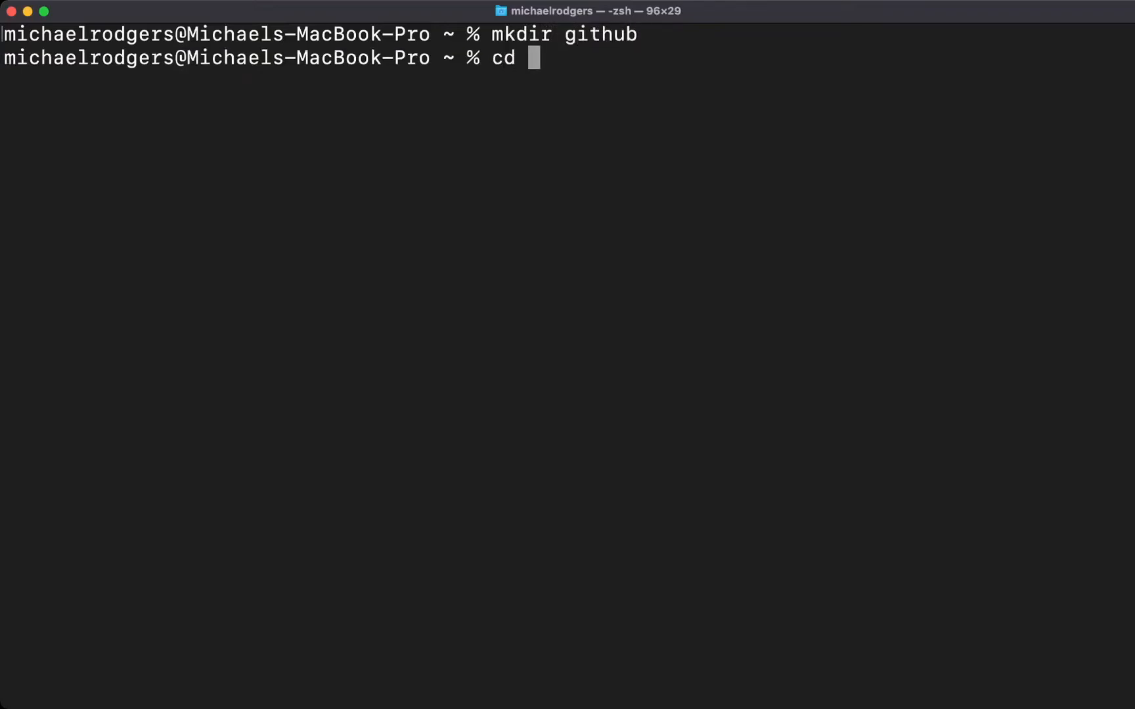
text(github/)
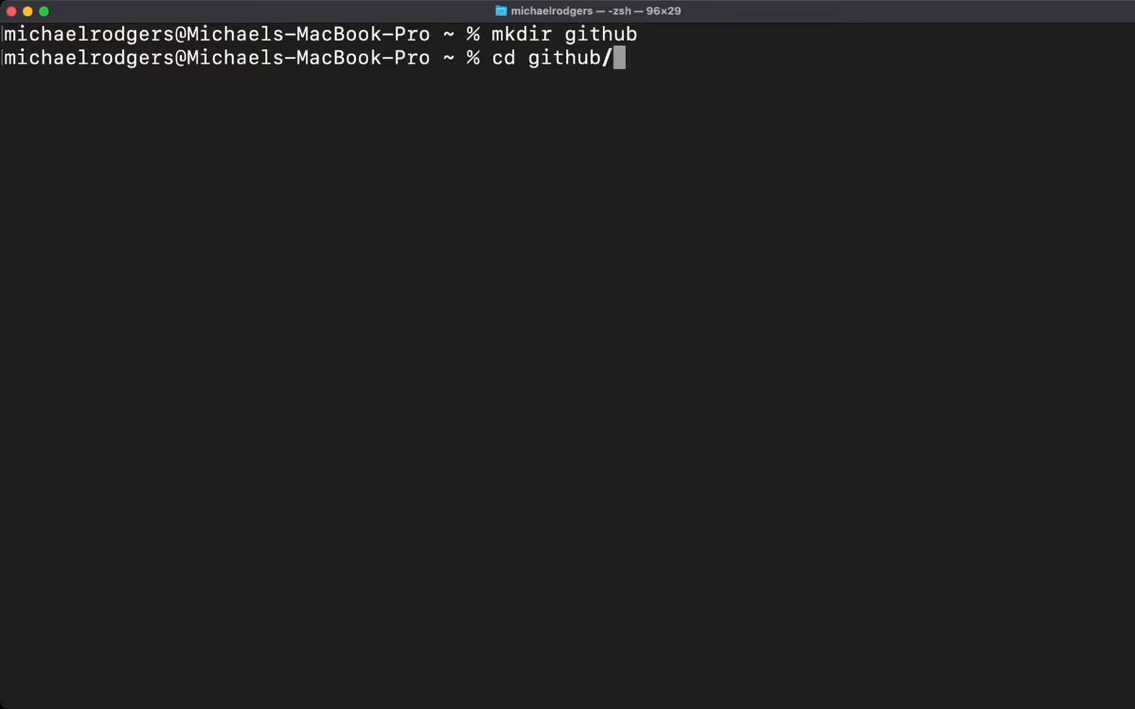
text(mkdir)
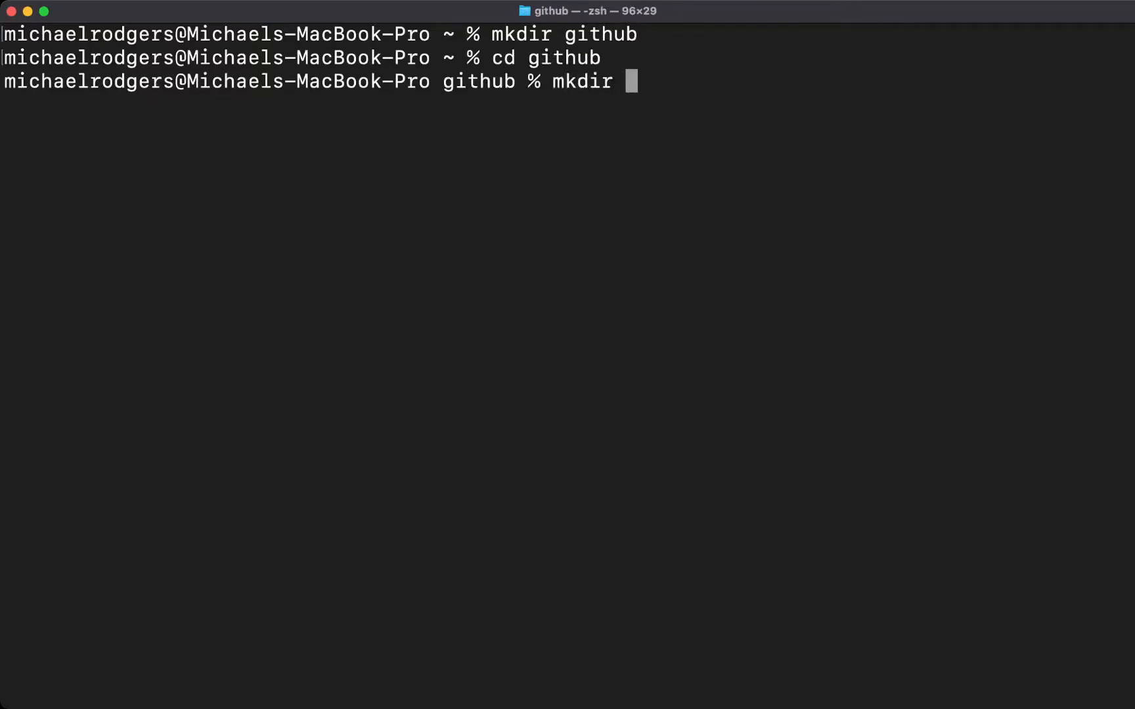
text(nmc)
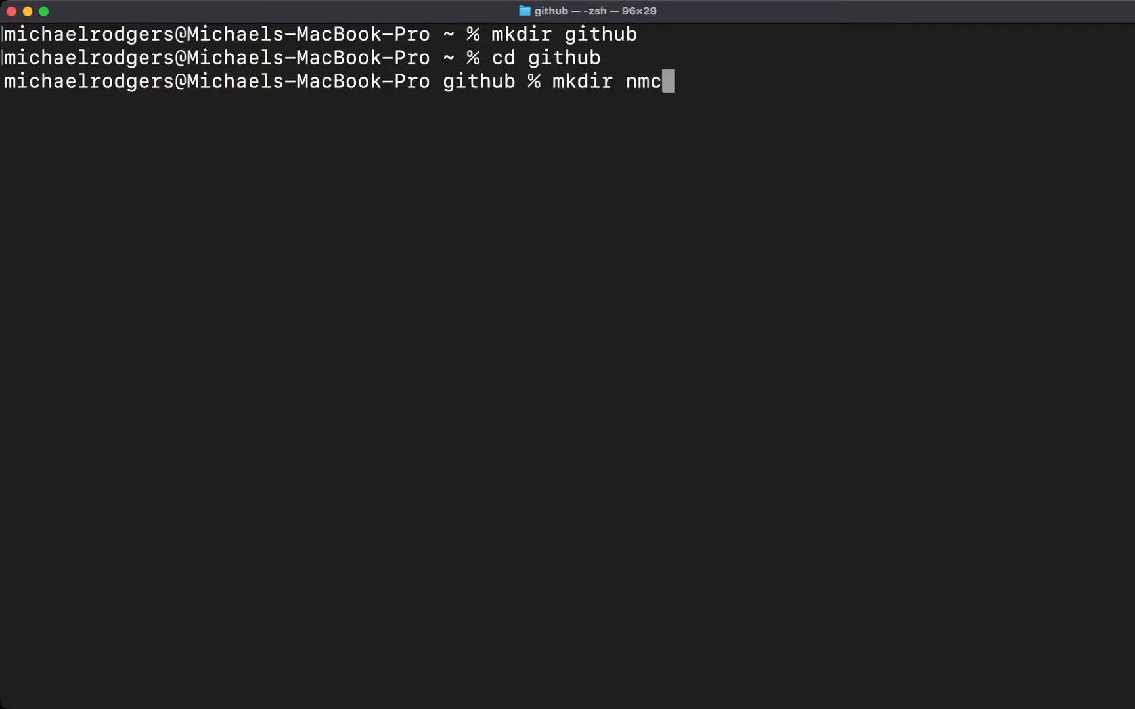
text(cd nmc)
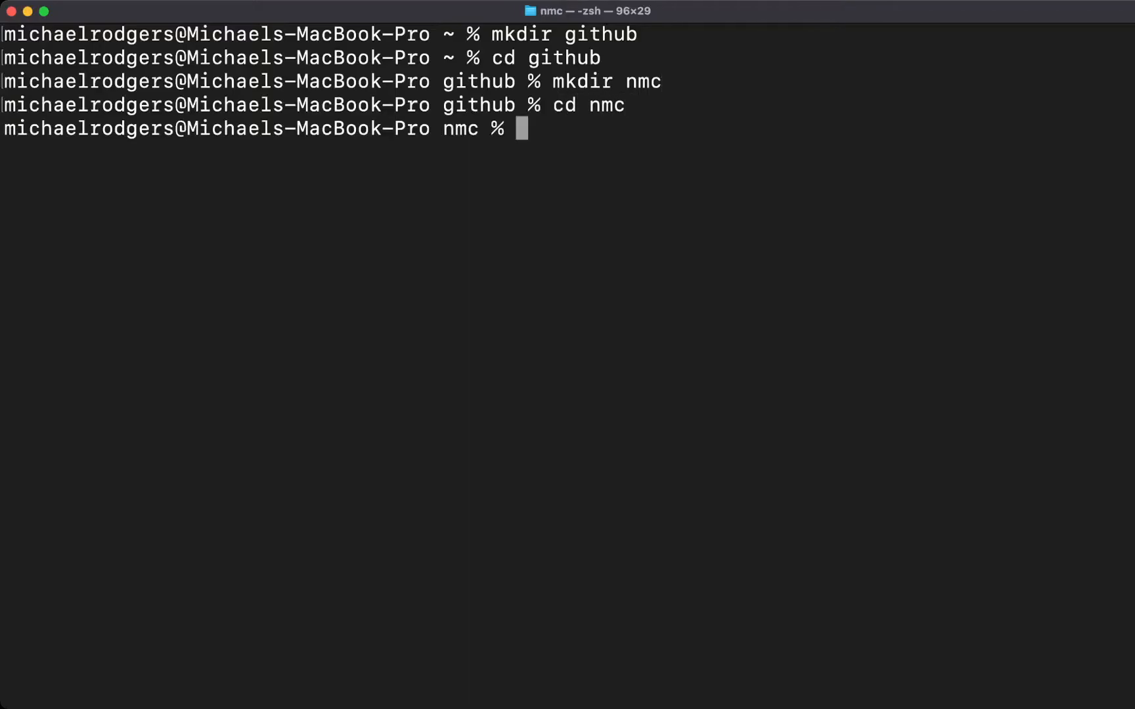
Step: Create the css222 and wk1_assignment2 folders and end inside wk1_assignment2
text(mkdir)
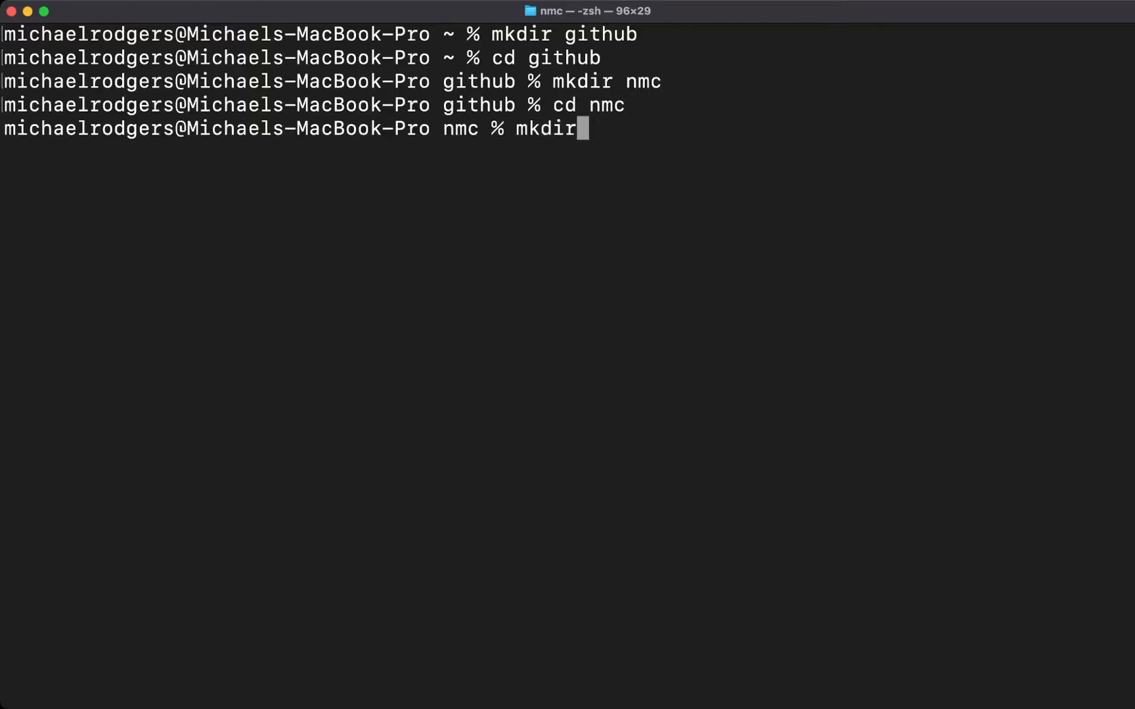
text(css222)
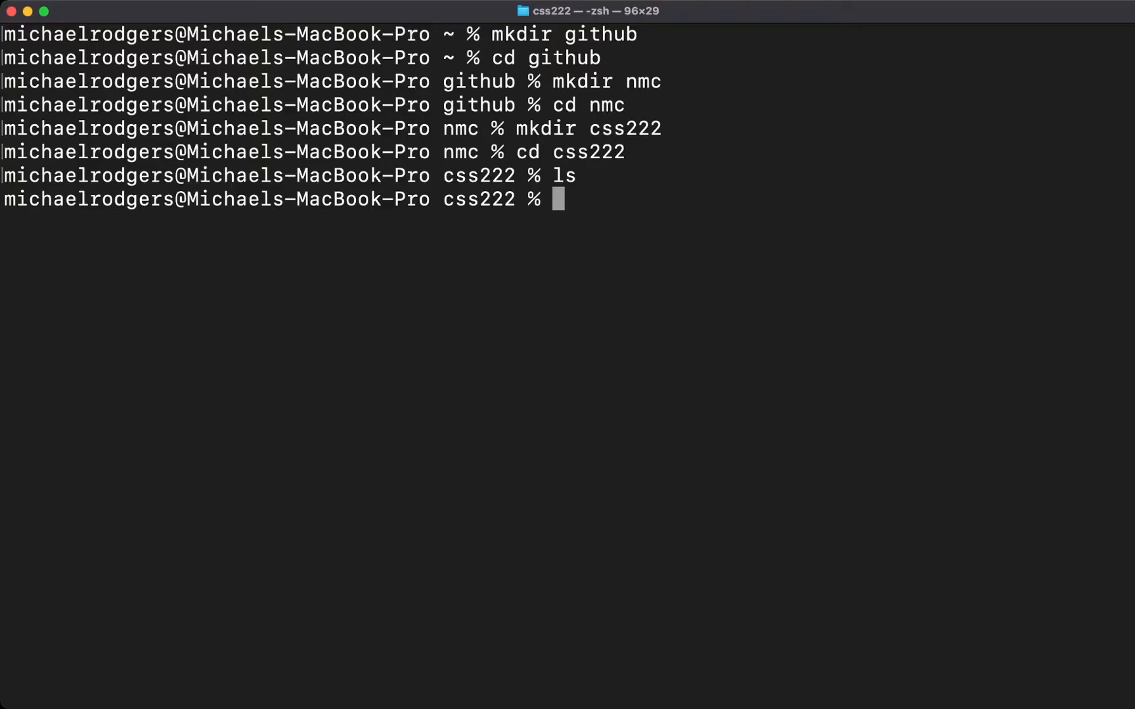
text(mk)
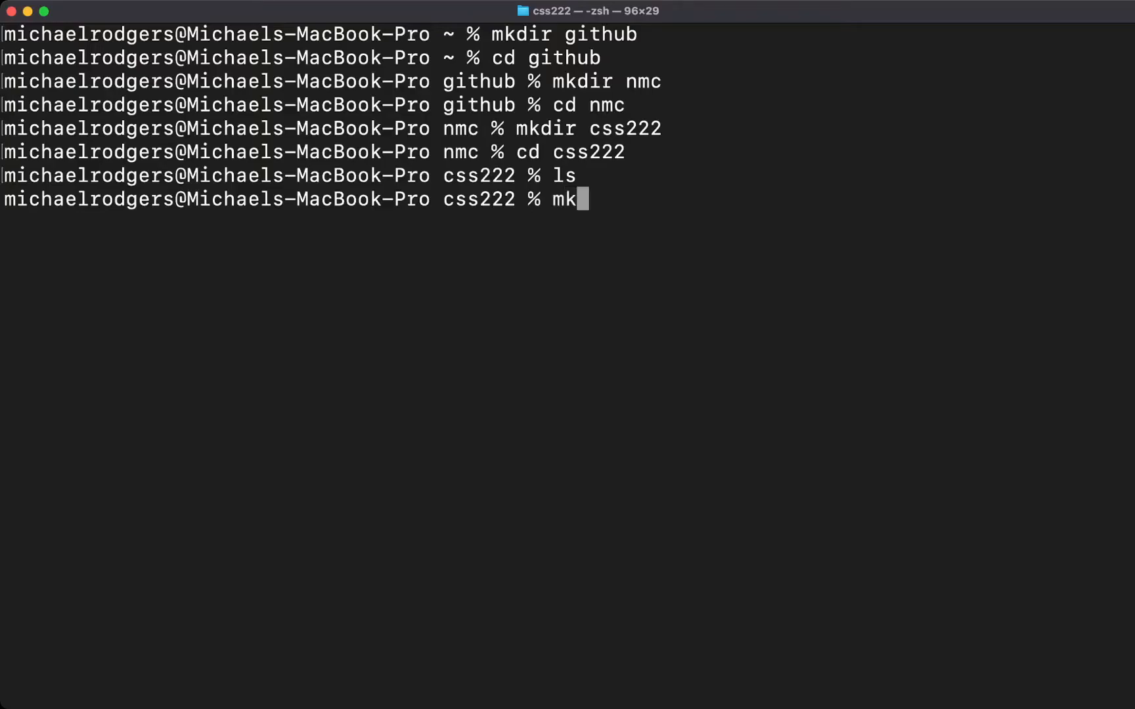
text(dir w1)
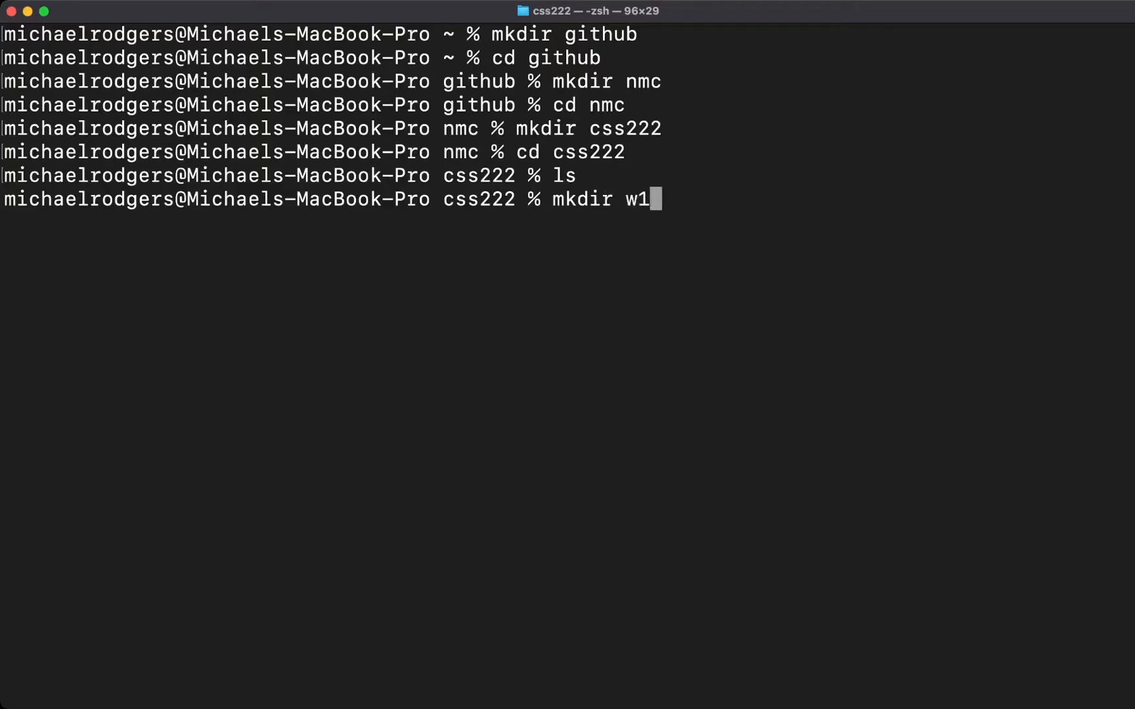
text(k1_a)
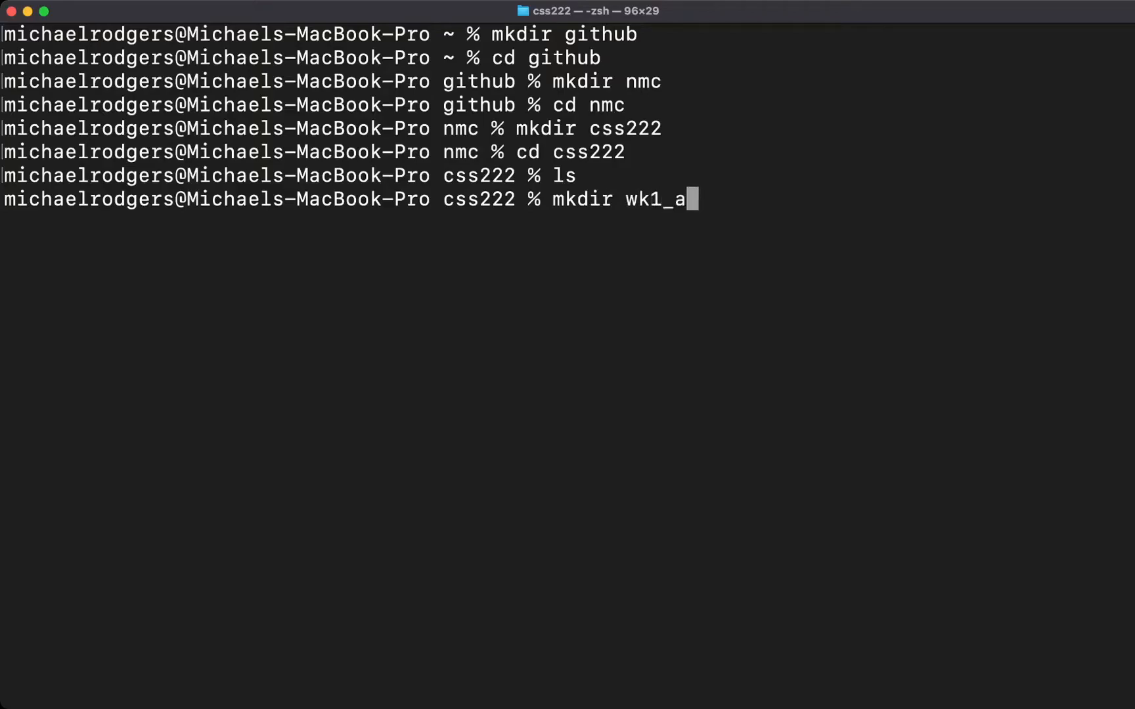
text(ssignment2)
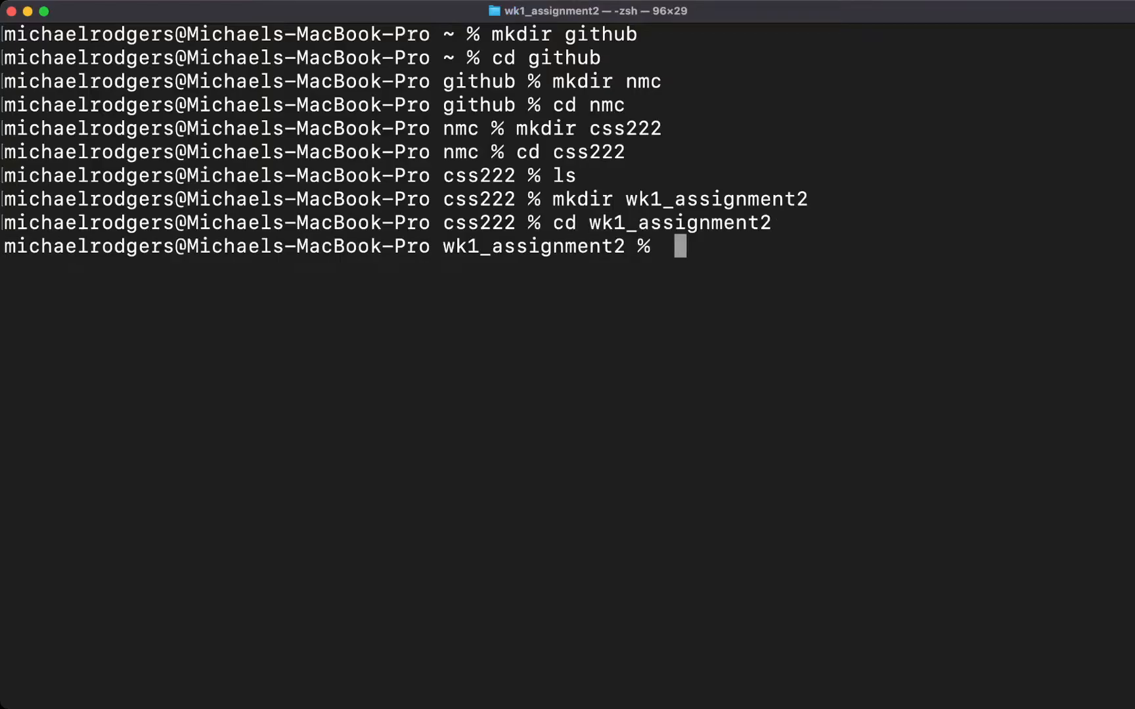
Step: Run git init in wk1_assignment2, then list hidden files with ls -la
text(git init)
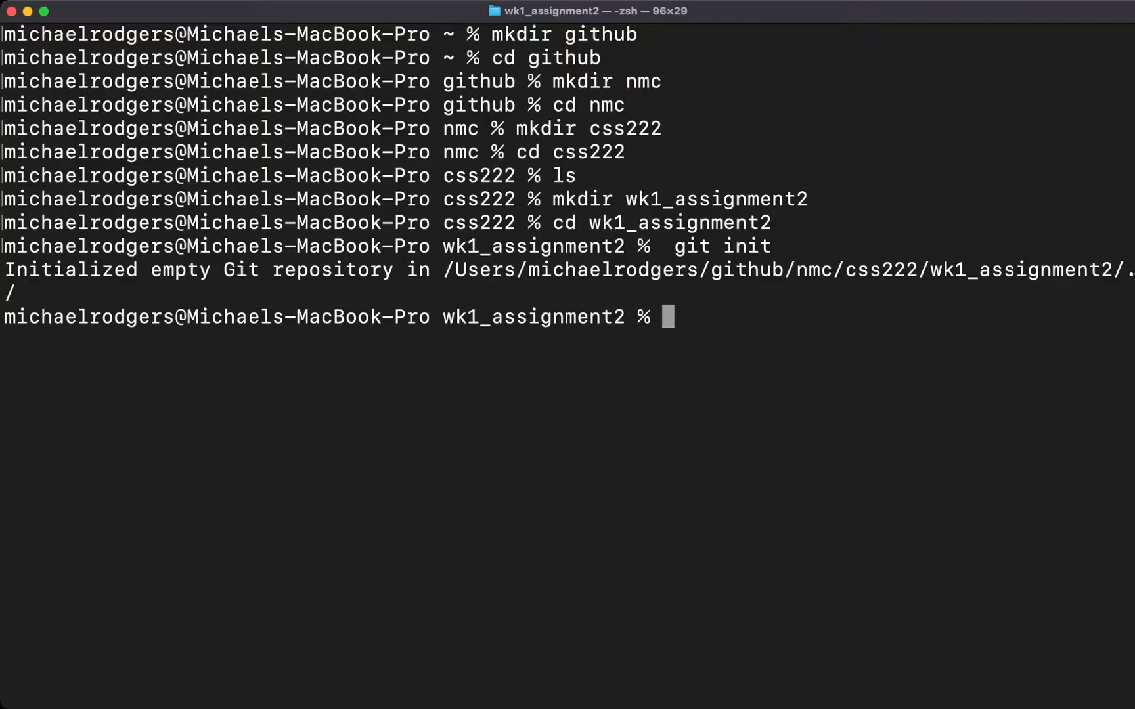
text(ls)
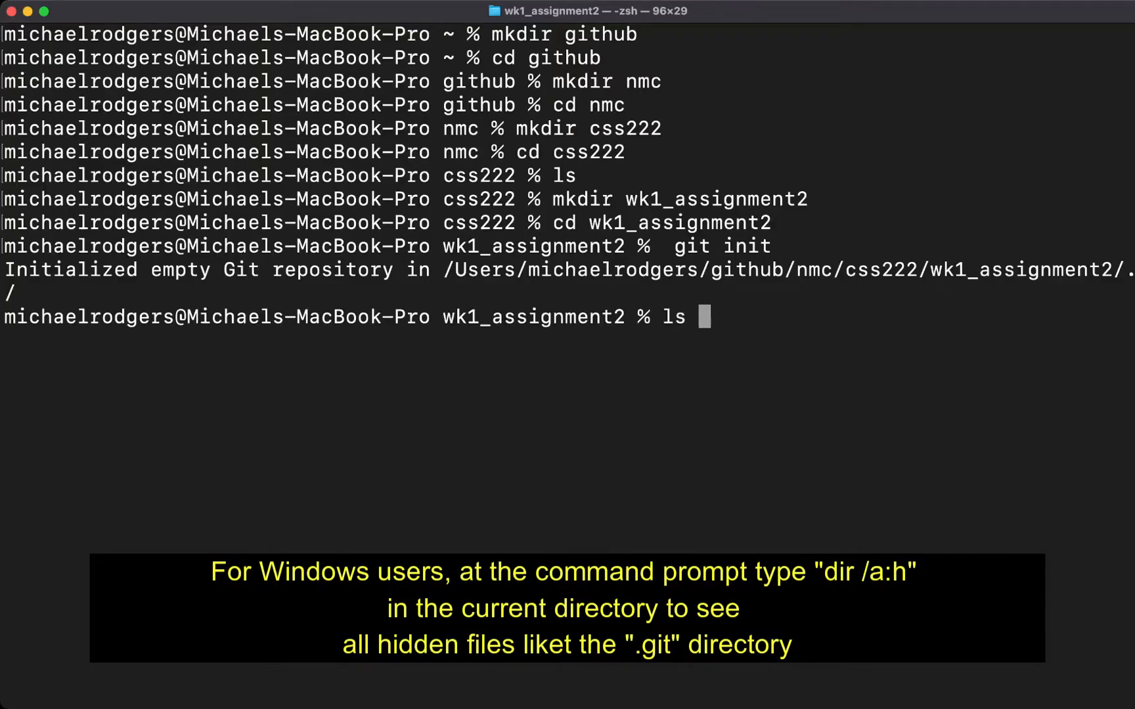
text(-la)
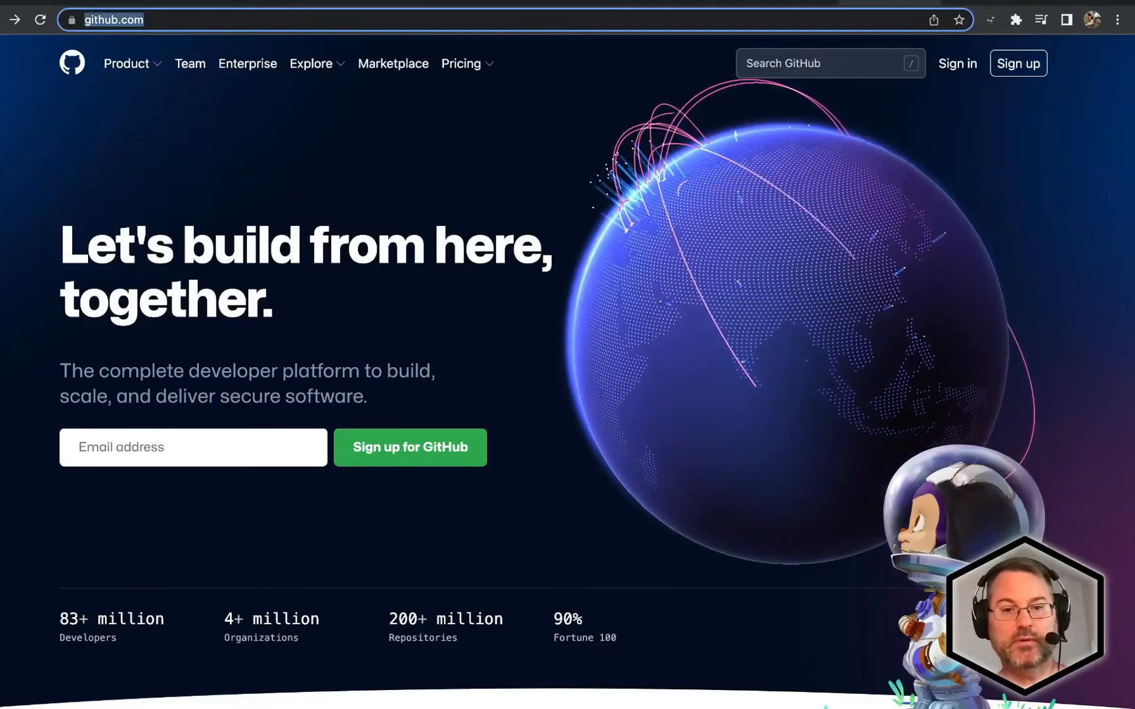
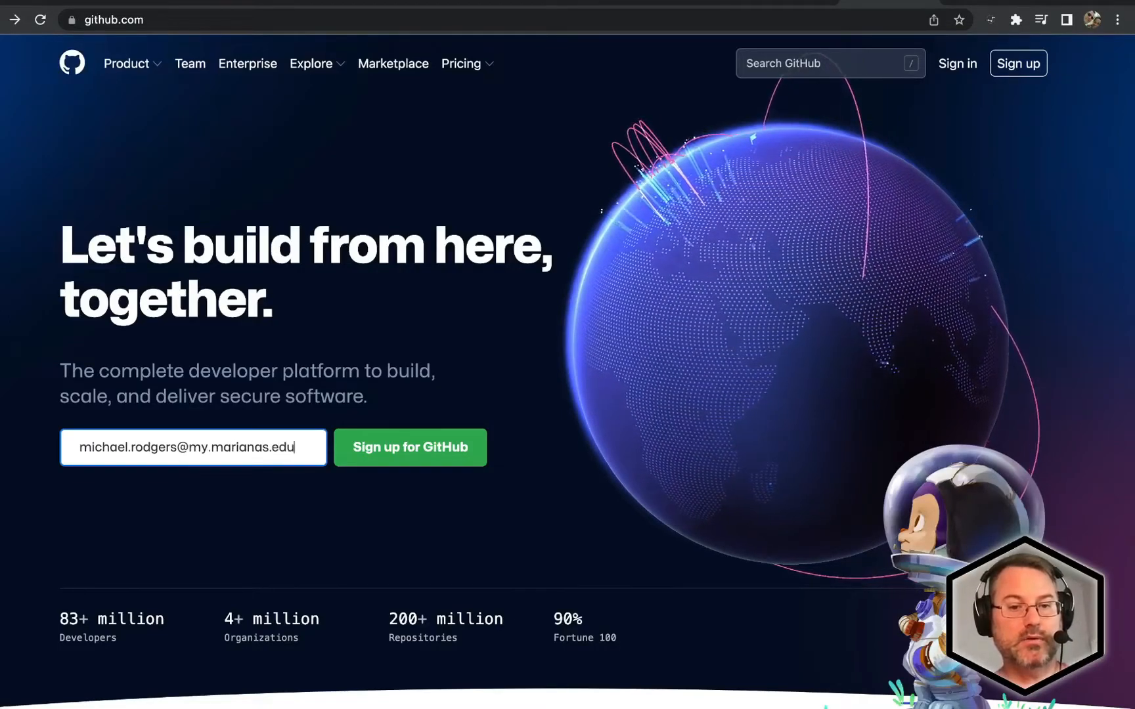
click(409, 448)
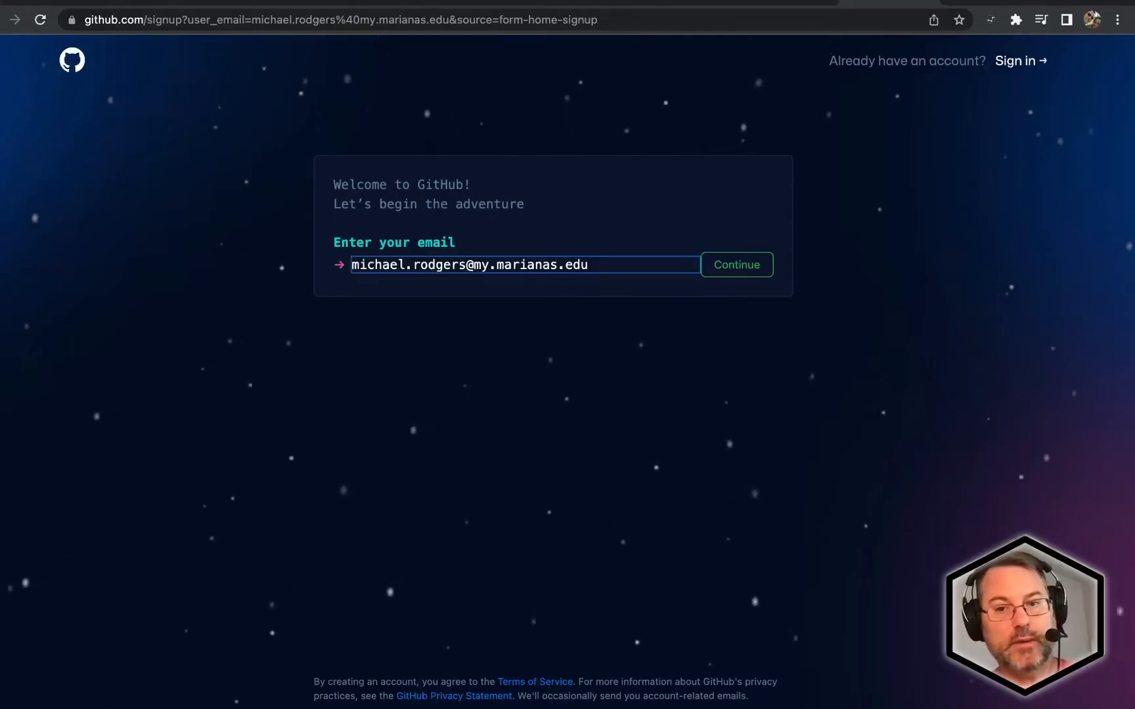
Step: Confirm the email, set username michaelrodgers-m, and answer n to product update emails
click(736, 264)
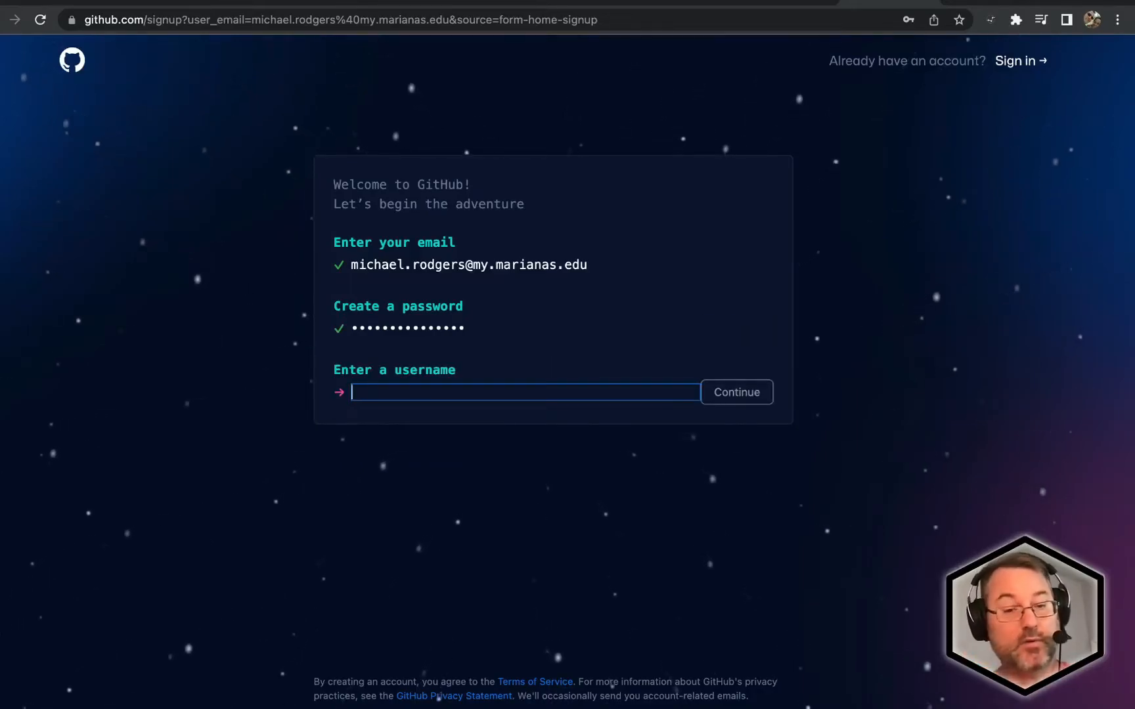
text(michaelrodgers-m)
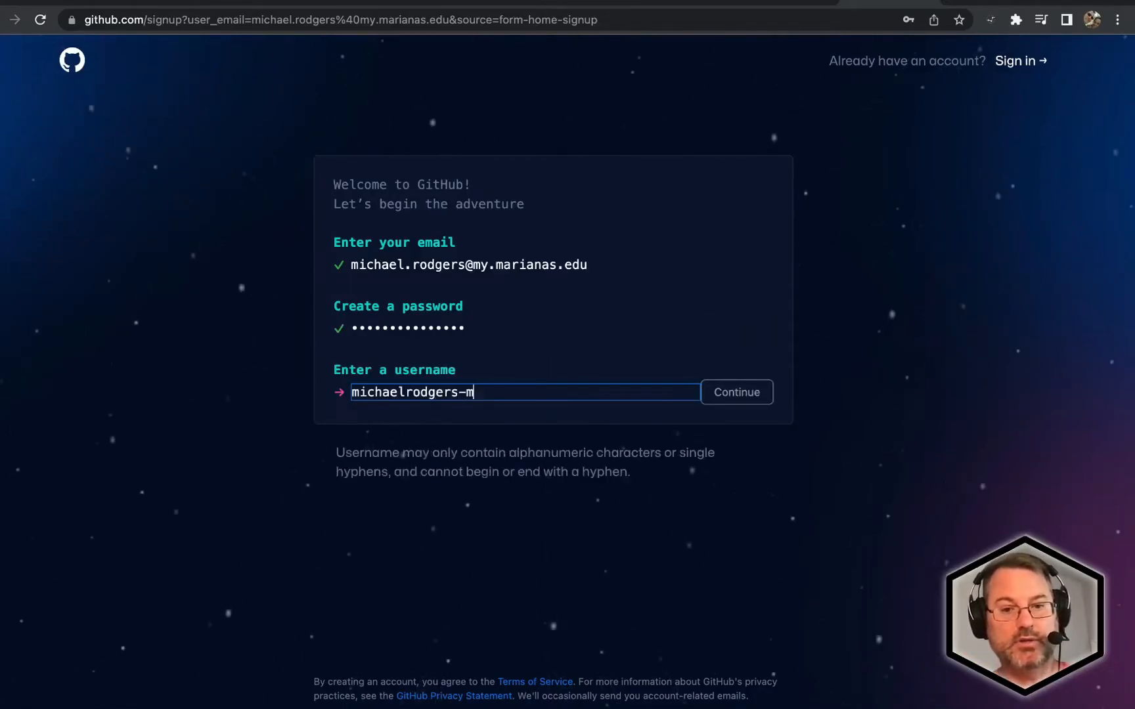
click(736, 391)
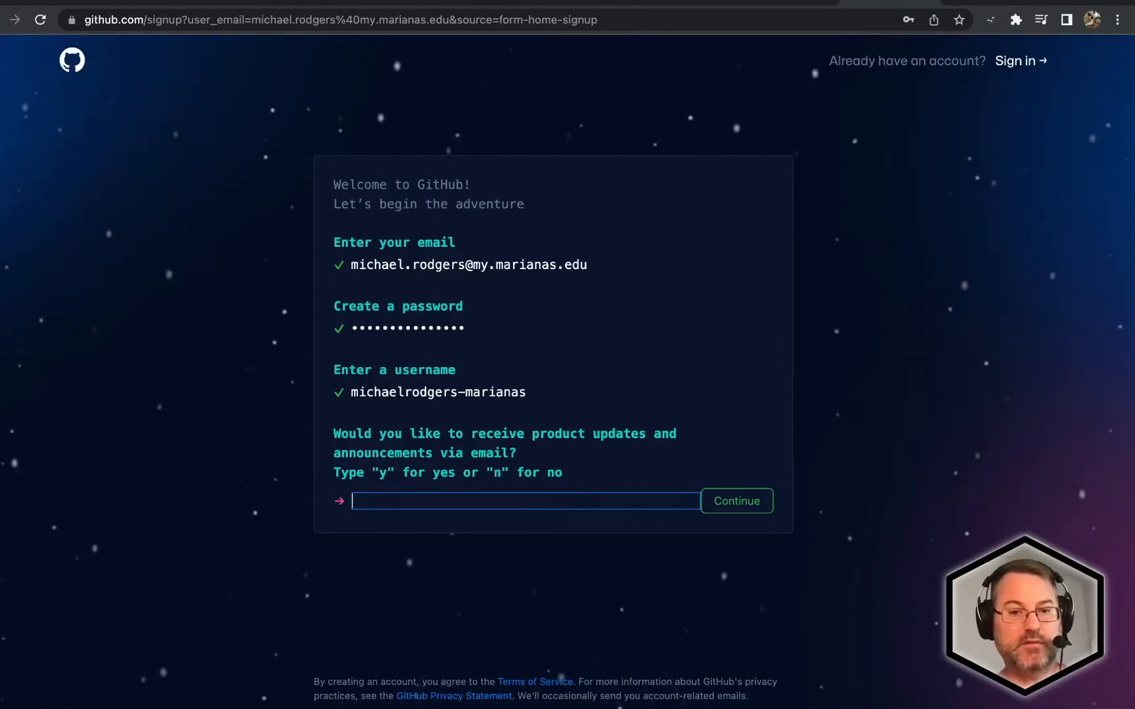
text(n)
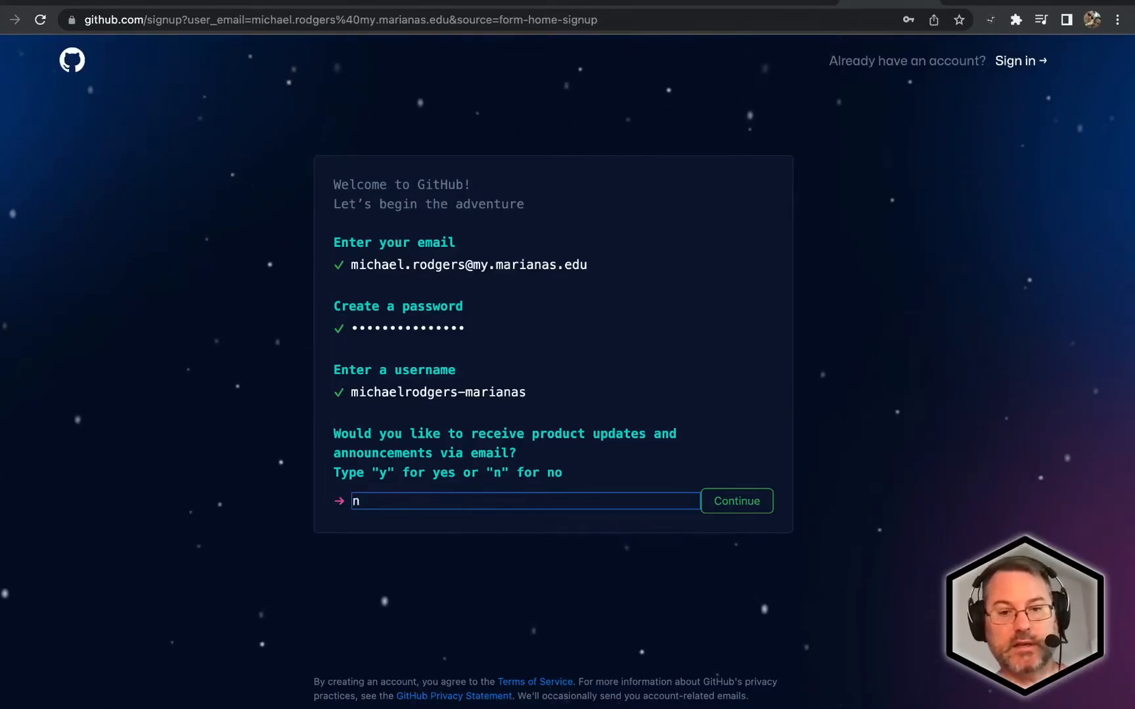
click(735, 502)
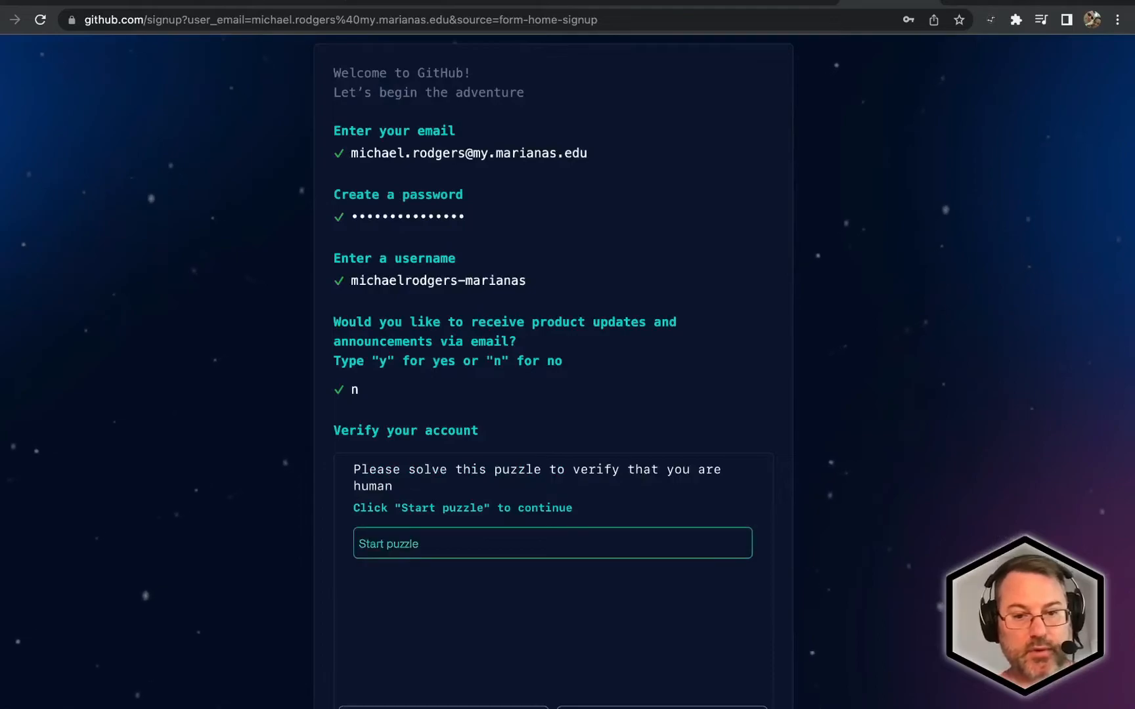
Step: Solve the spiral galaxy verification puzzle and create the GitHub account
scroll(down, 3)
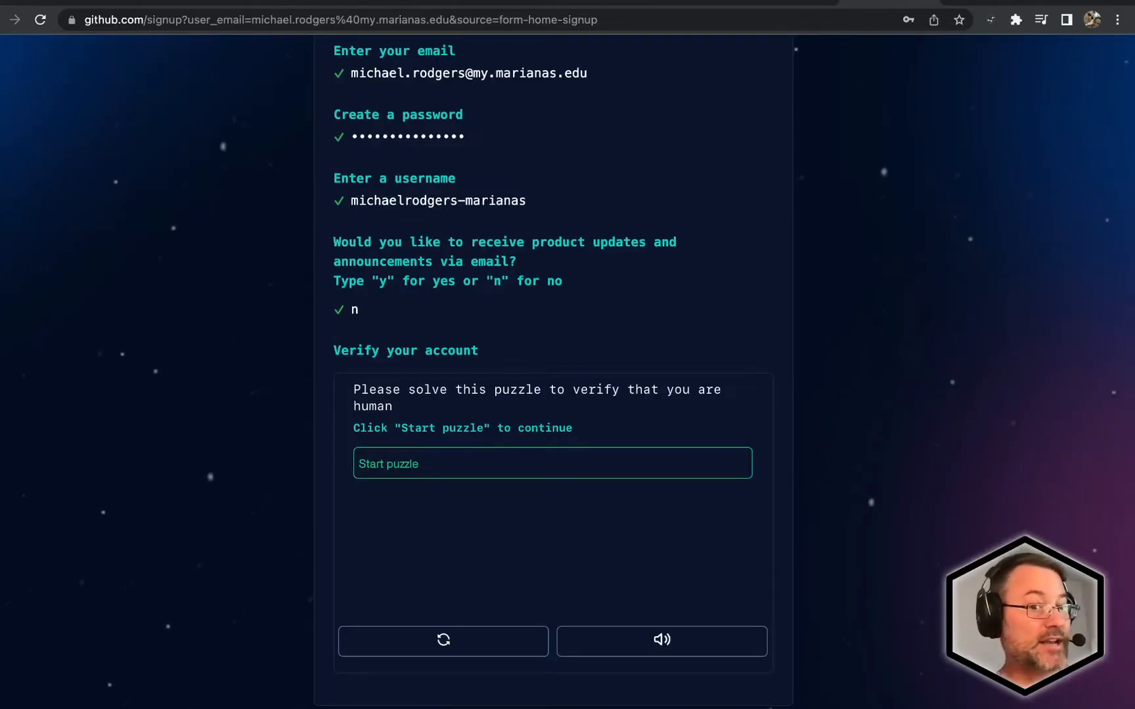
click(552, 463)
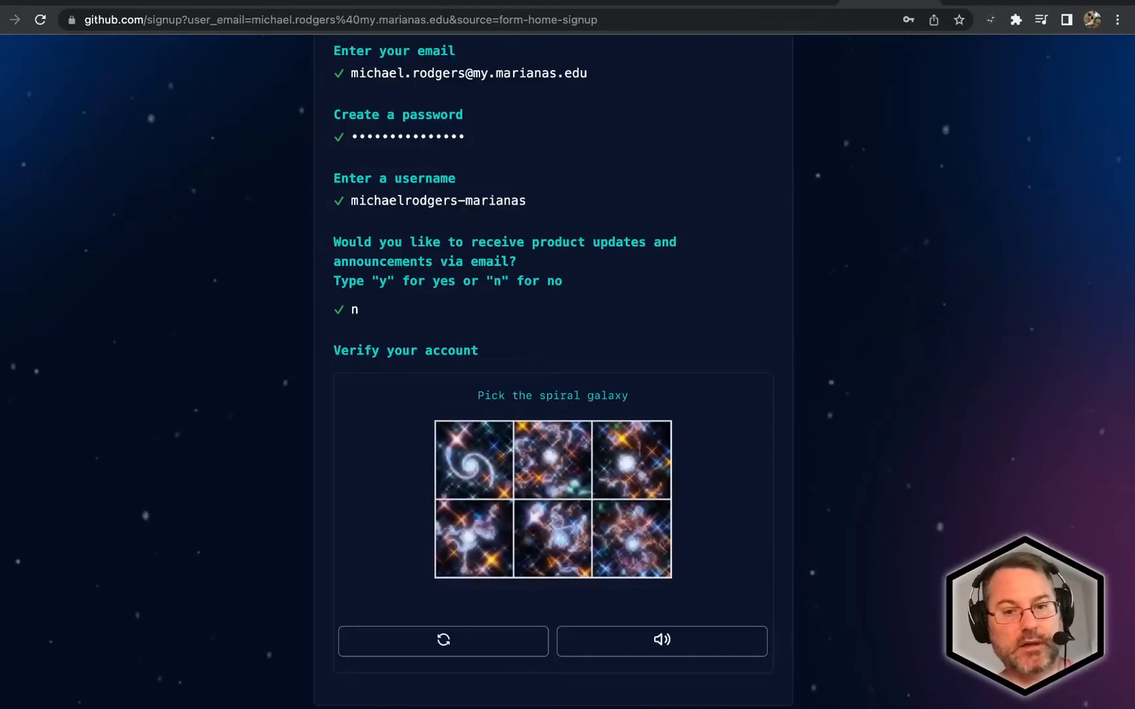
click(473, 459)
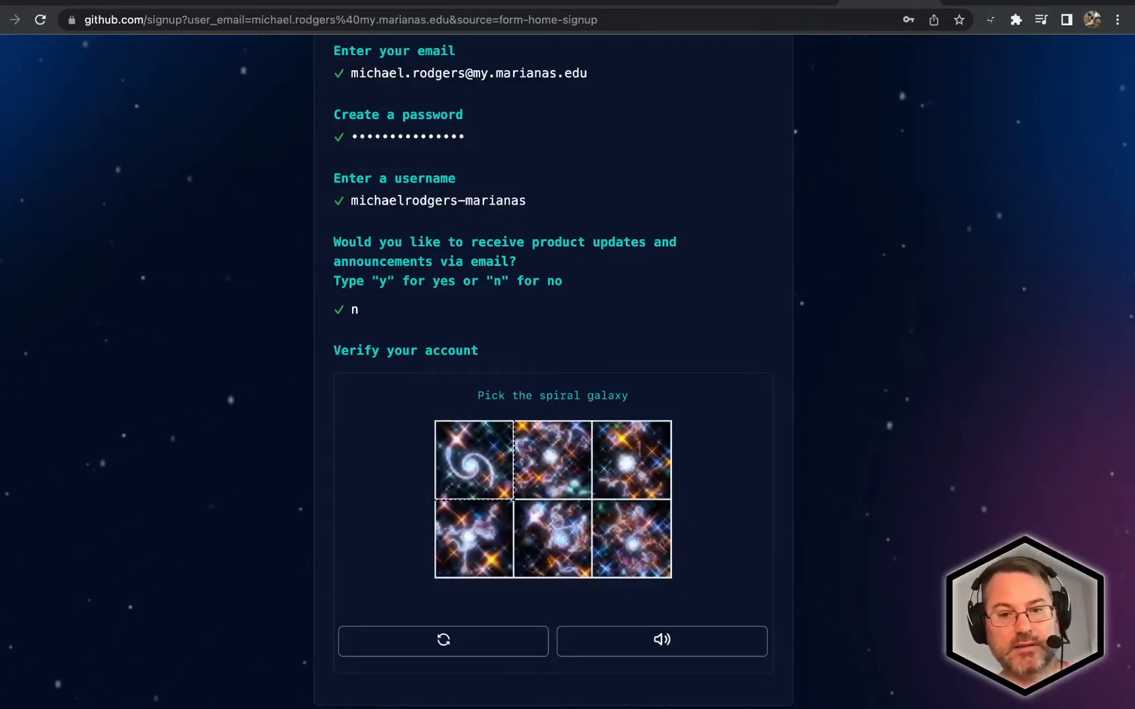
click(473, 459)
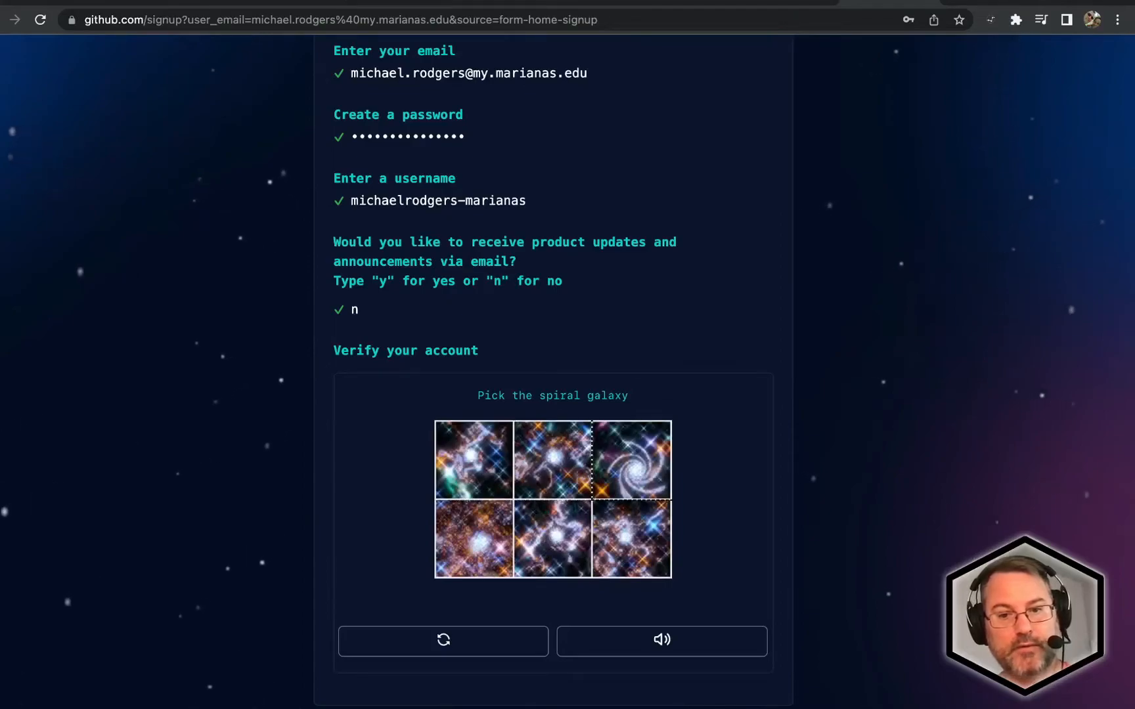
click(631, 459)
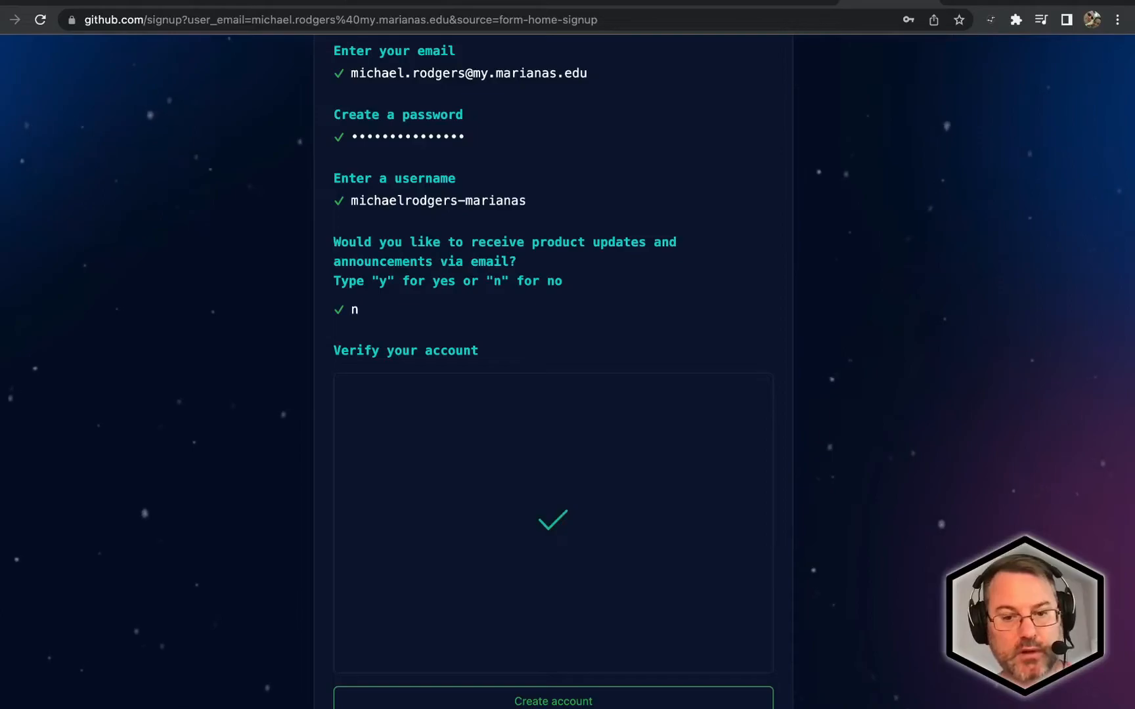
click(553, 700)
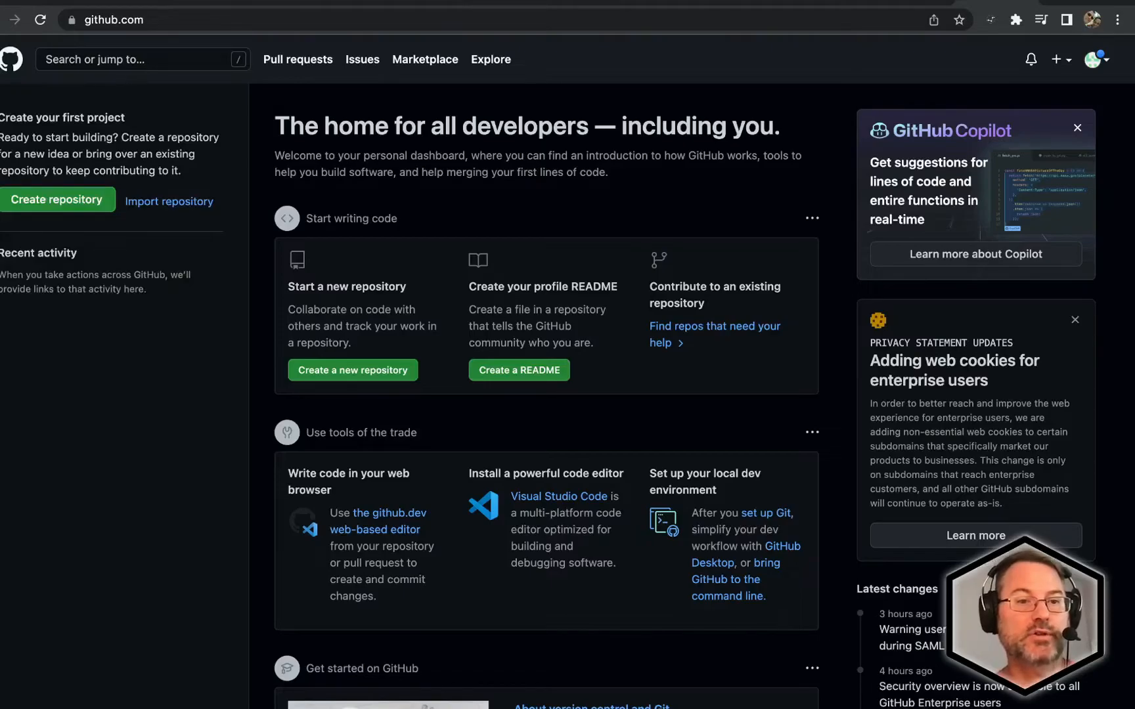
Step: Name a new repository wk1_assignment_2, described as containing work for NMC Course CS222
click(56, 199)
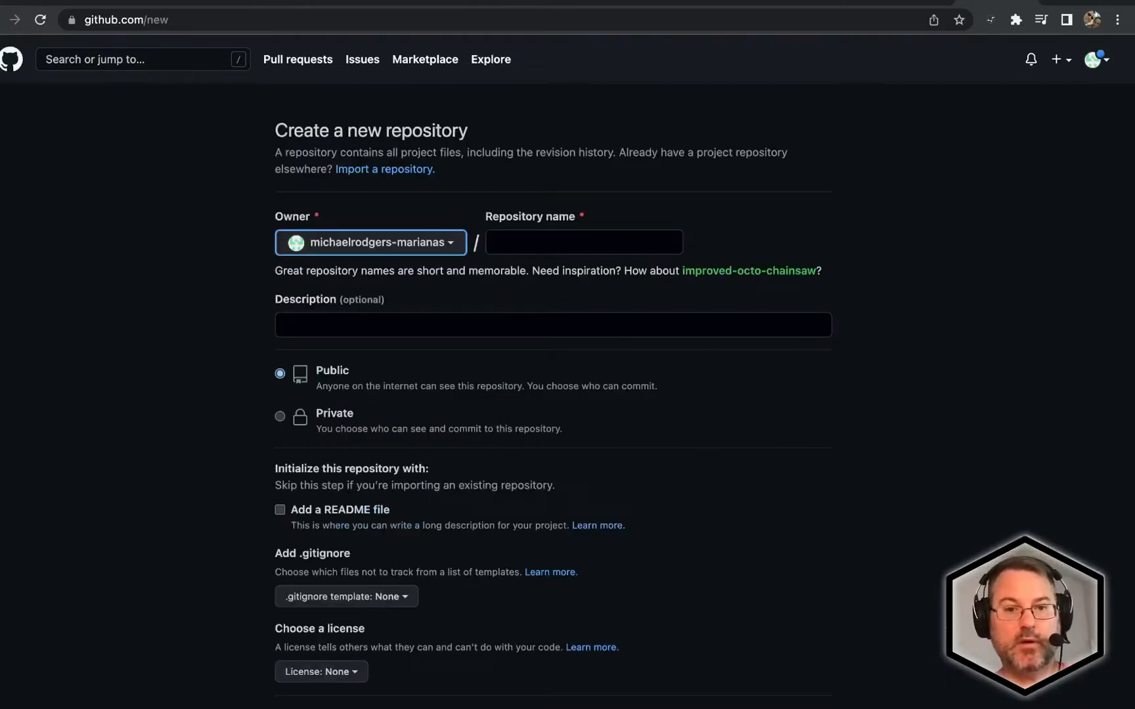
click(583, 242)
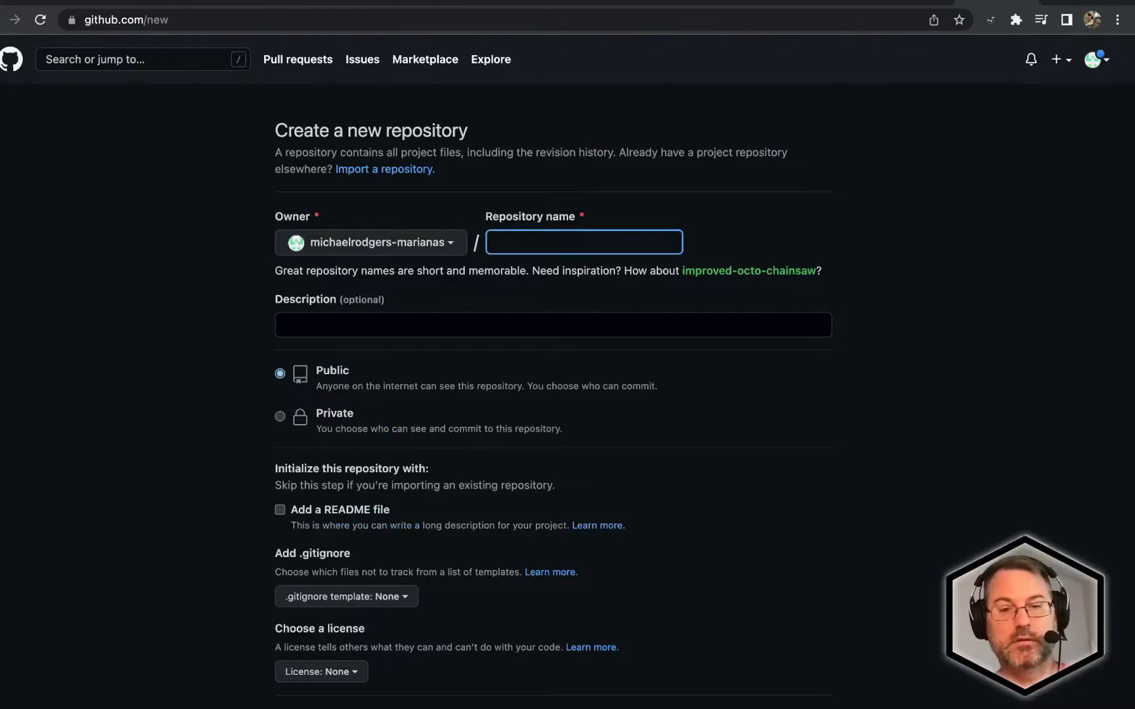
text(wk1_assignment_2)
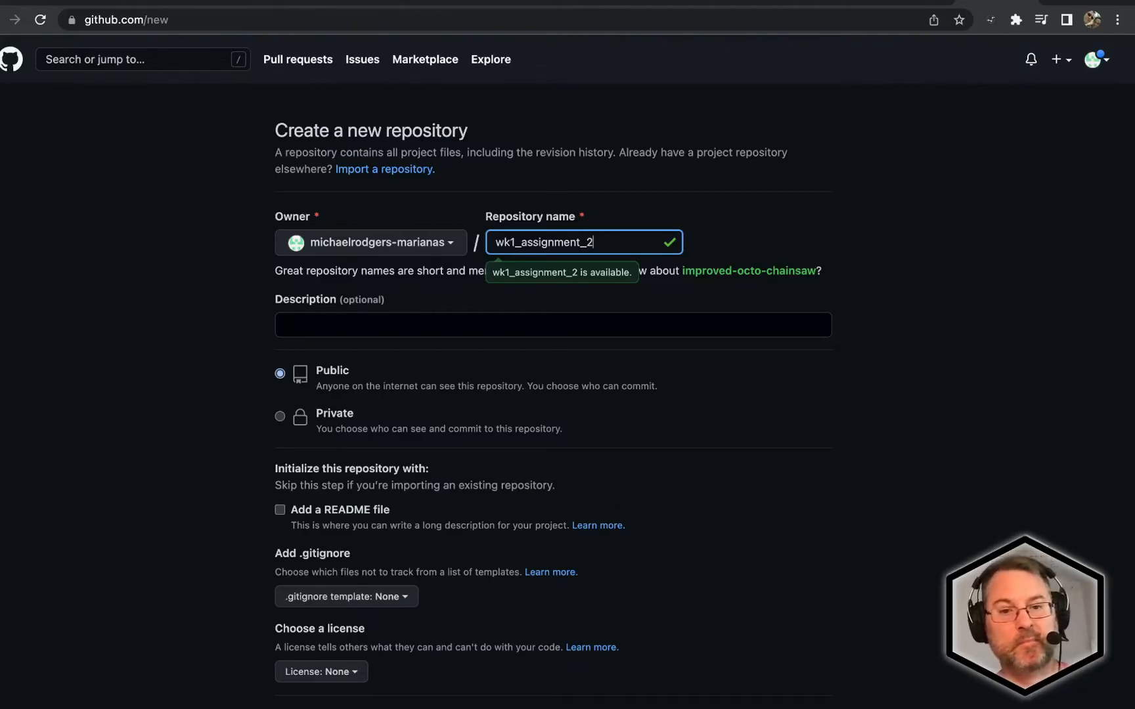
click(553, 324)
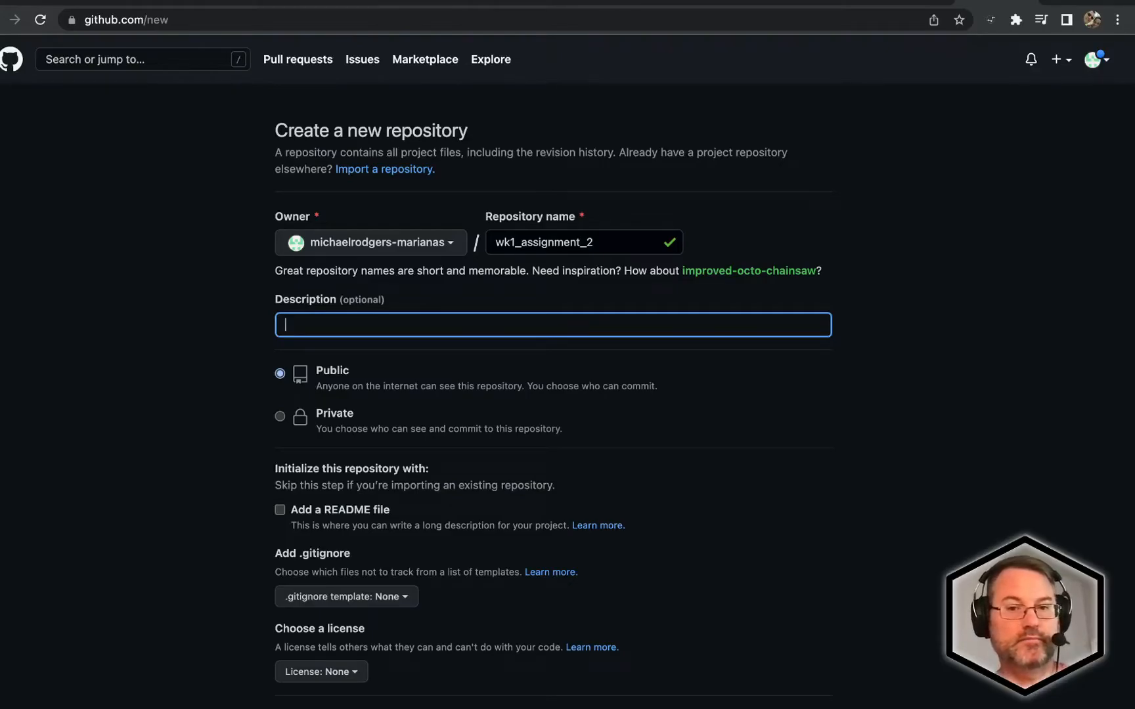
text(This re)
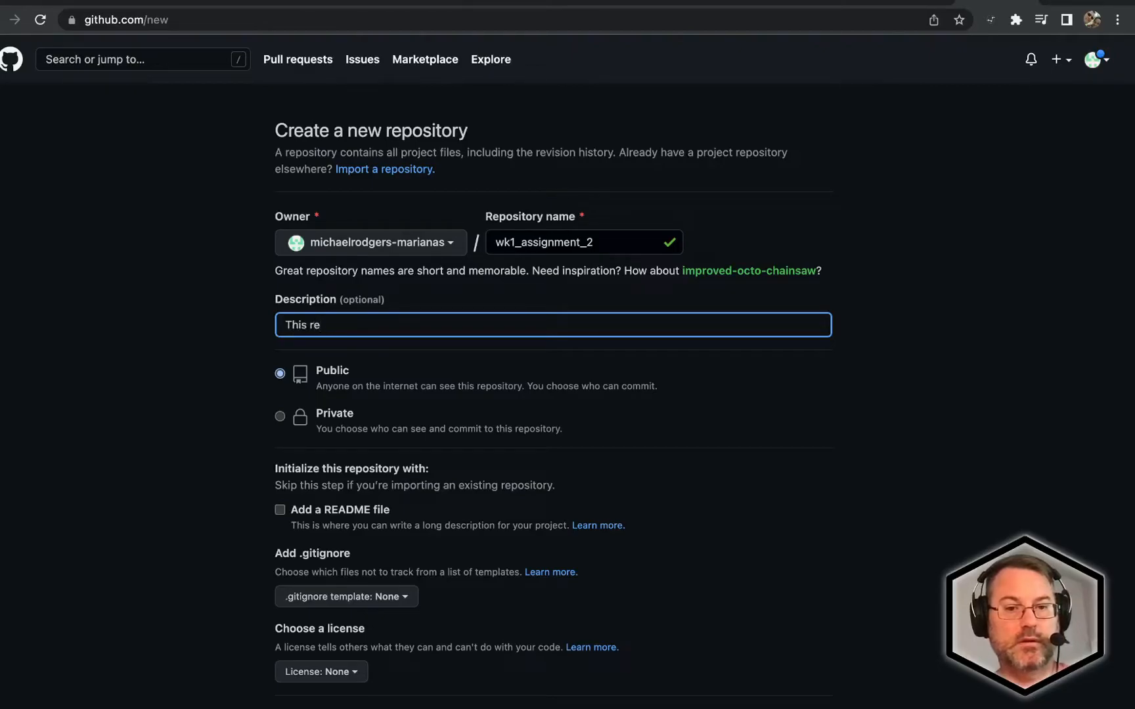
text(po con)
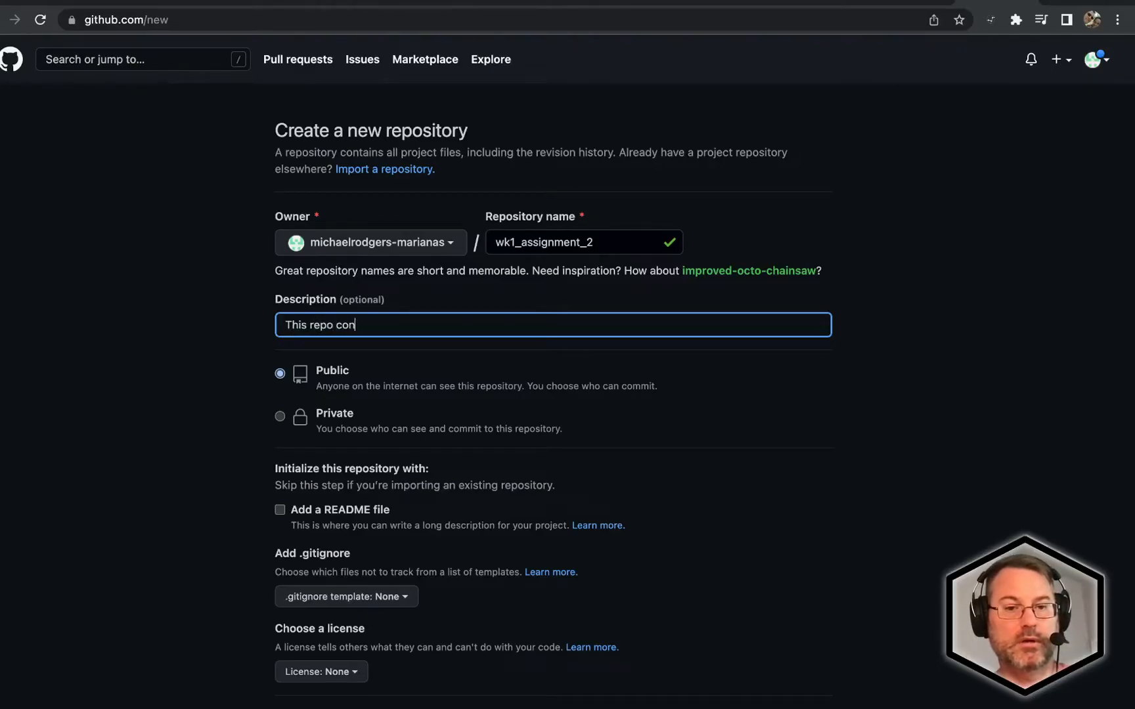
text(tains work for)
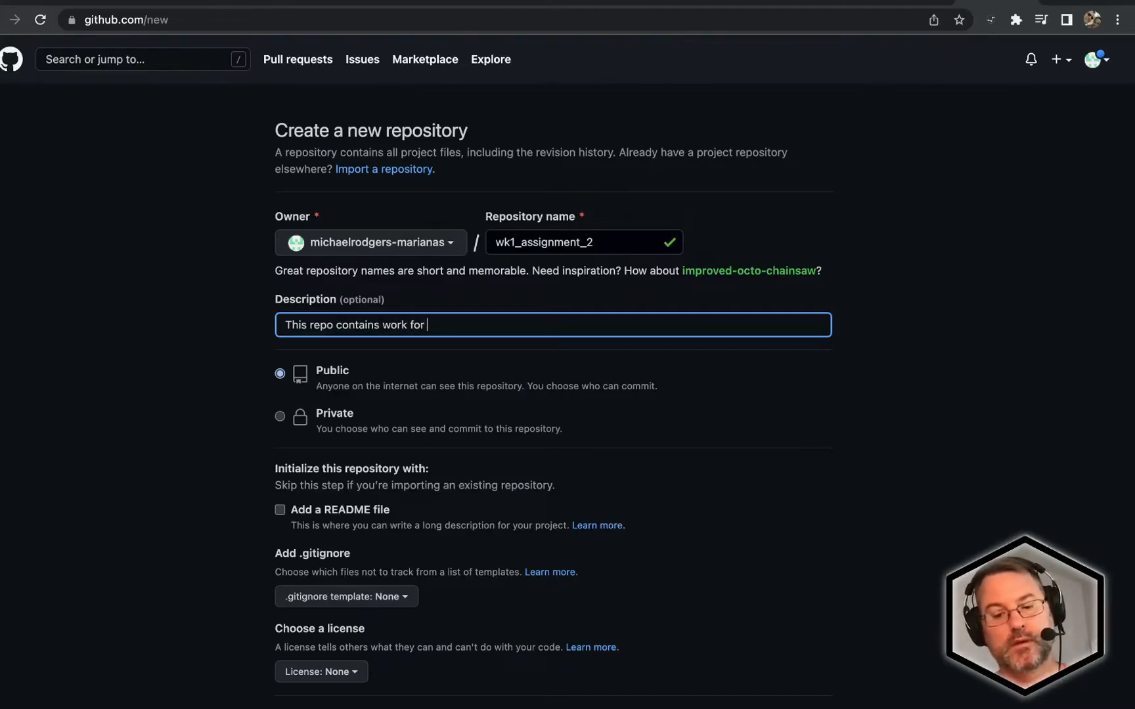
text(NMC)
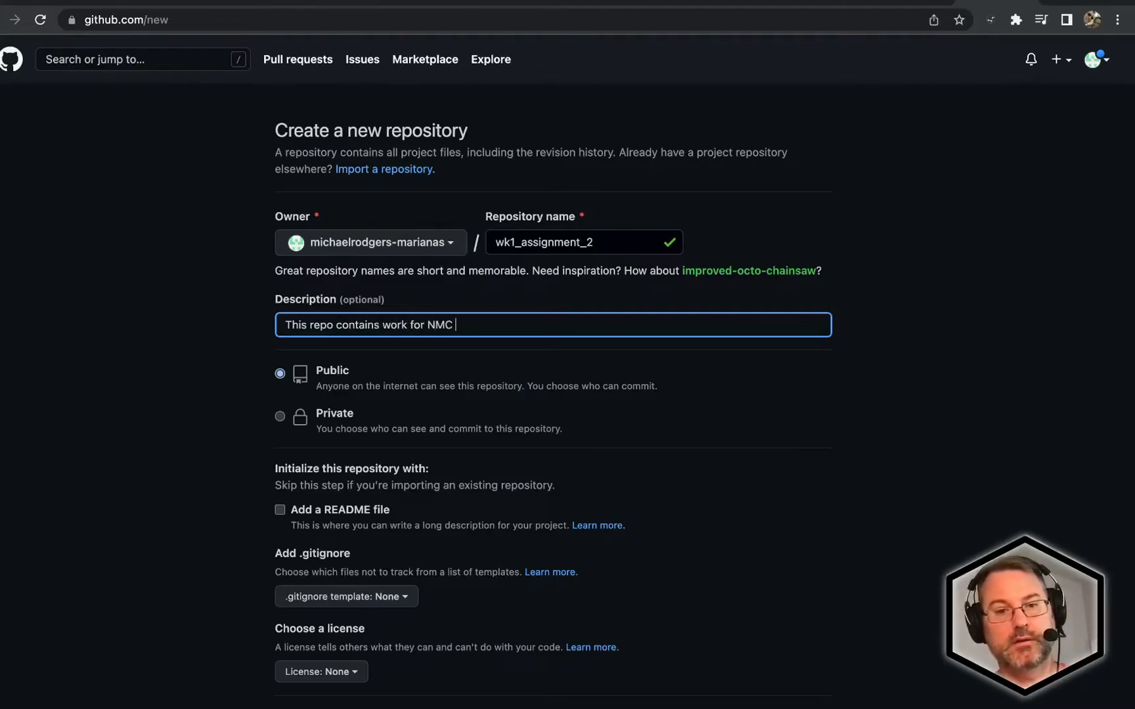
text(Course)
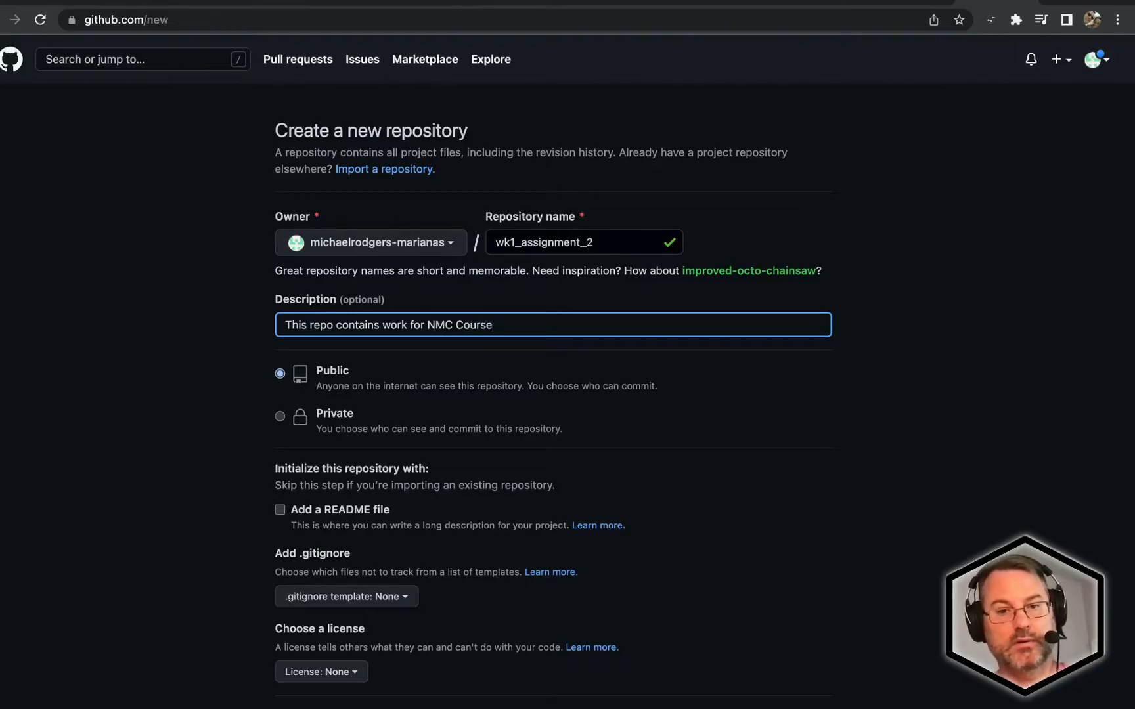
text(CS)
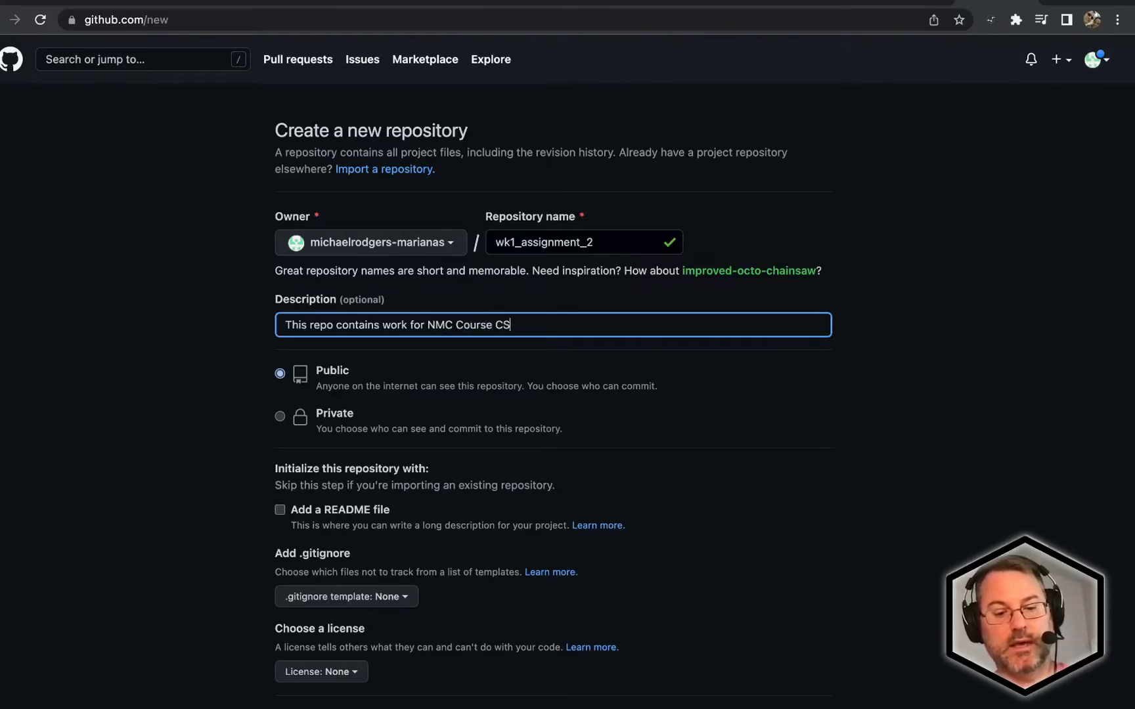
text(222)
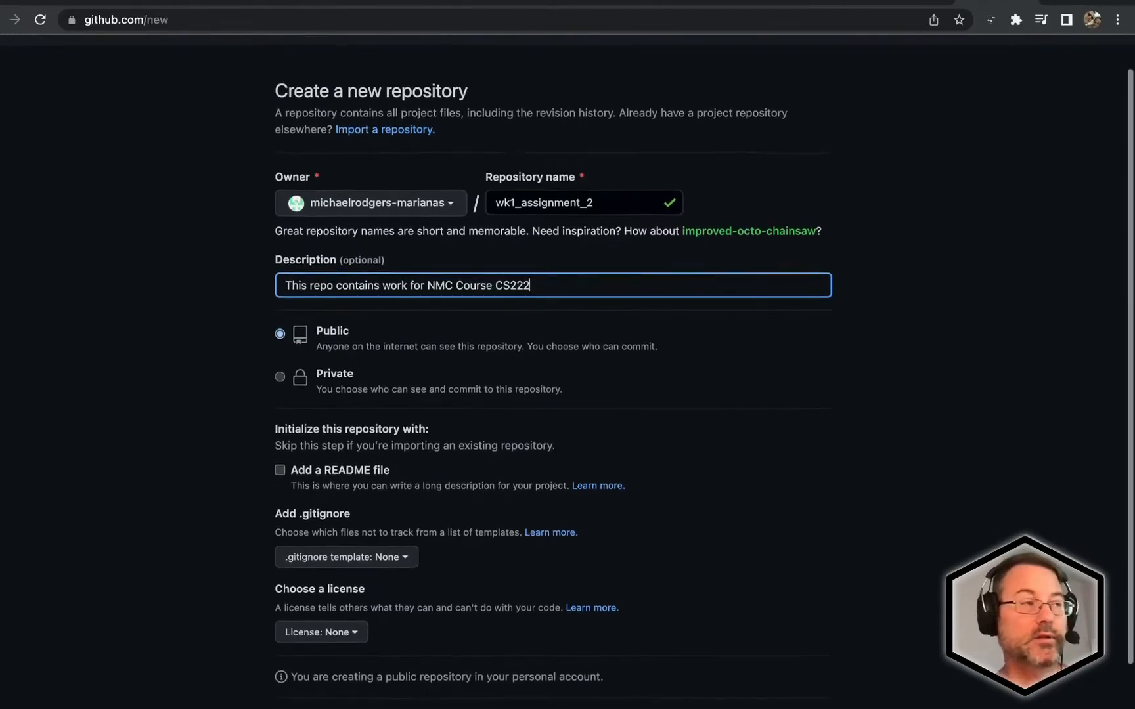
Step: Choose the Apache License 2.0 and create the repository
scroll(down, 3)
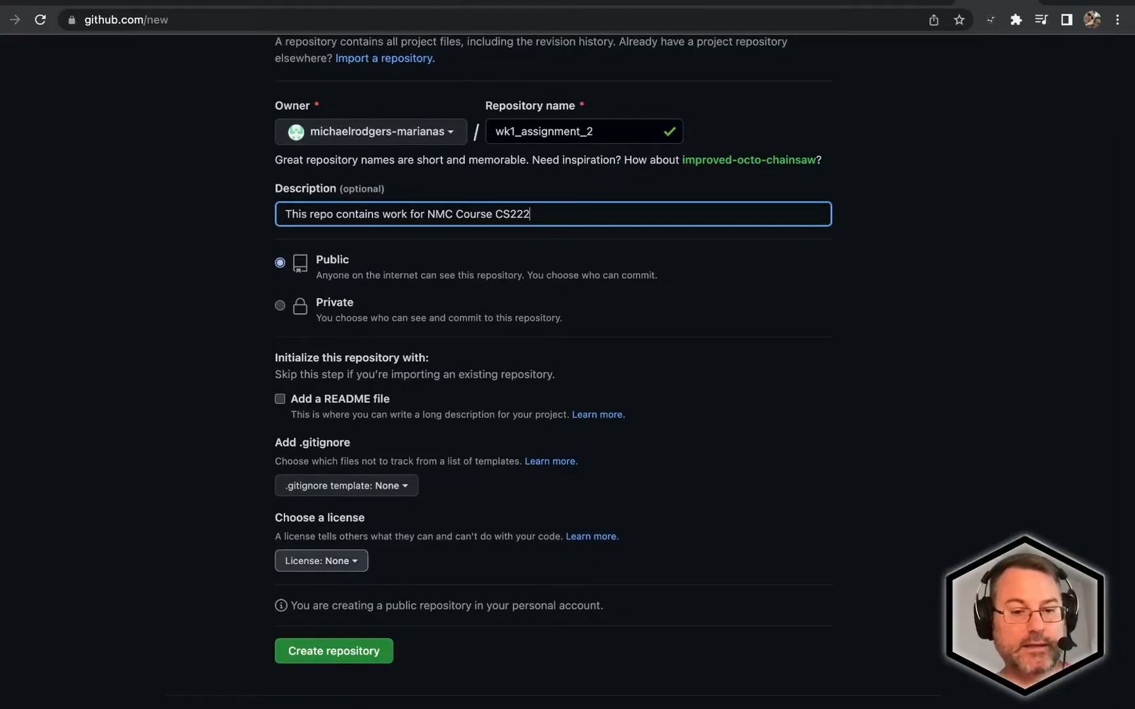
click(321, 560)
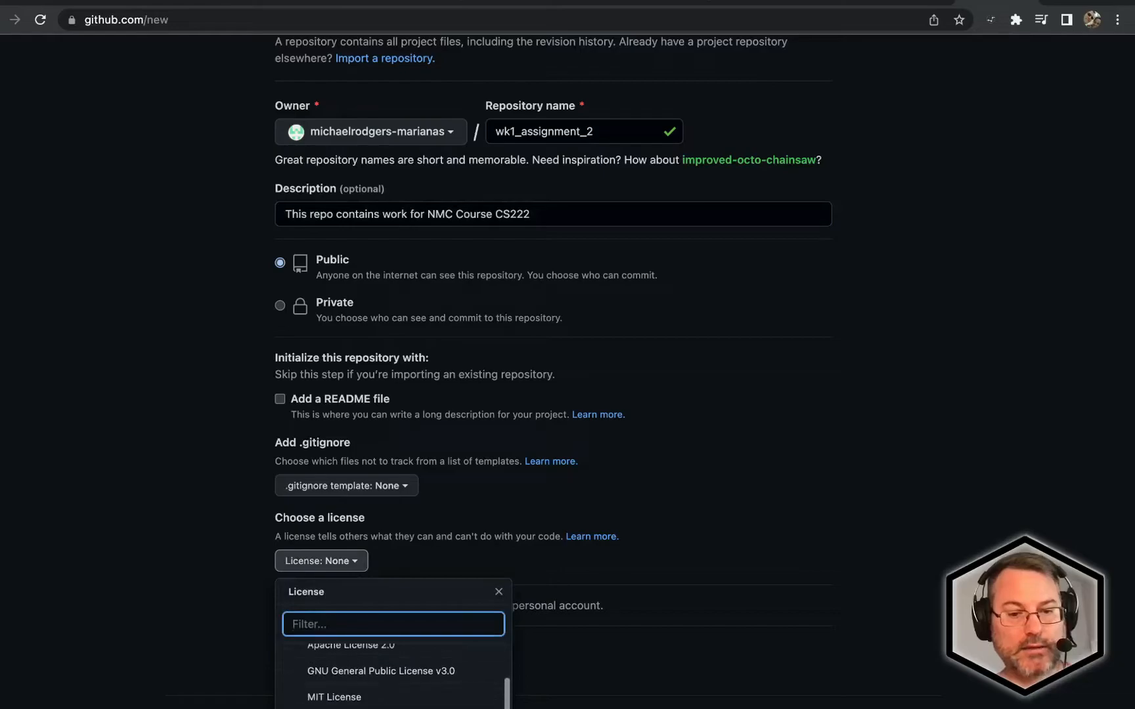
click(350, 645)
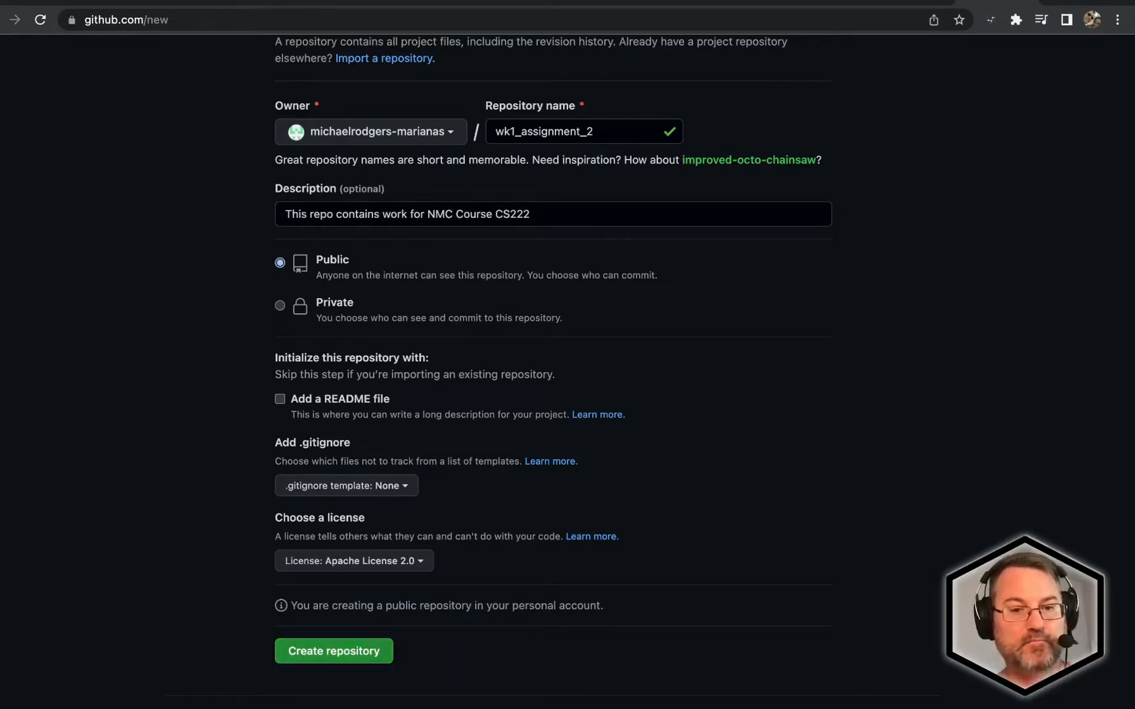
click(334, 651)
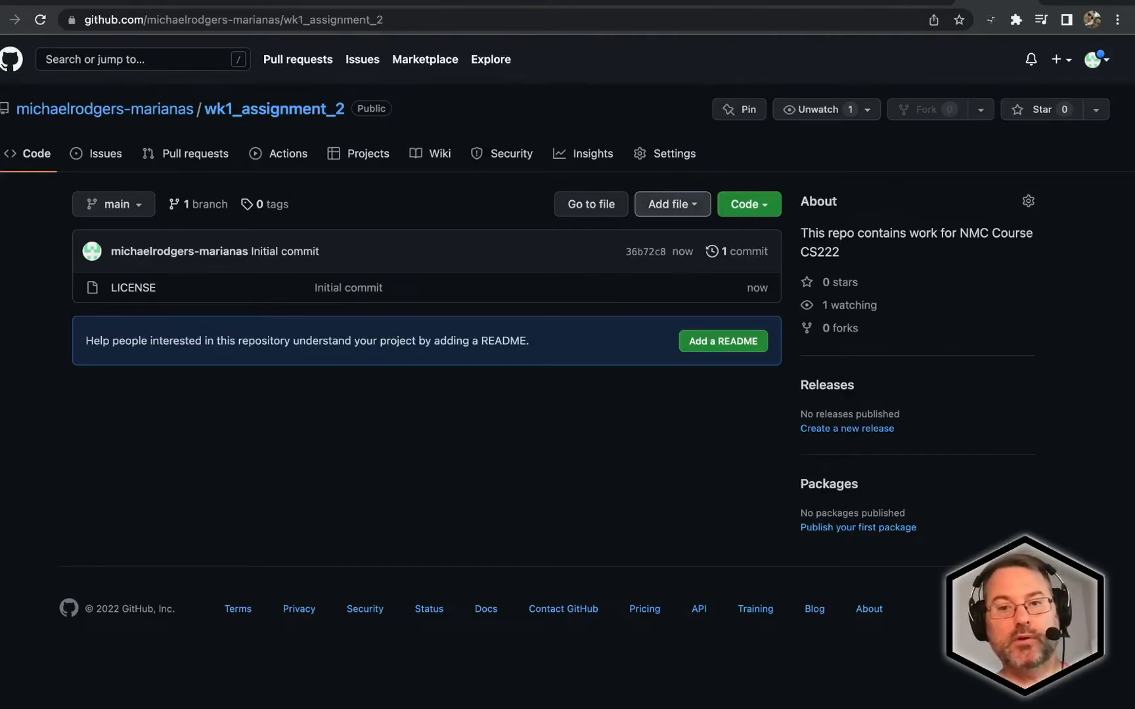
Step: Start a new file named index.html in the repository
click(669, 204)
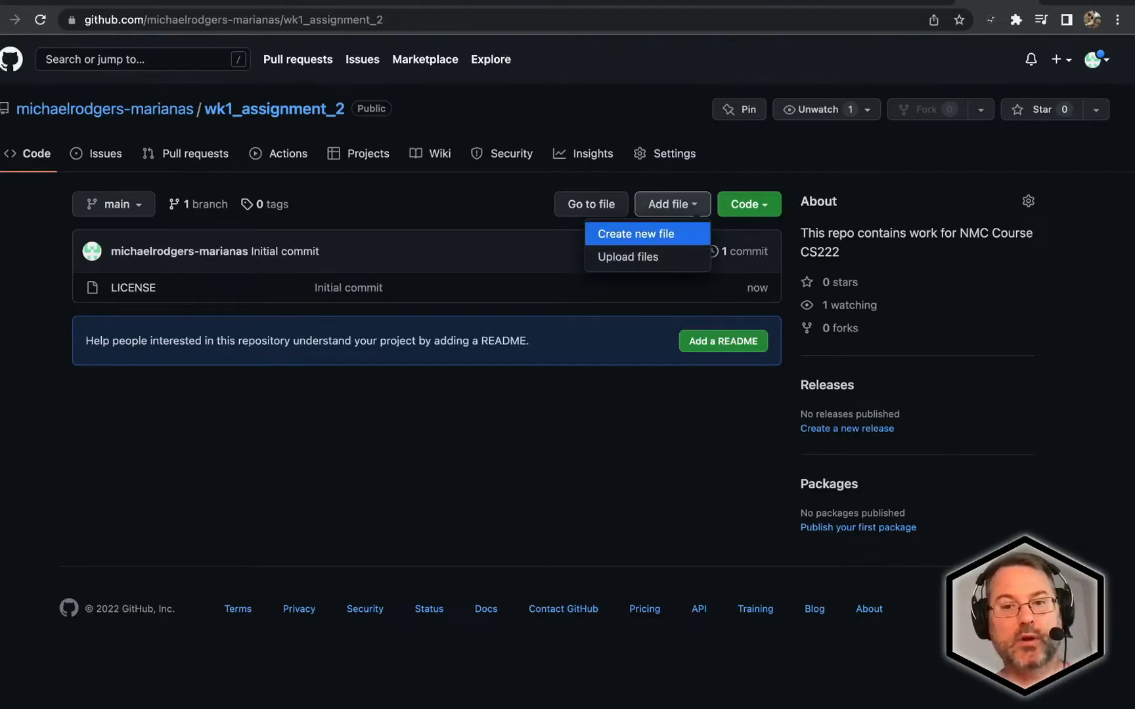
click(638, 234)
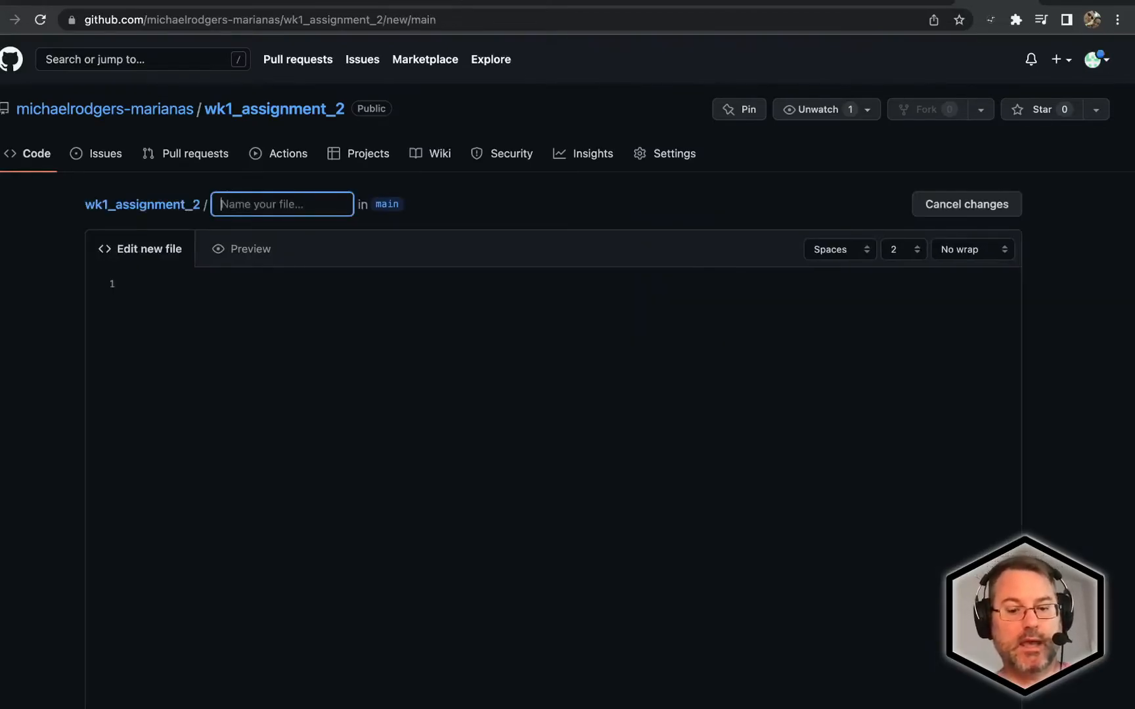
text(inex)
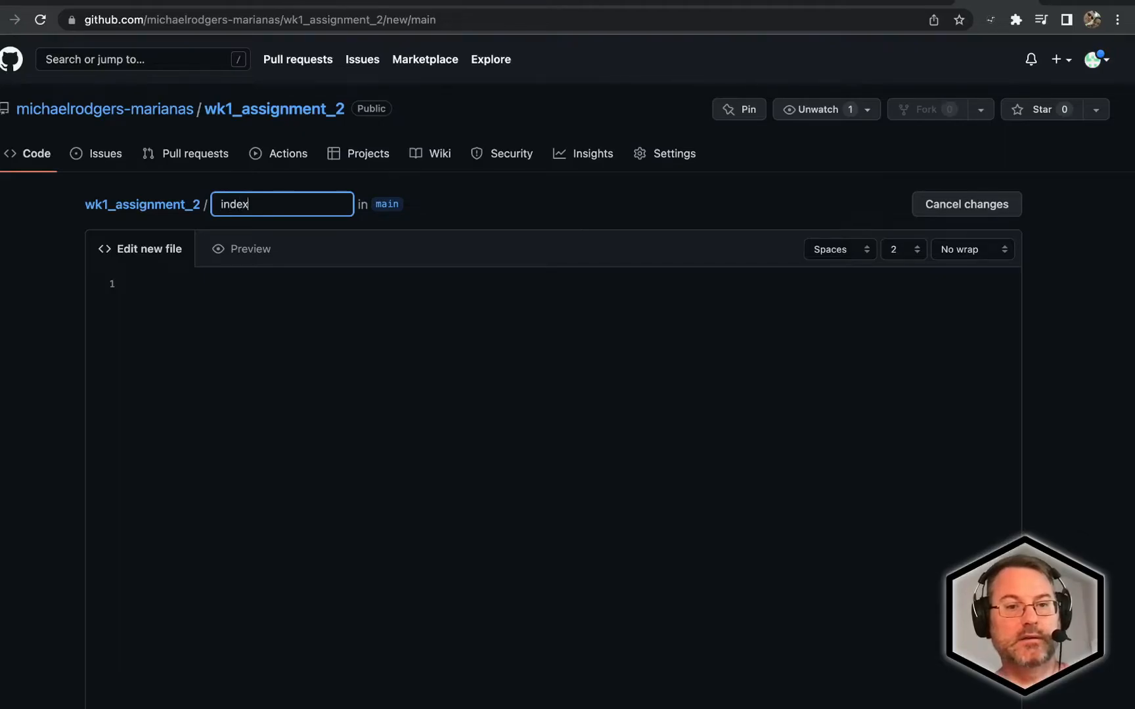
text(.html)
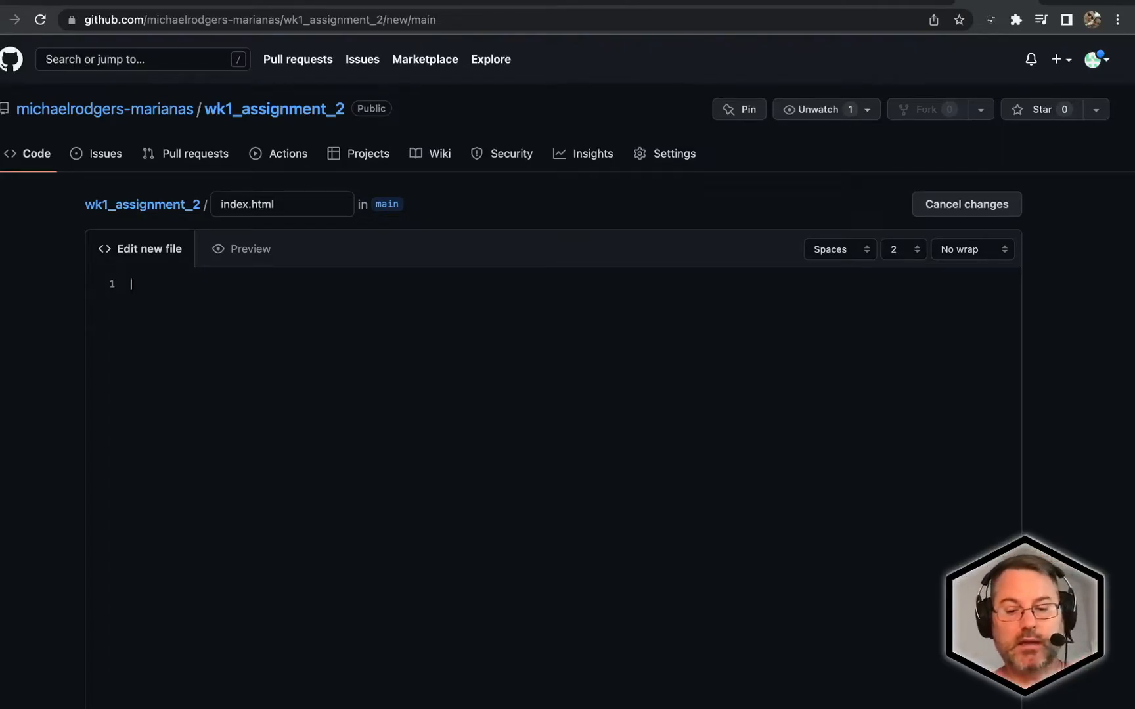
Step: Write html and head markup with the title 'My Second Website'
text(<html>)
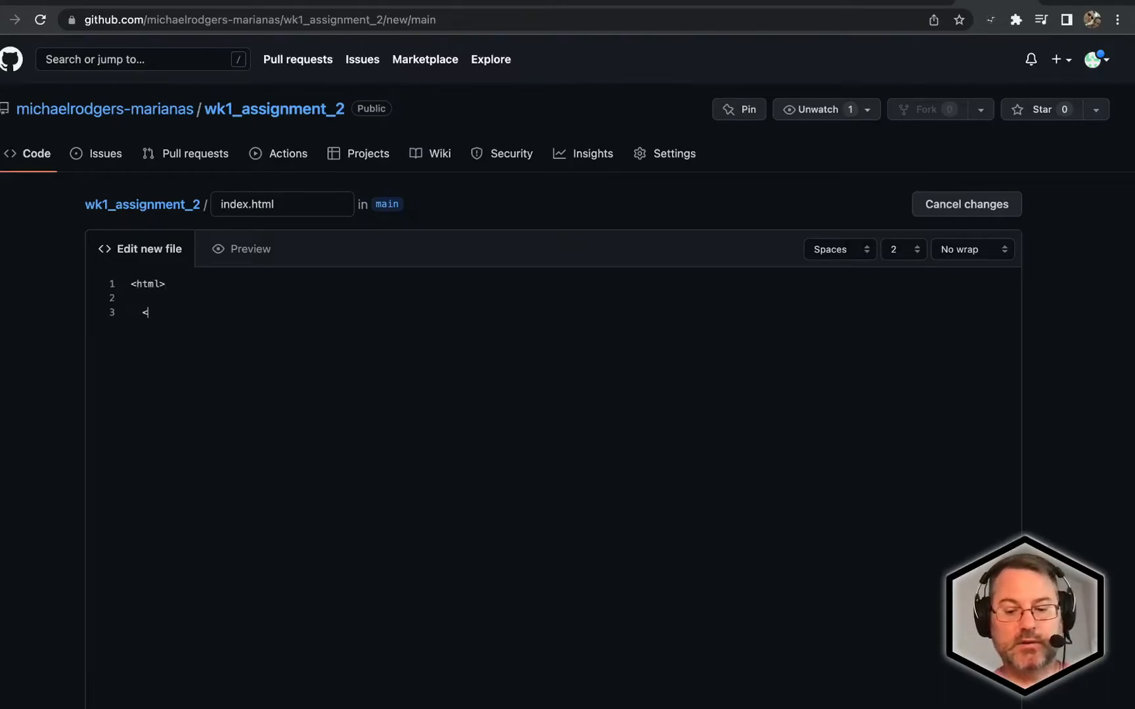
text(/html>)
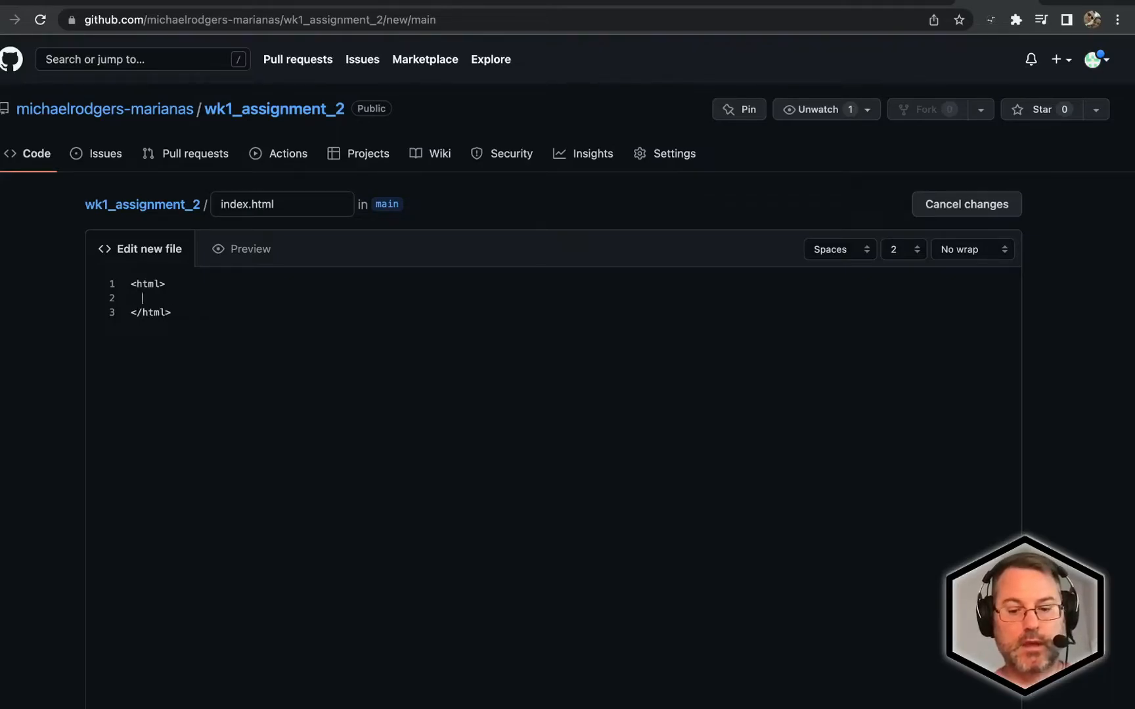
text(<head>)
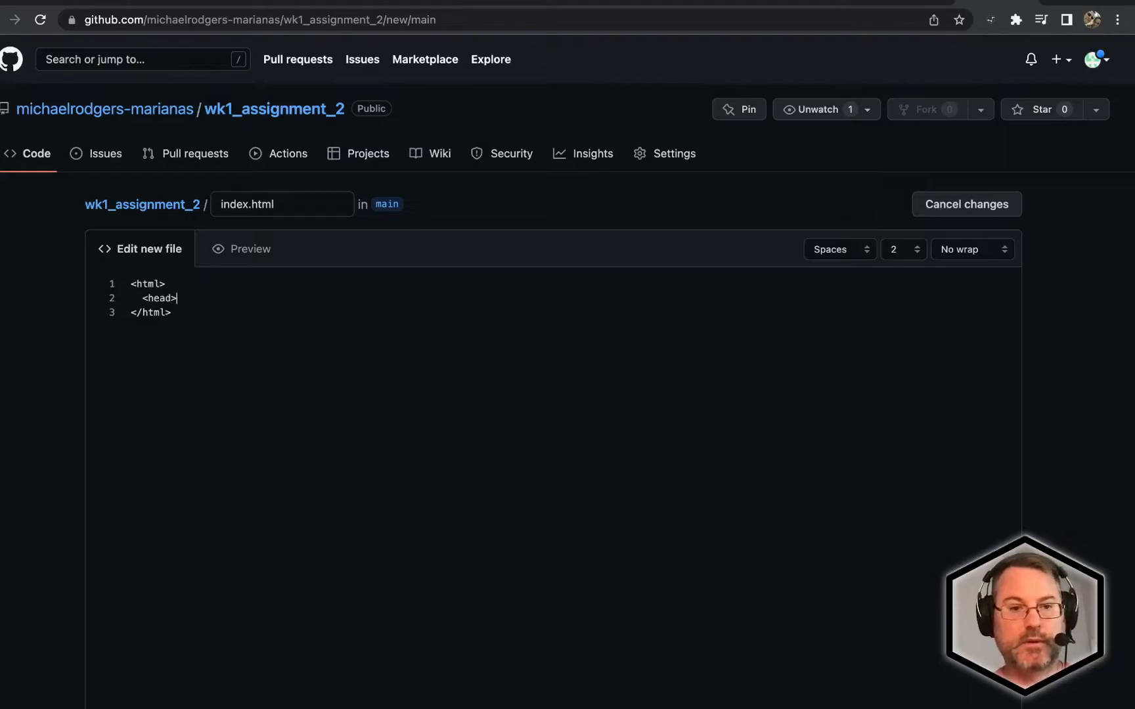
key(Enter)
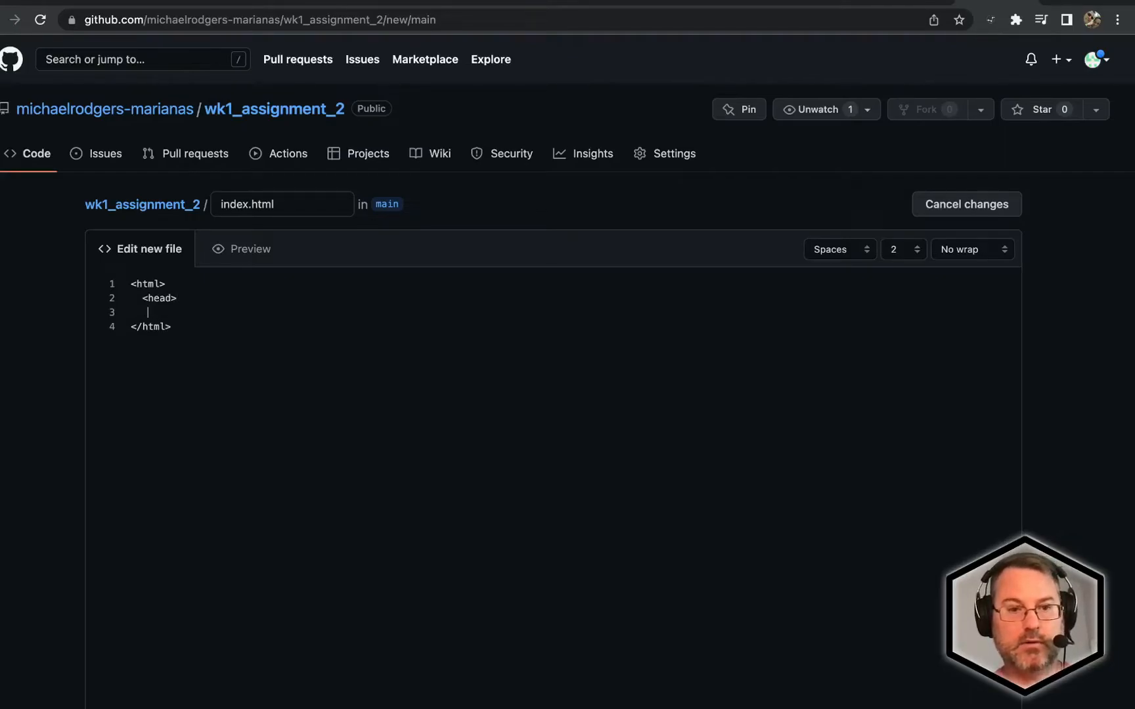
text(</head)
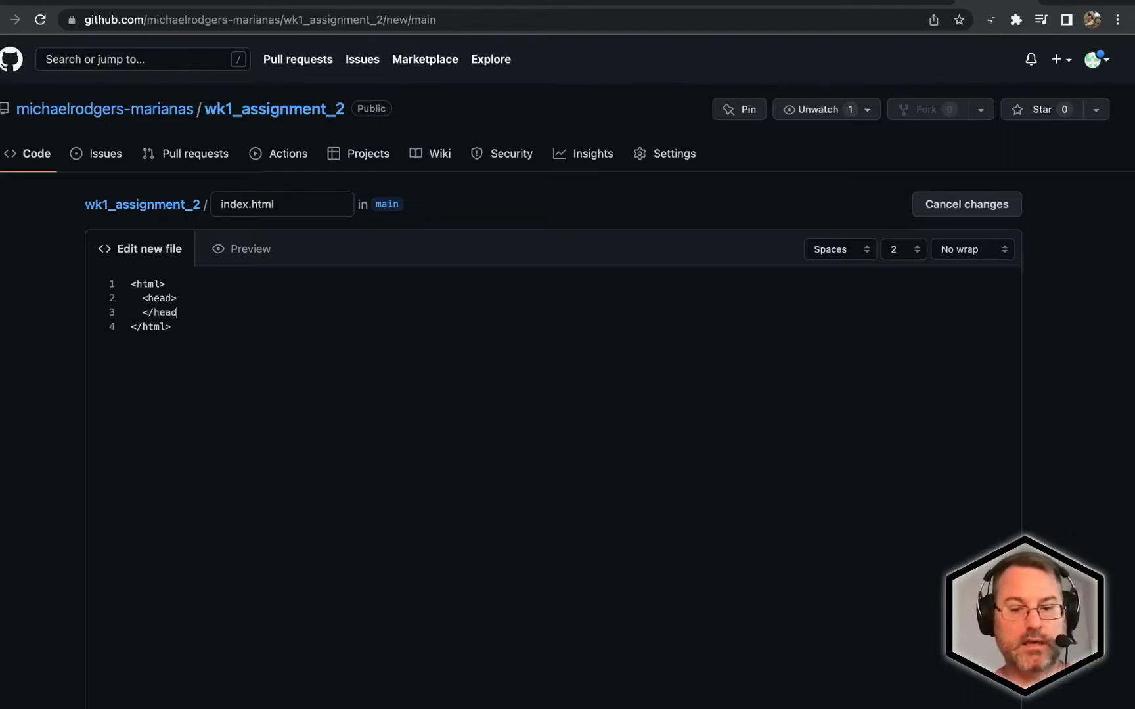
key(Enter)
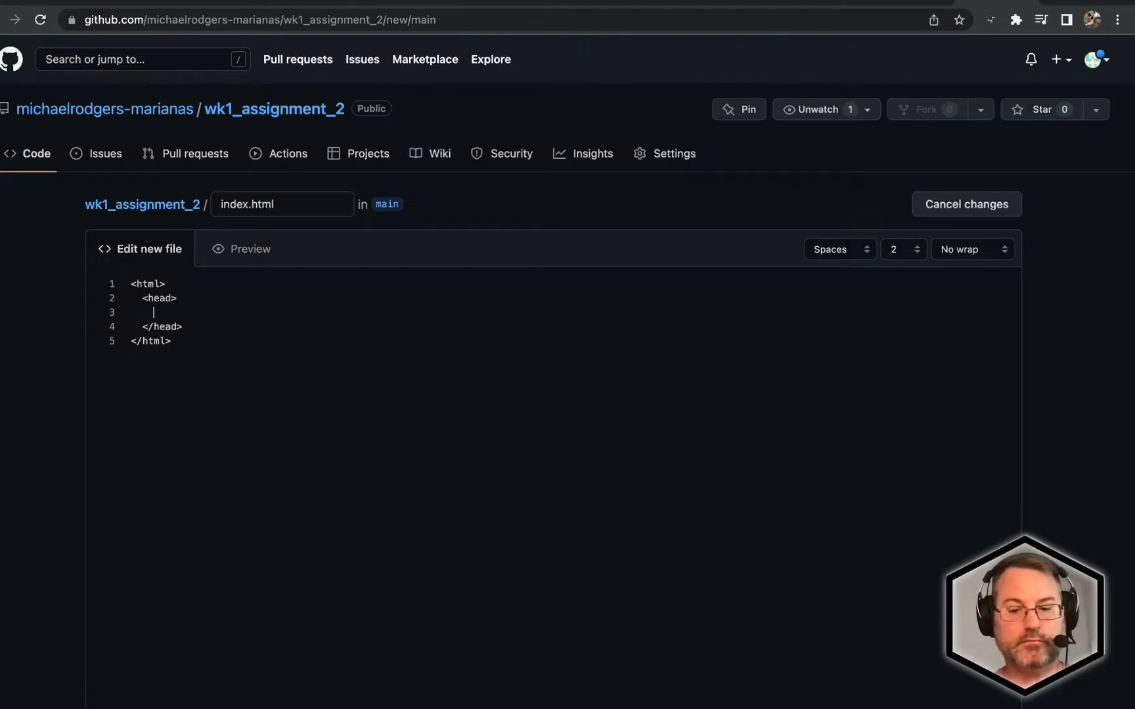
text(<title>)
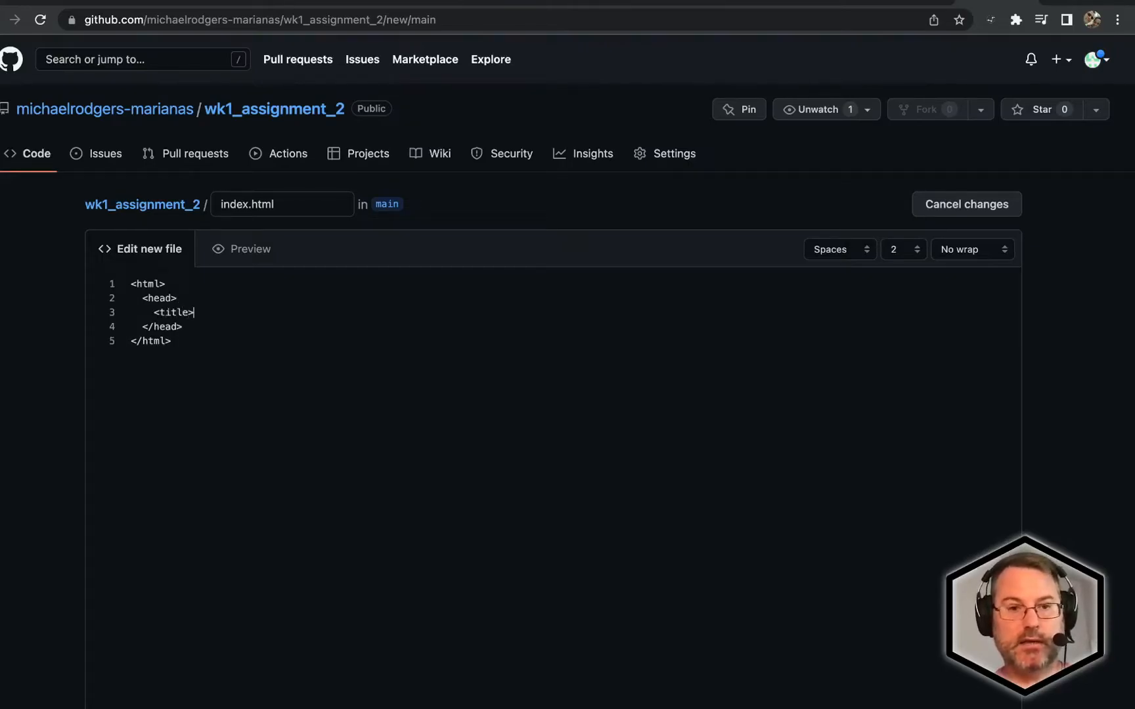
key(Enter)
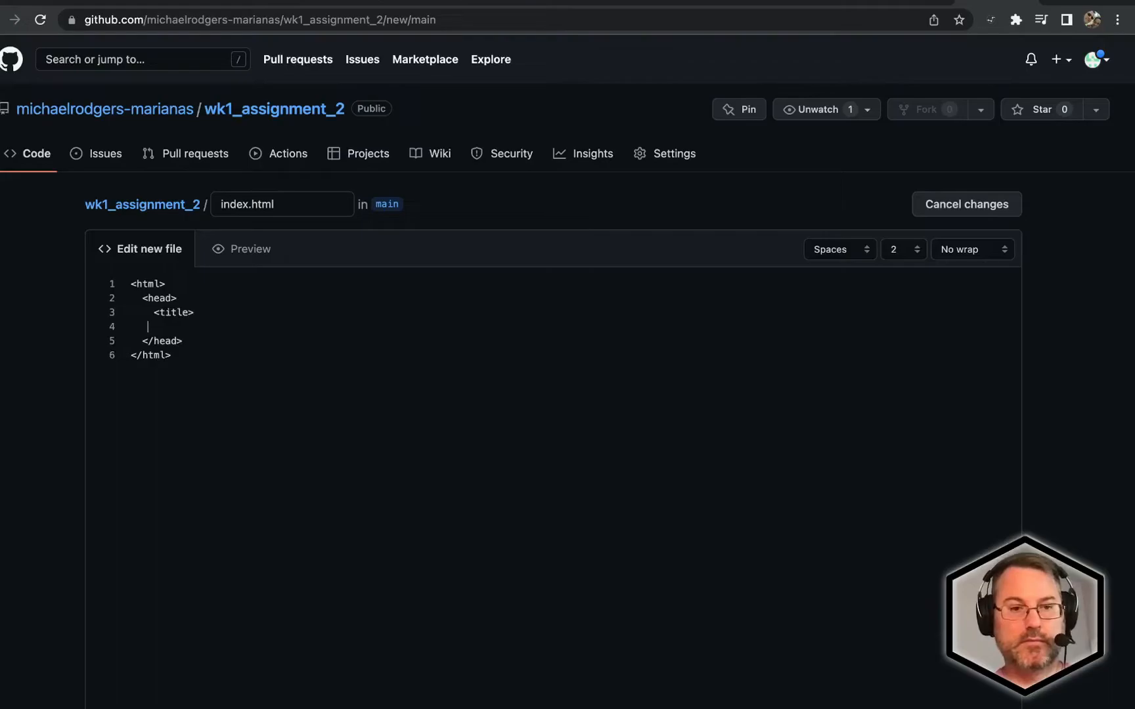
text(<)
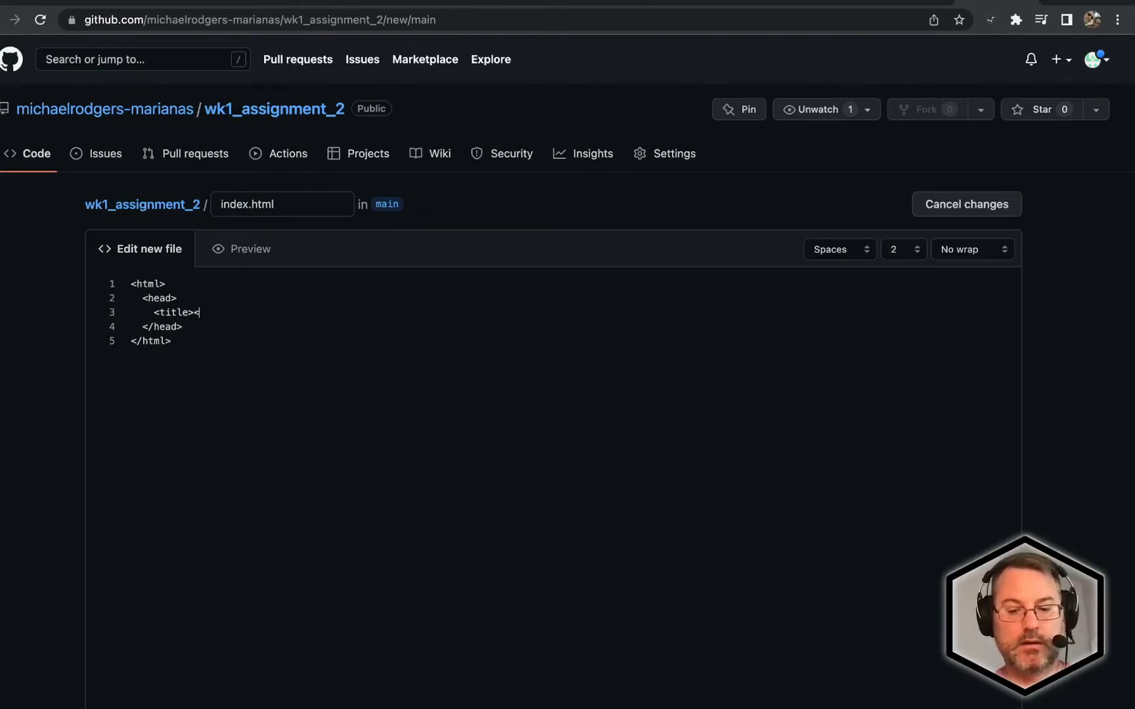
text(/title>)
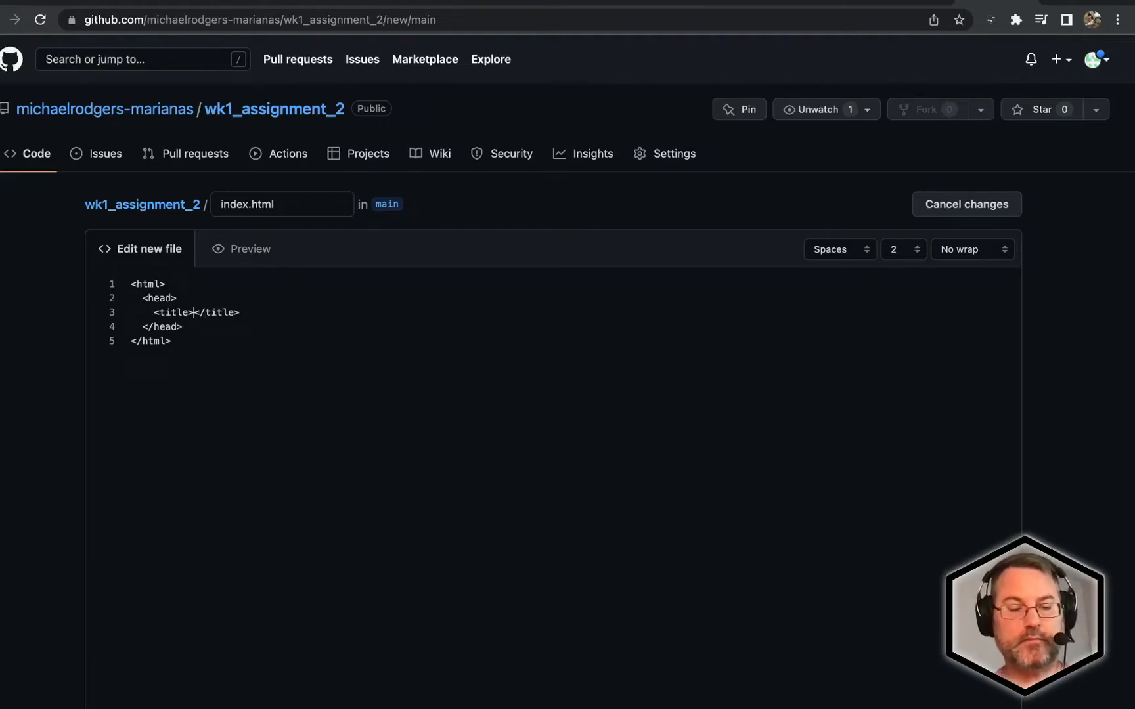
text(My Second Websi)
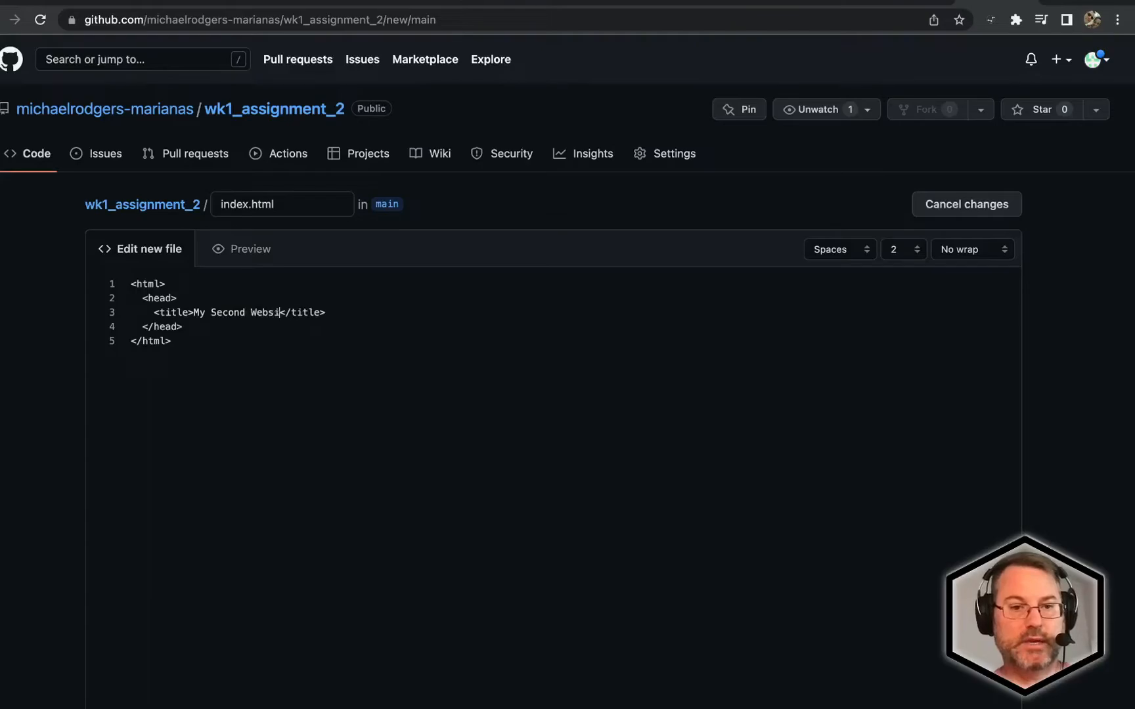
text(te)
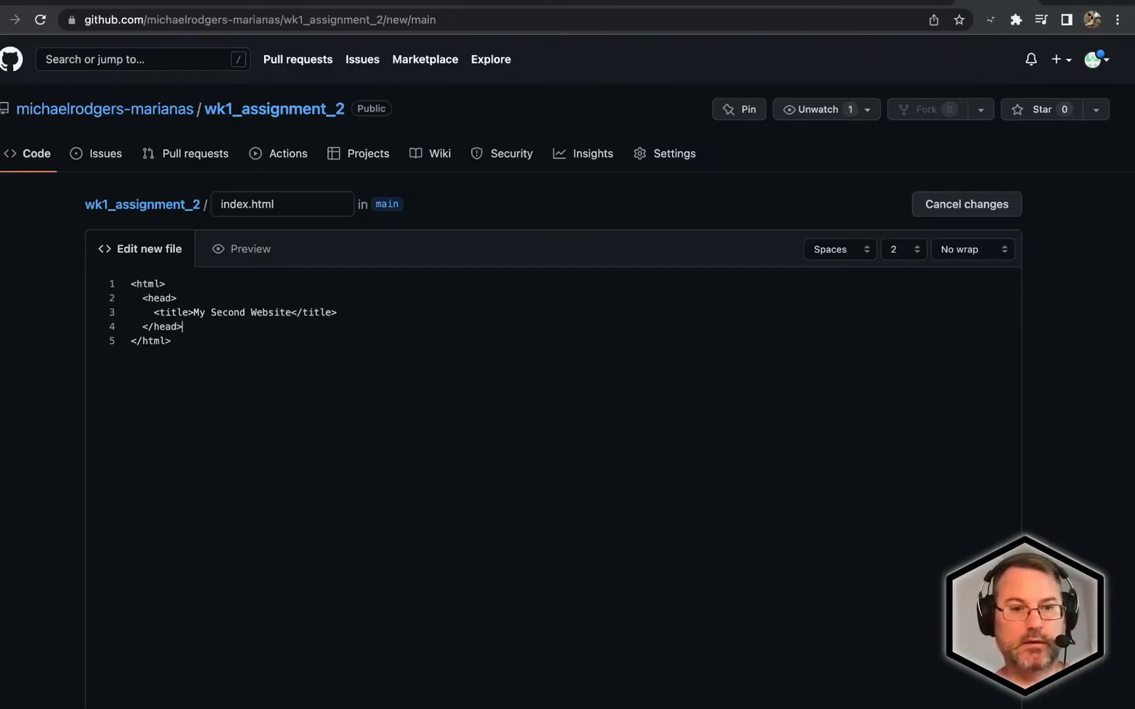
Step: Add a body with the h1 heading 'My Second Website stored on GitHub'
text(<body)
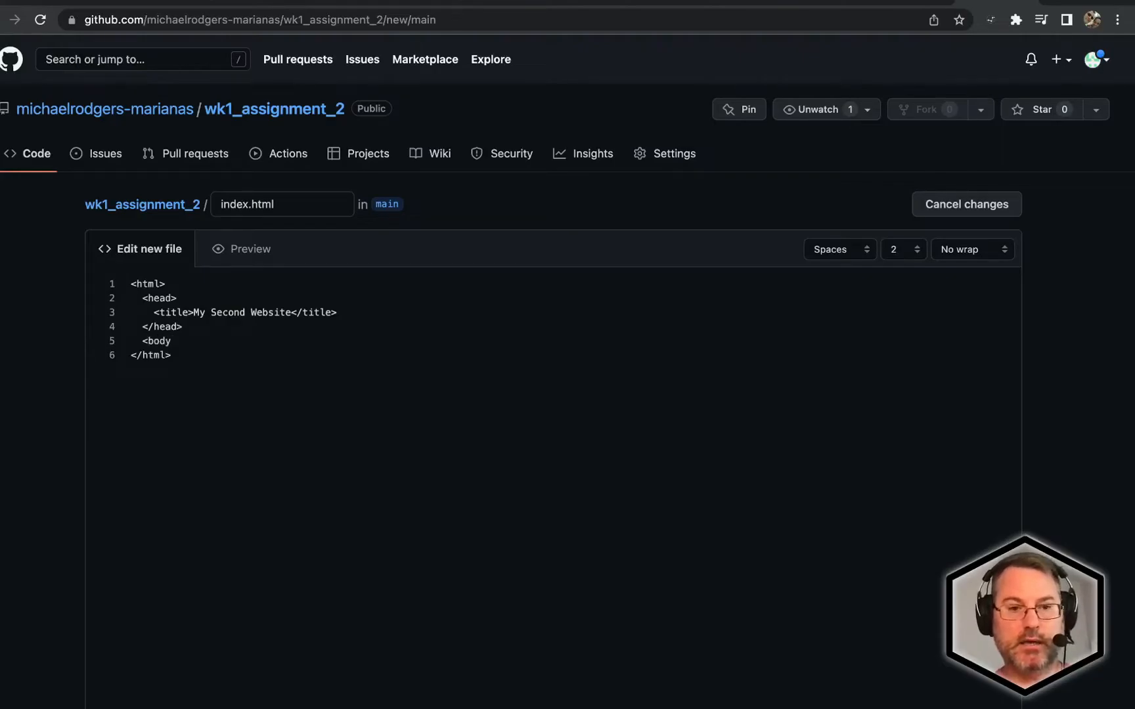
text(<)
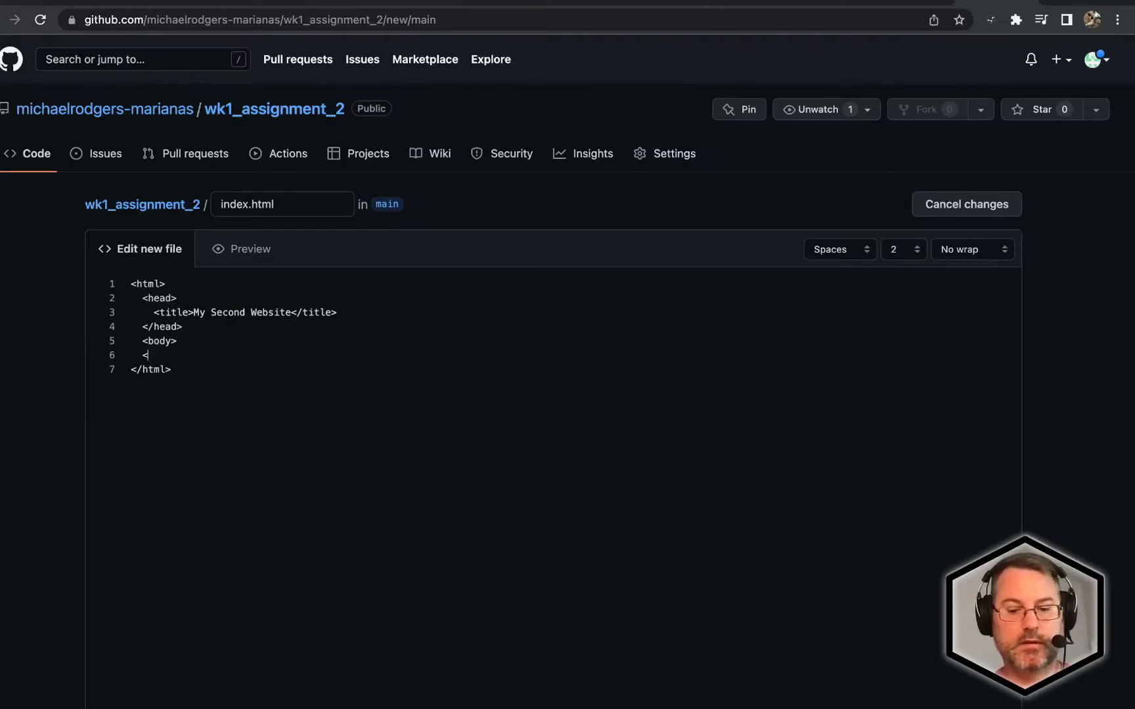
text(body>)
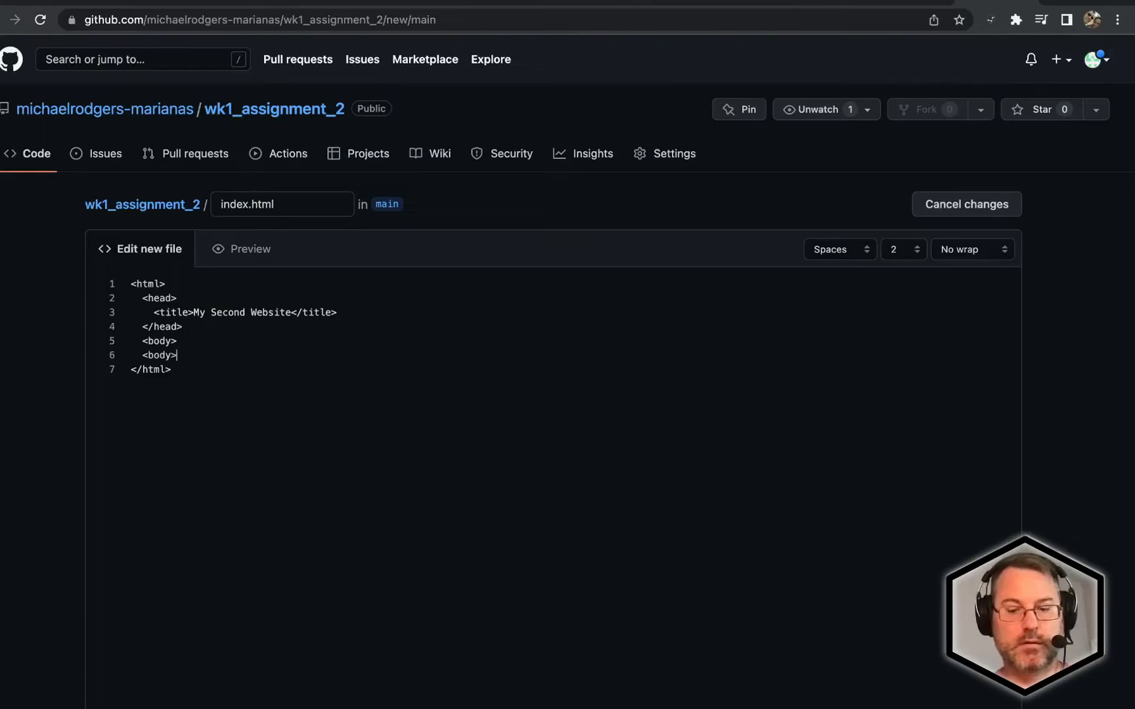
key(Enter)
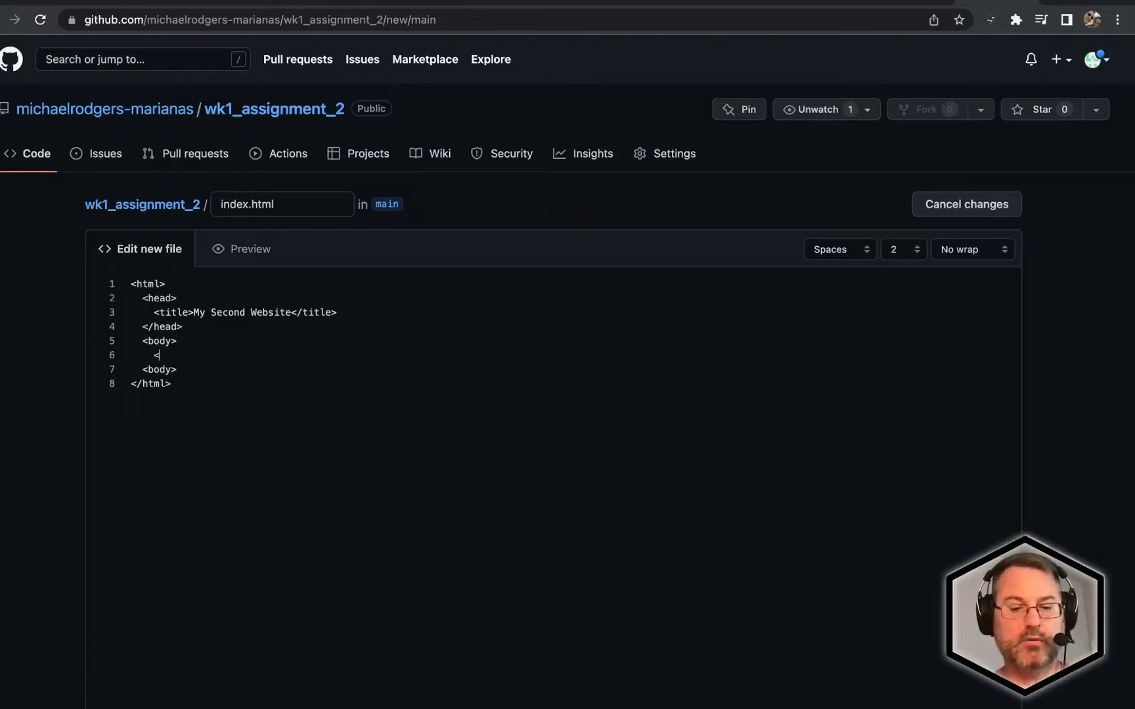
text(h1></h)
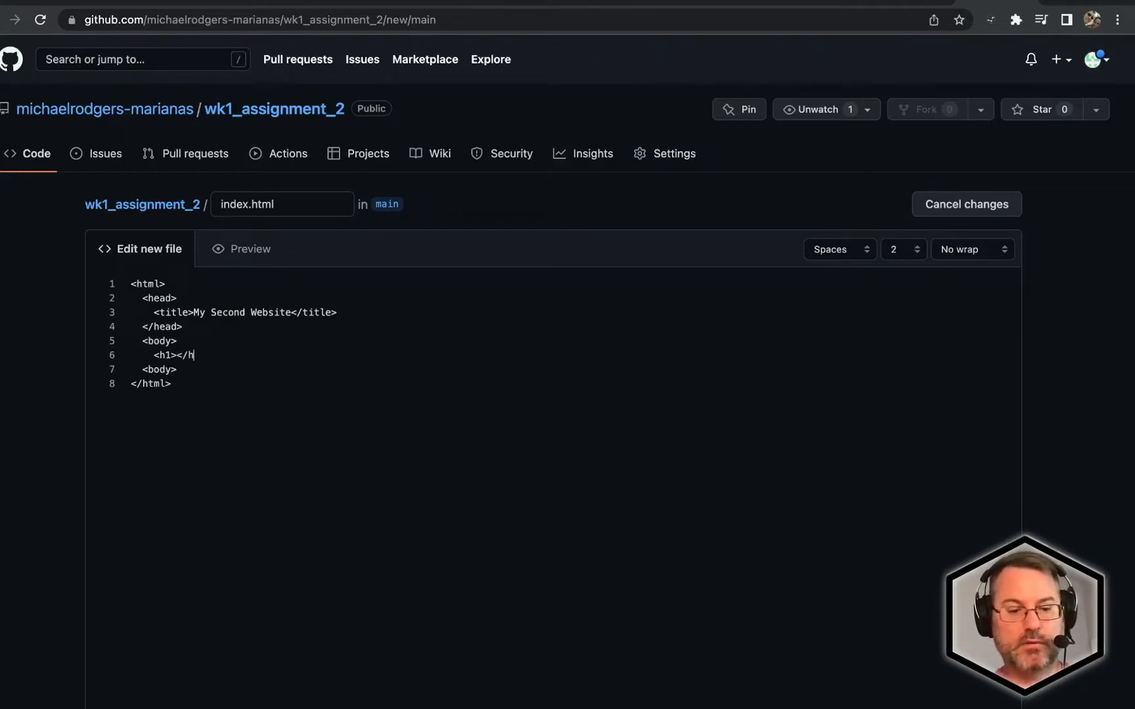
text(1>)
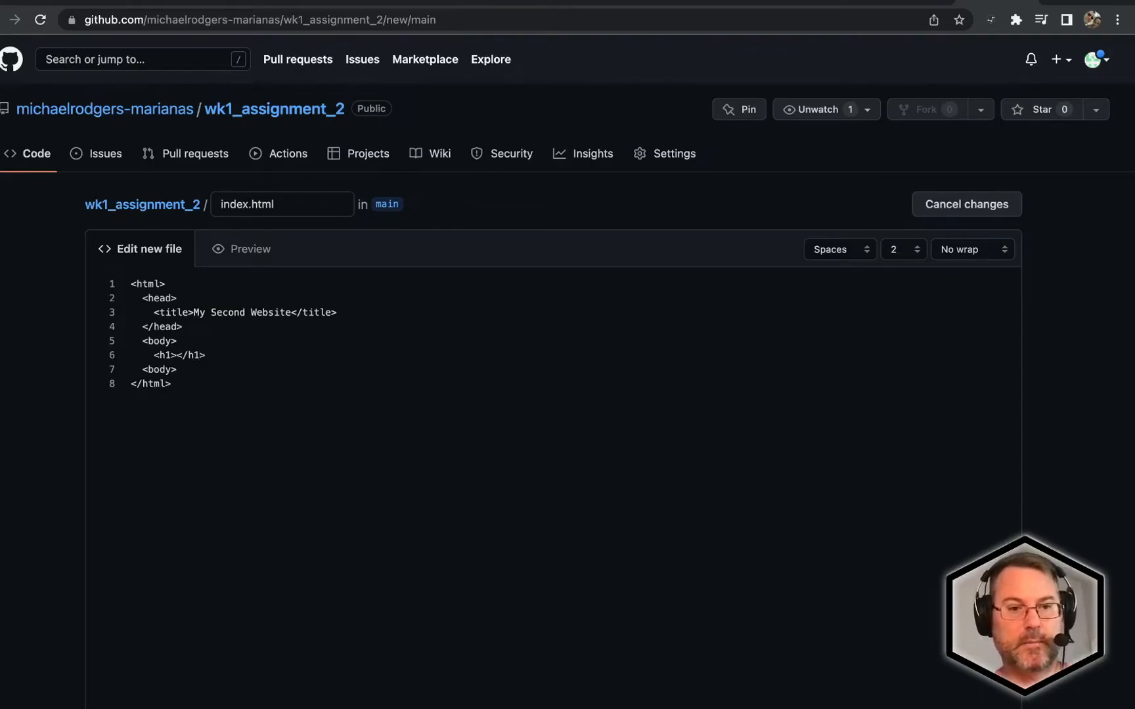
text(My Second W)
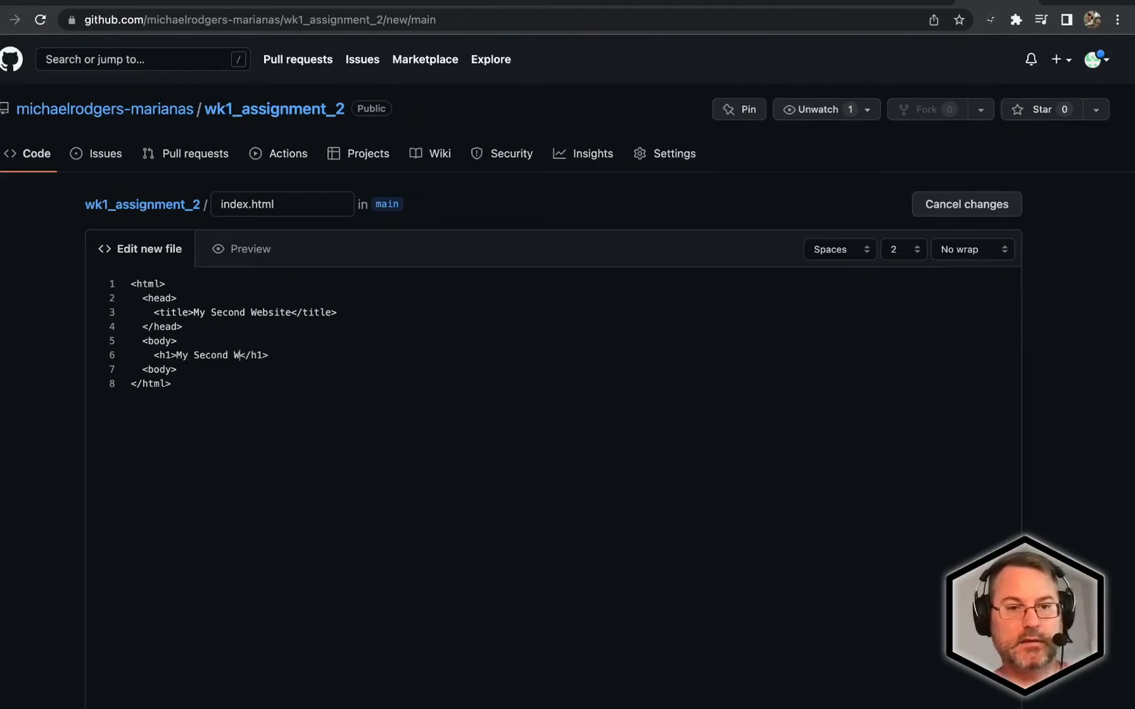
text(ebsite h)
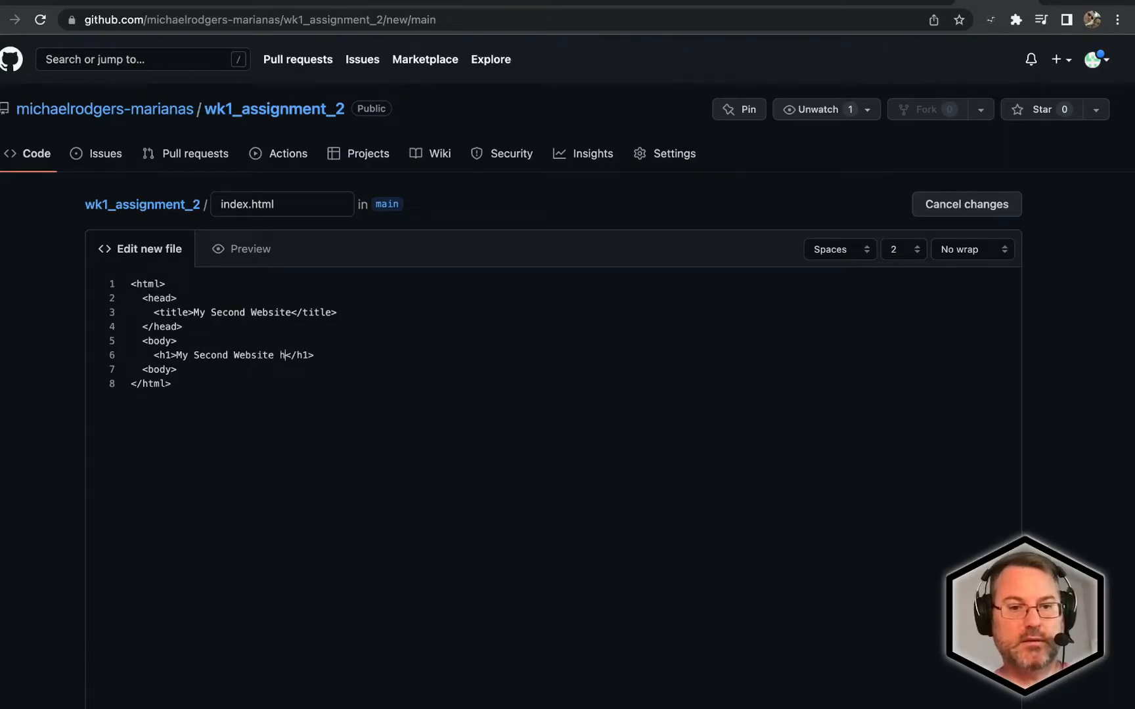
key(Backspace)
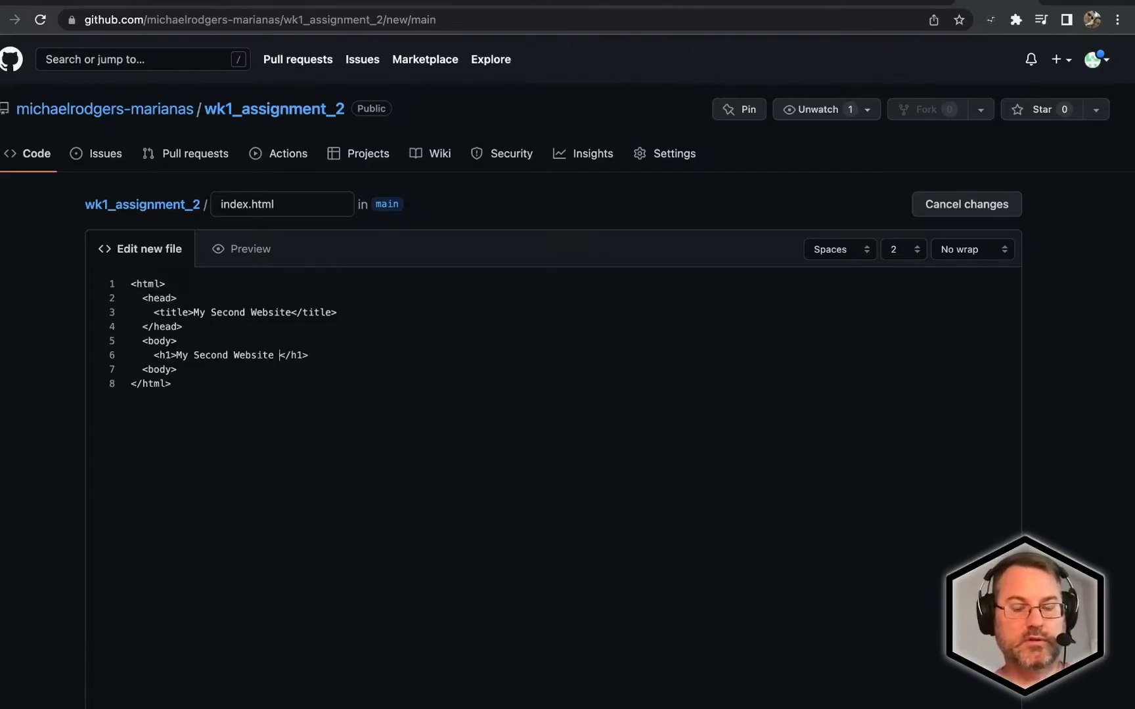
text(stored on Git)
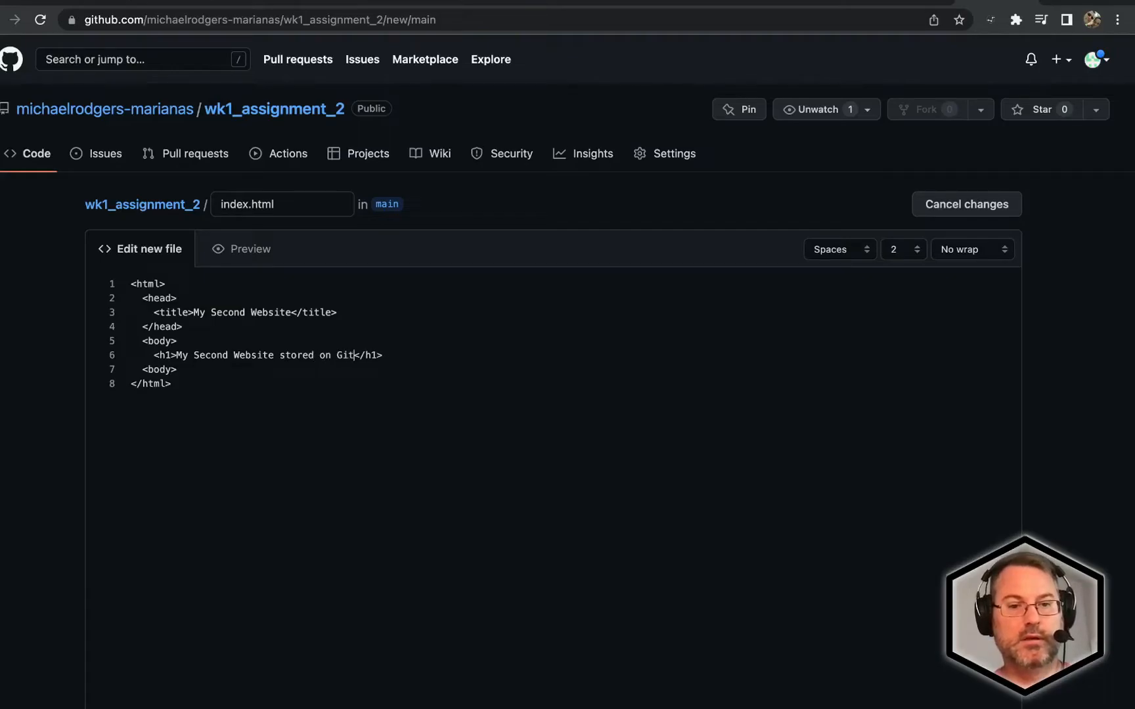
text(Hub)
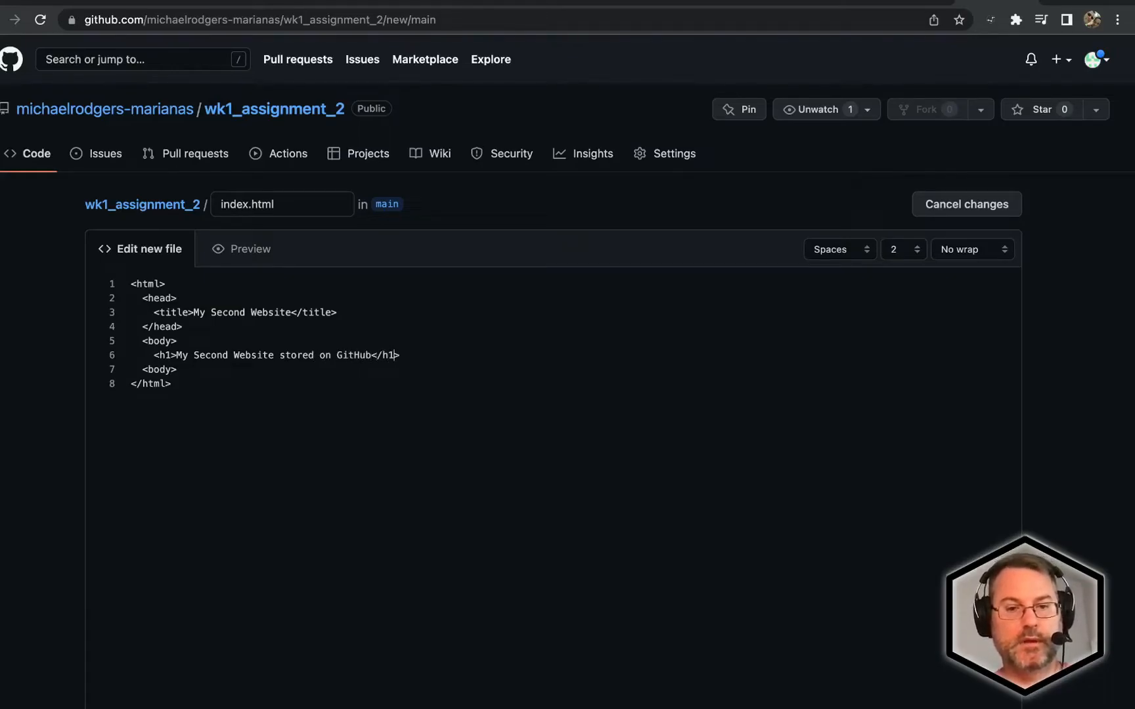
Step: Add a paragraph describing a second site created on GitHub for storing sites
text(<p>This </p>)
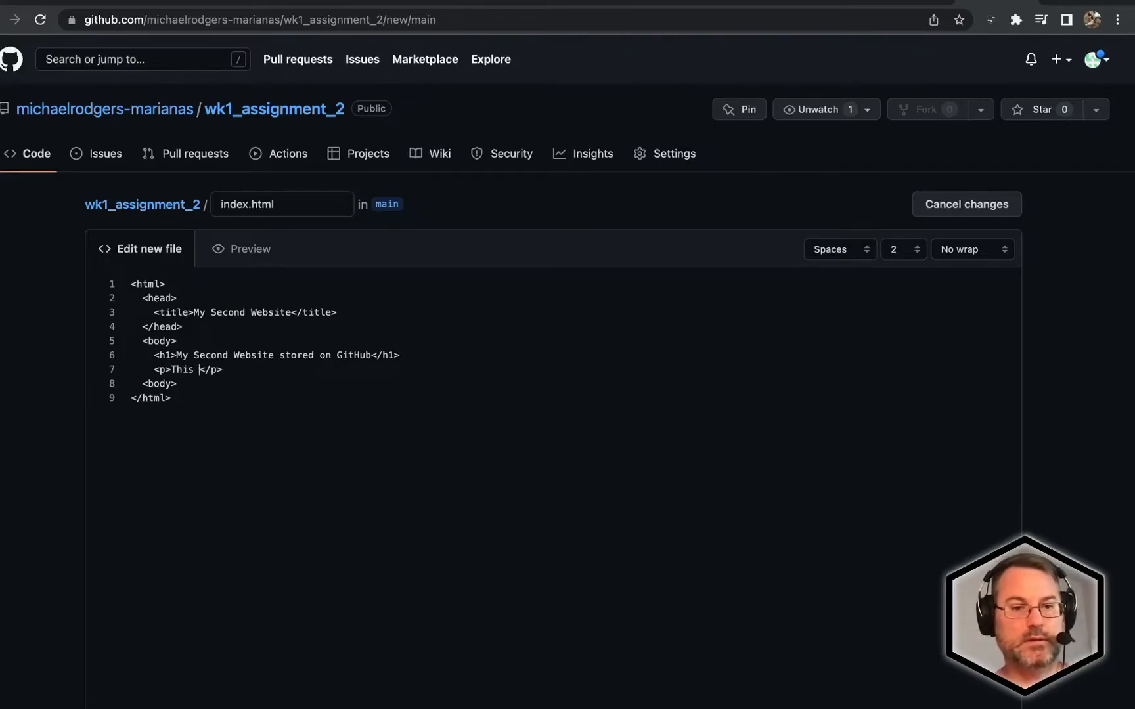
text(is a second website)
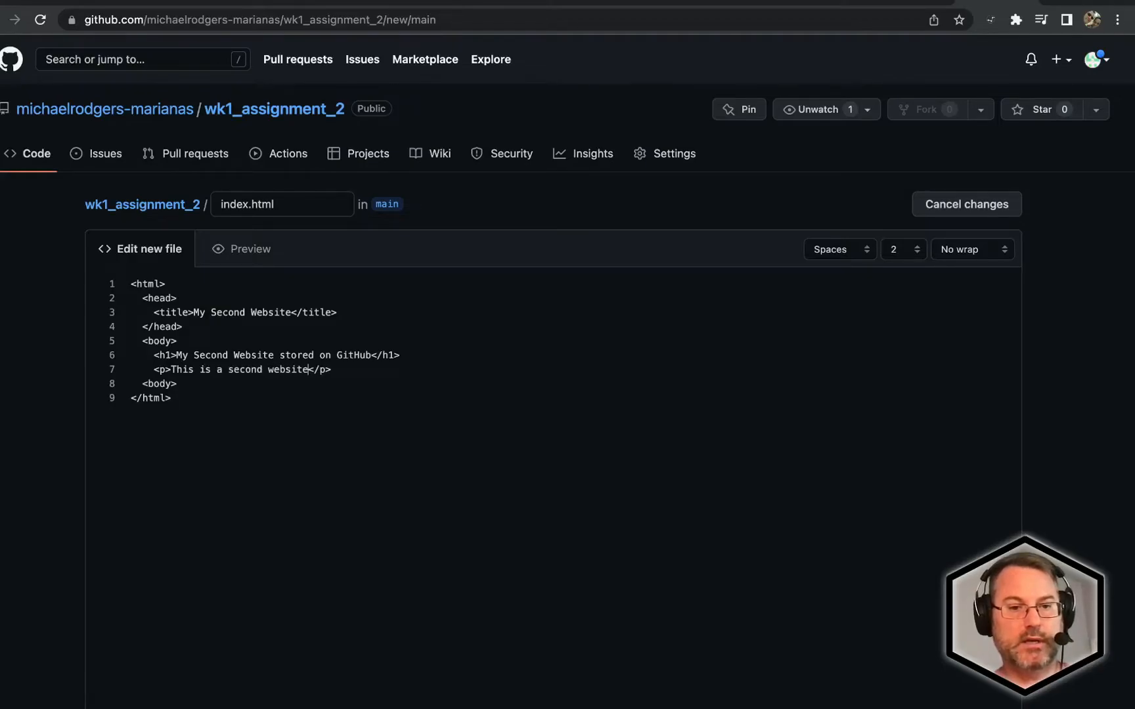
text(created)
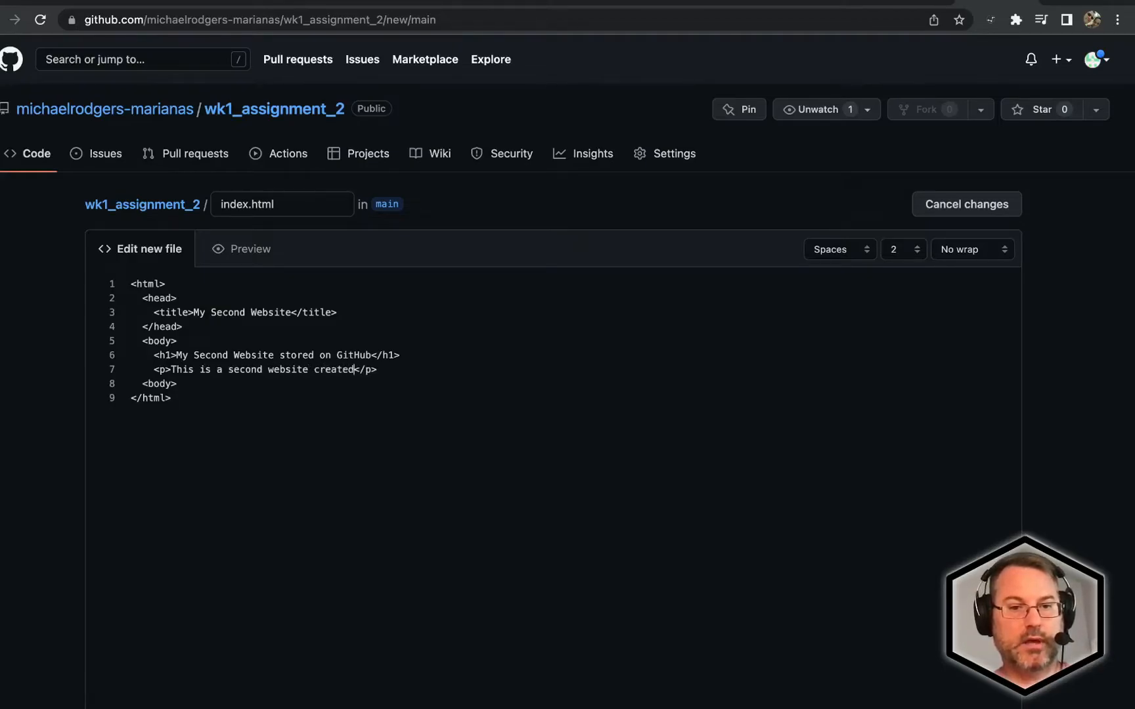
text(on github for)
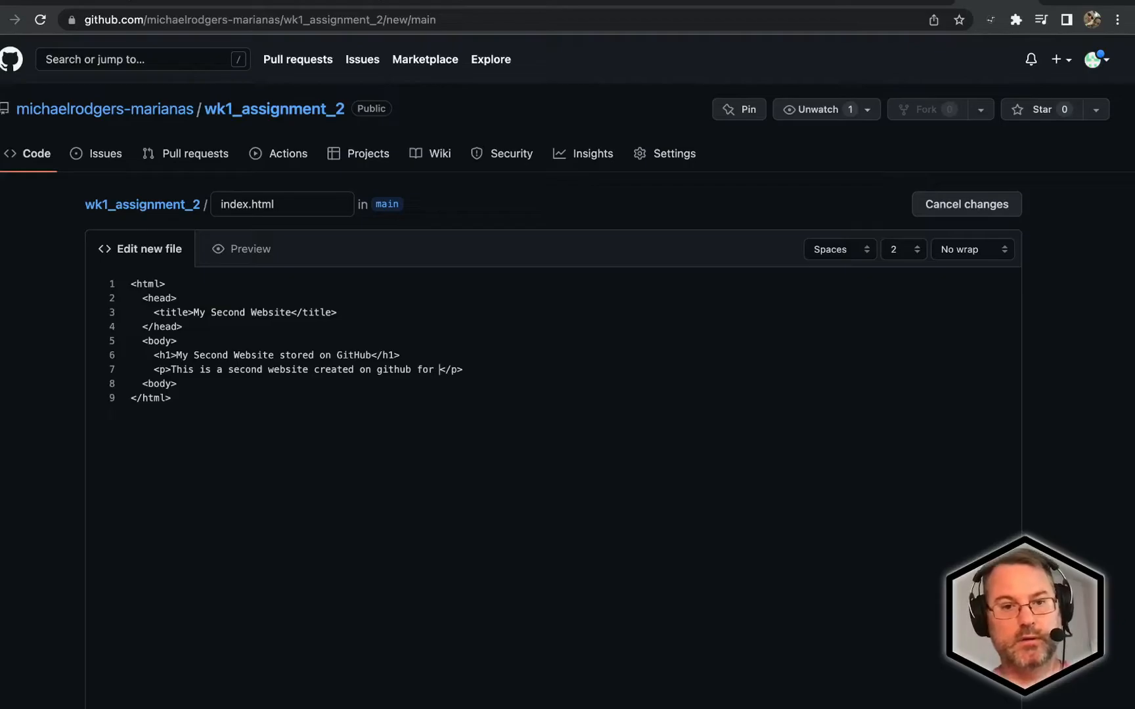
text(storing my sites.)
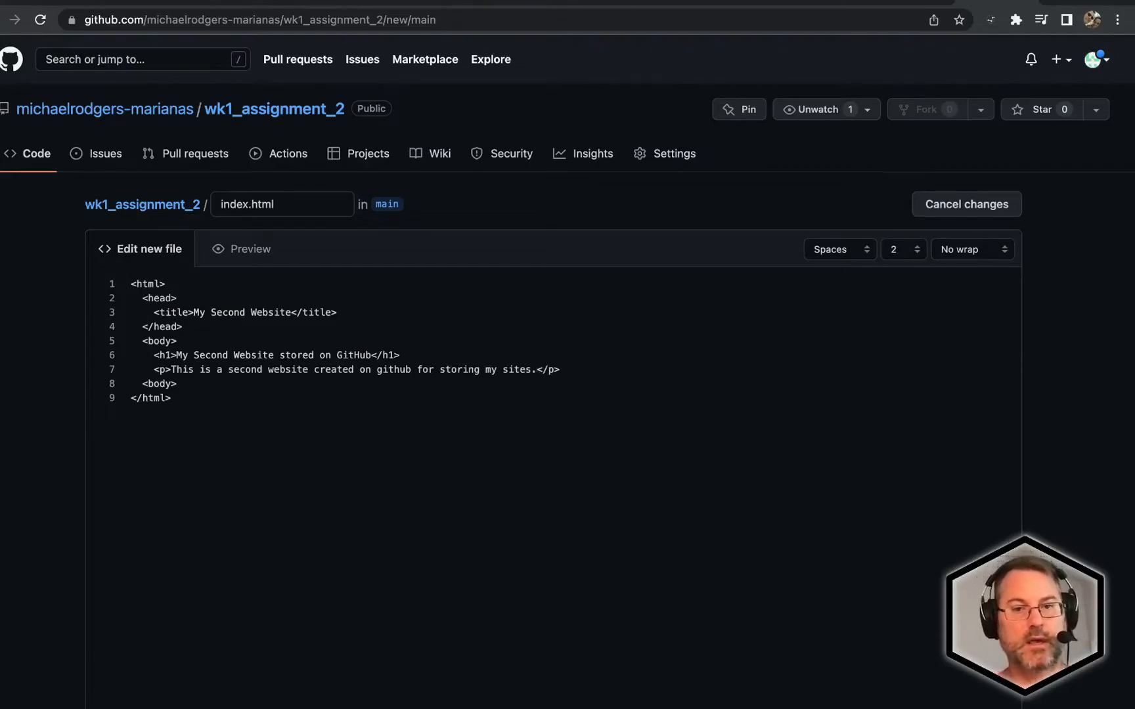
Step: Commit the new index.html file directly to the main branch
scroll(down, 3)
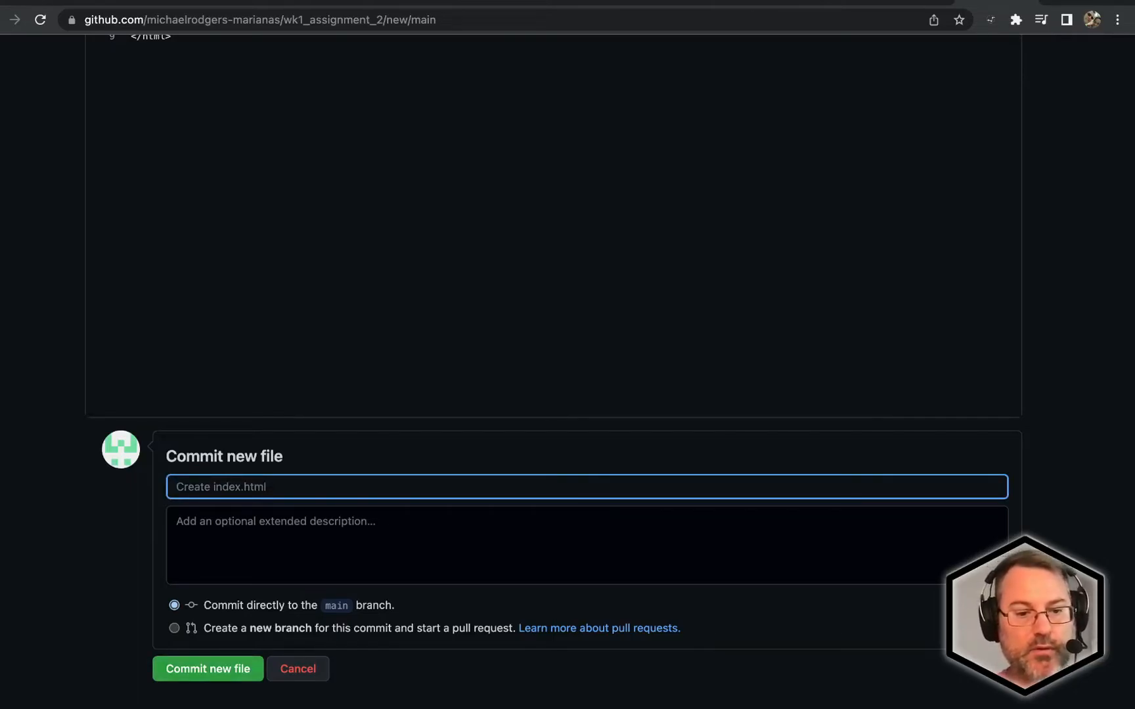
click(207, 668)
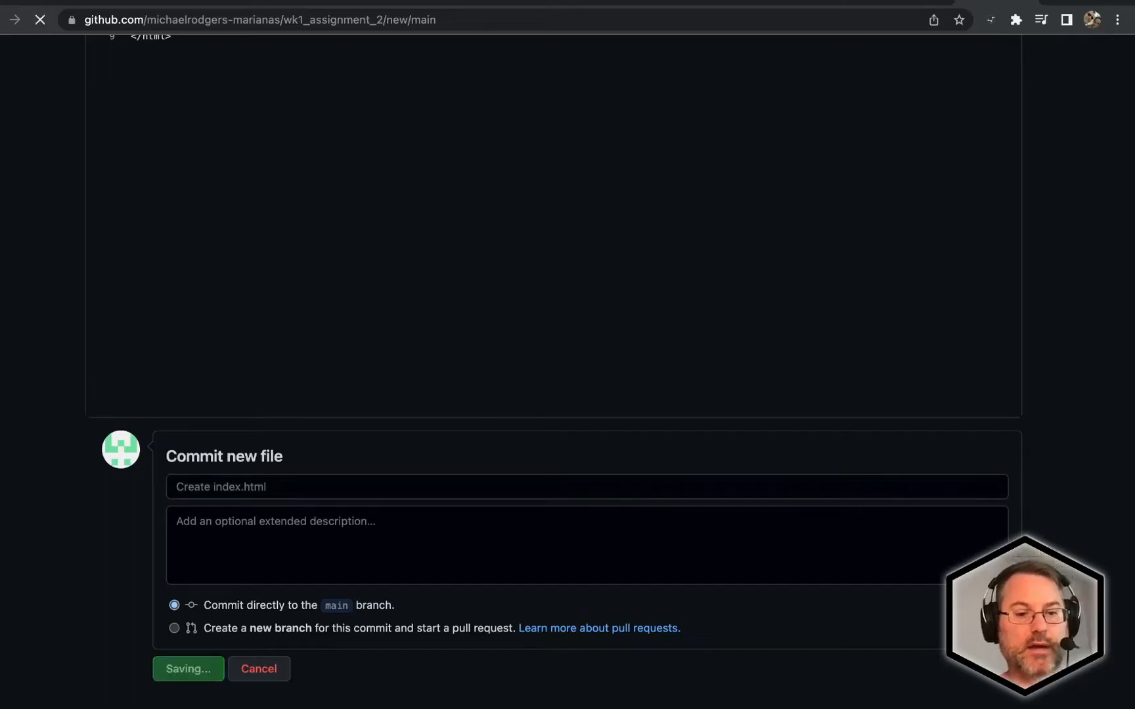
click(187, 668)
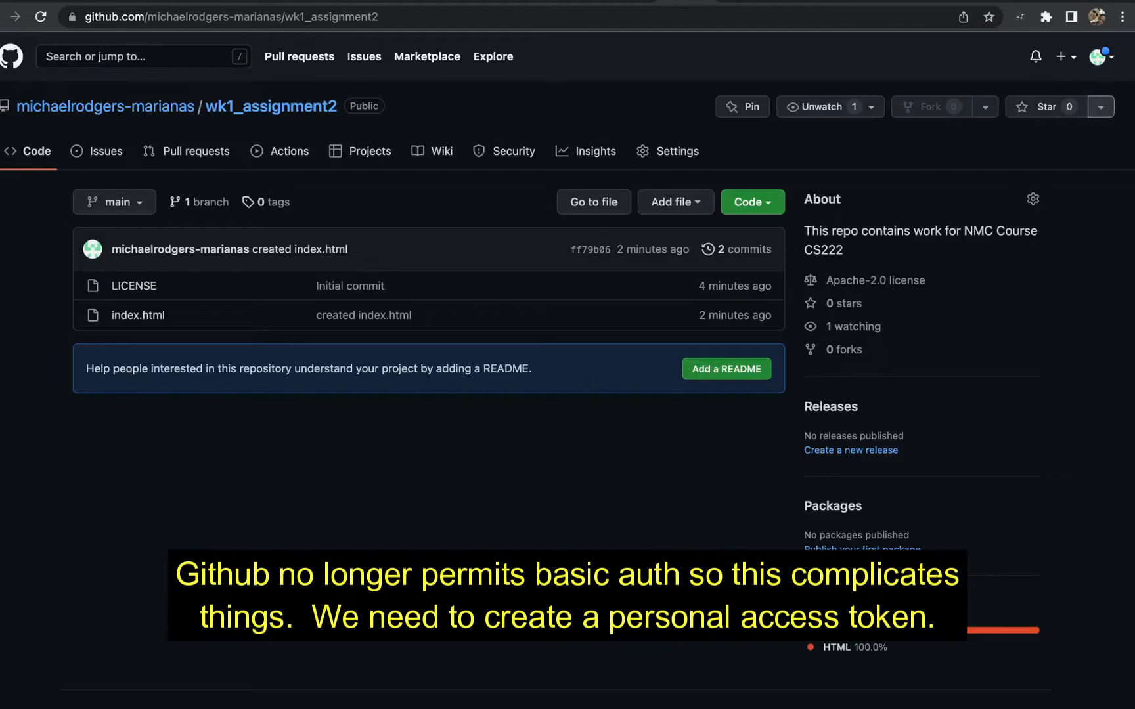
Step: Go through Settings and Developer settings to start a new personal access token
click(1098, 56)
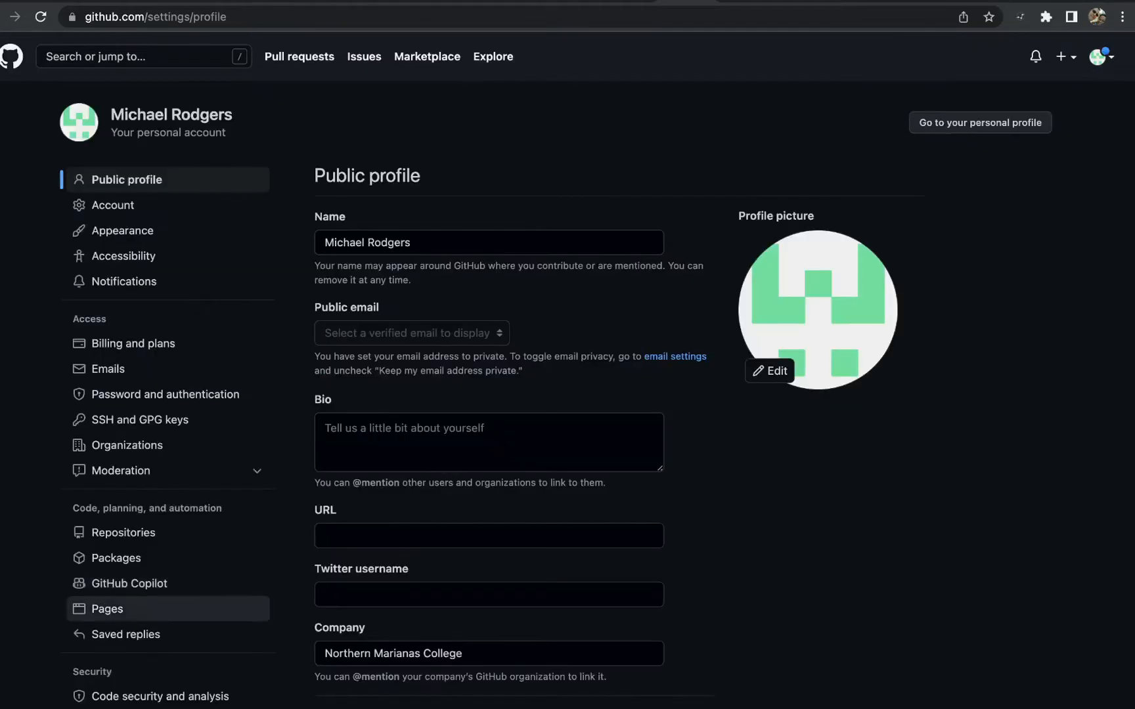
scroll(down, 3)
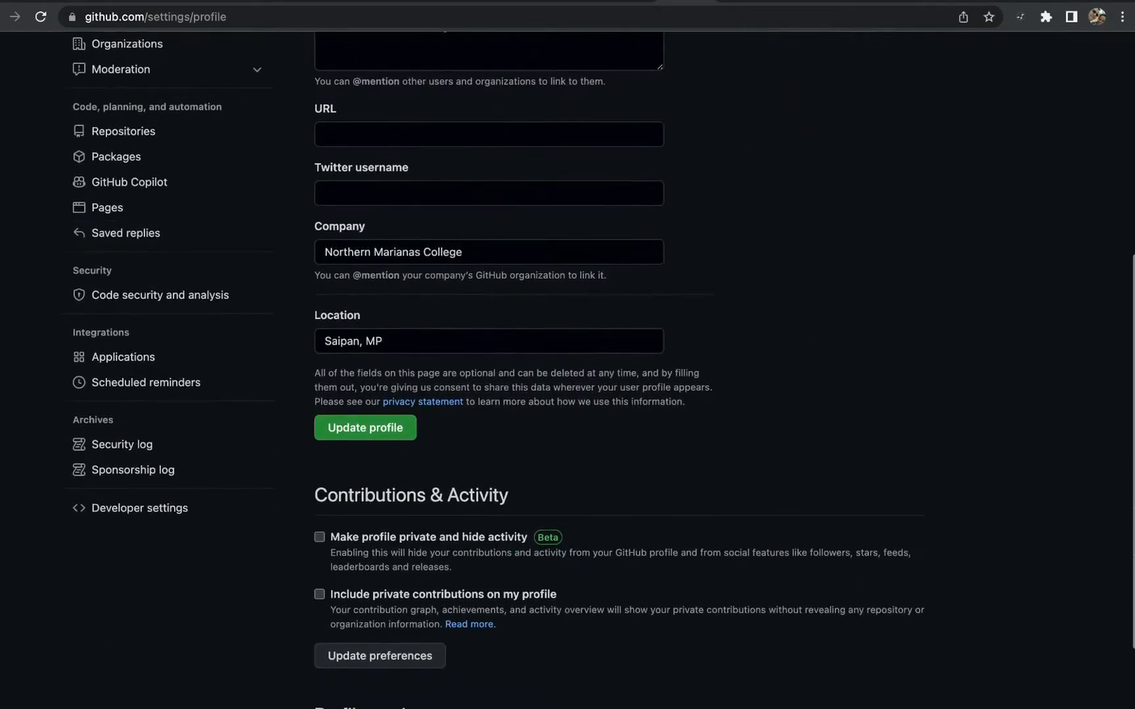
click(140, 508)
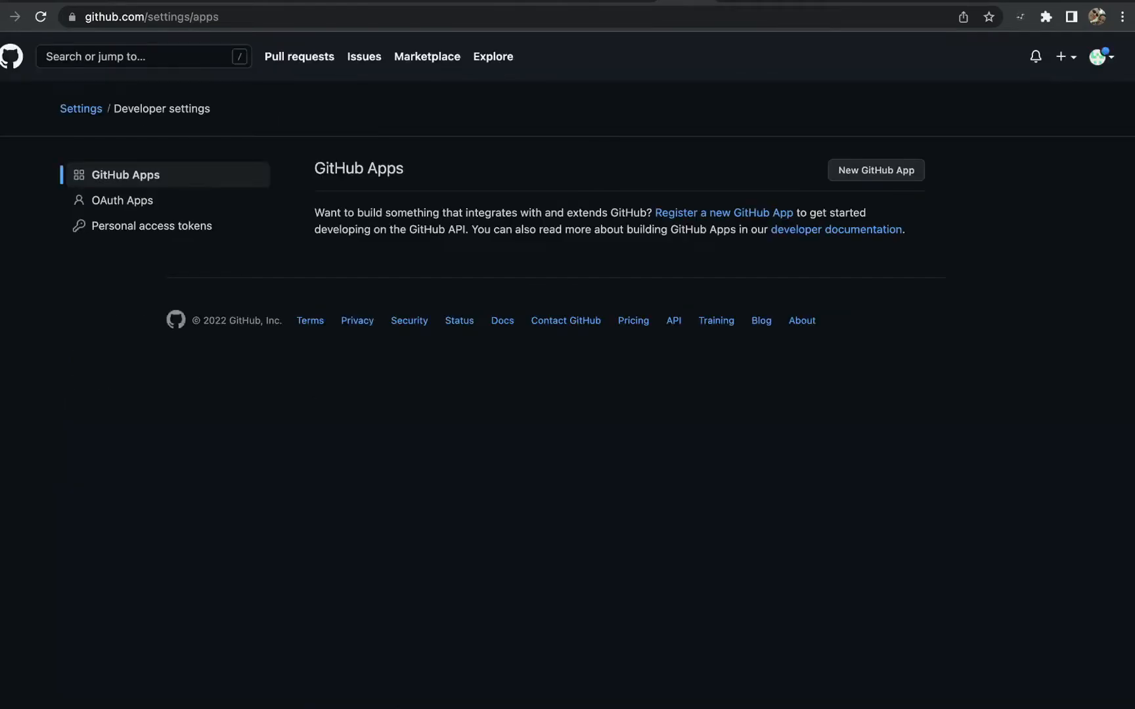
click(151, 225)
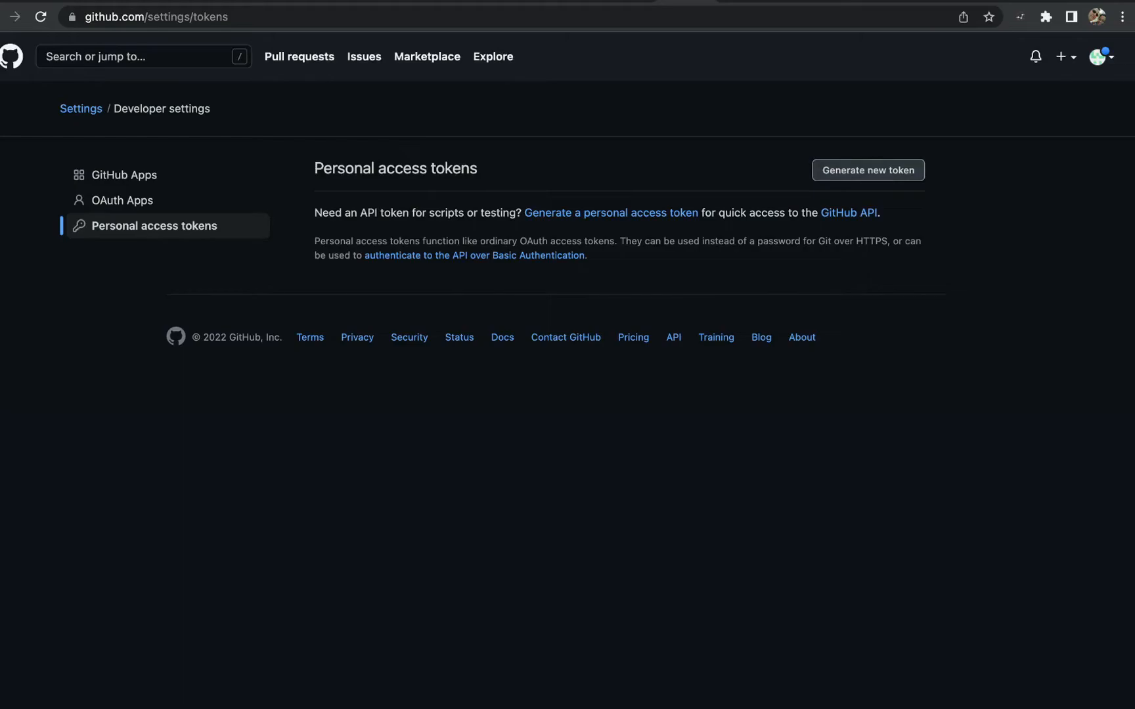
click(867, 169)
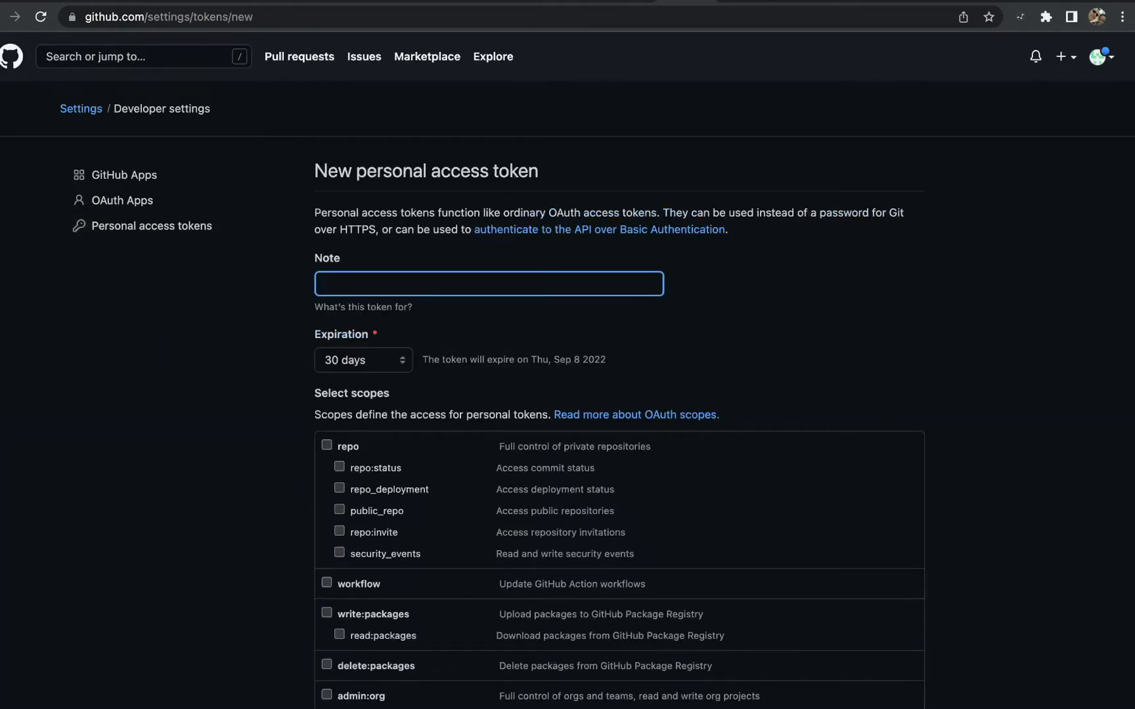
Step: Set note my-personal-token, no expiration, repo and workflow scopes, then generate the token
text(my-personal-token)
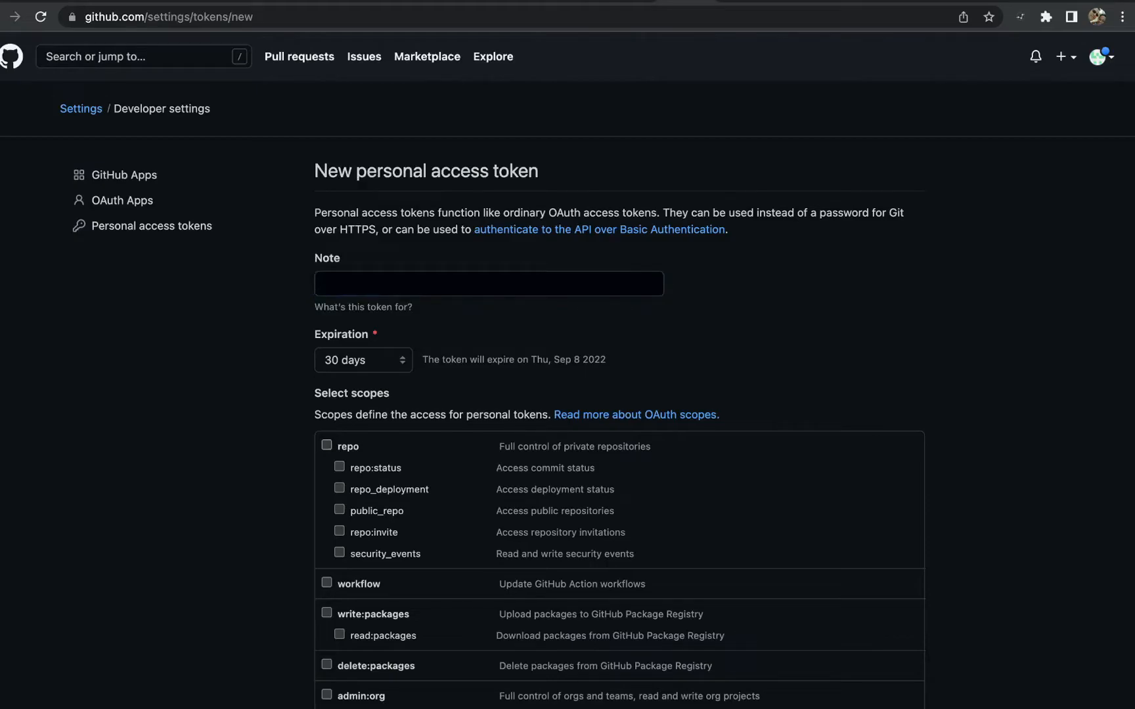
scroll(down, 3)
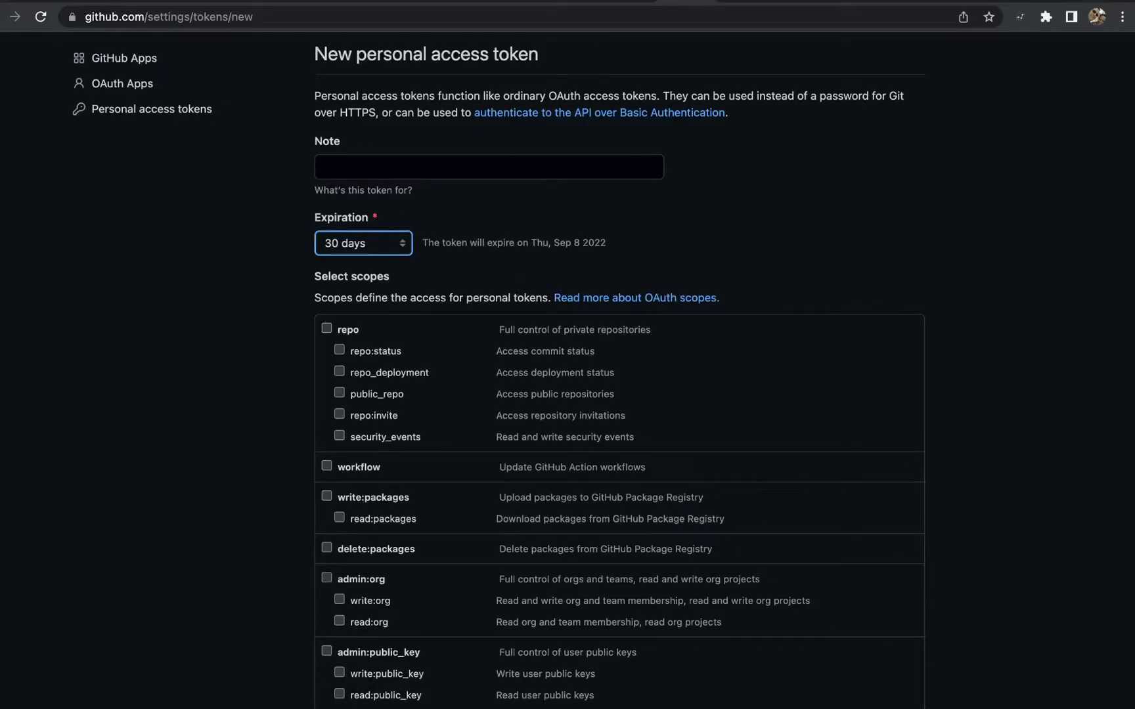
click(363, 243)
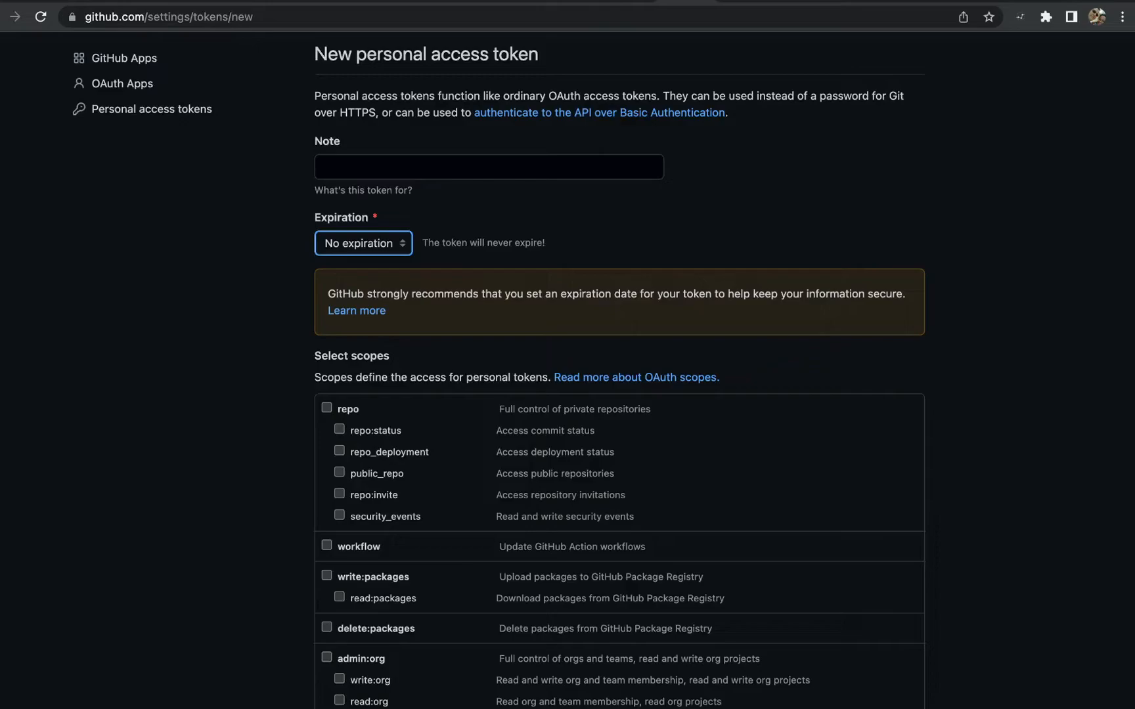
scroll(down, 3)
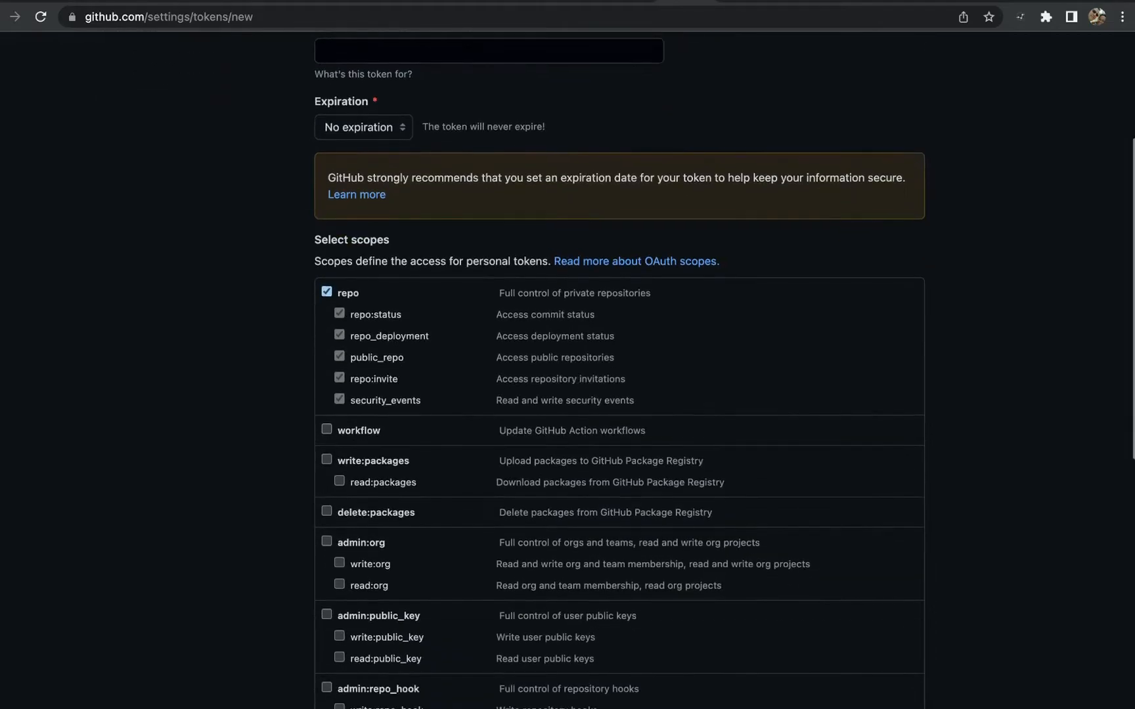
click(326, 430)
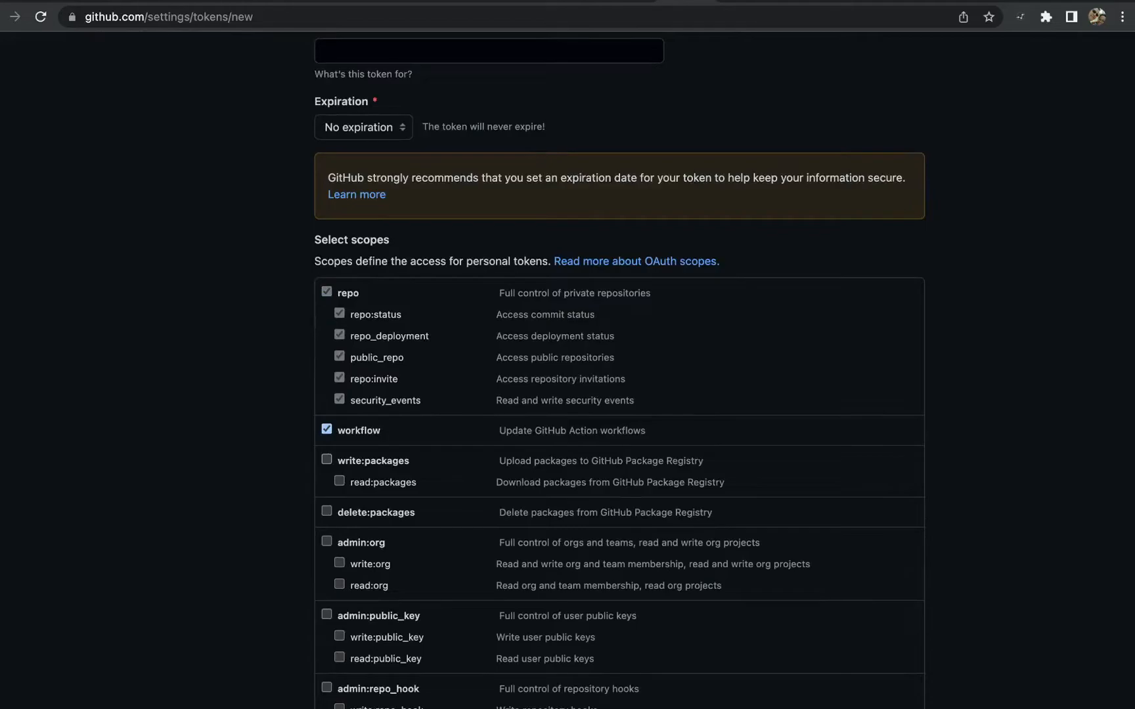
click(326, 459)
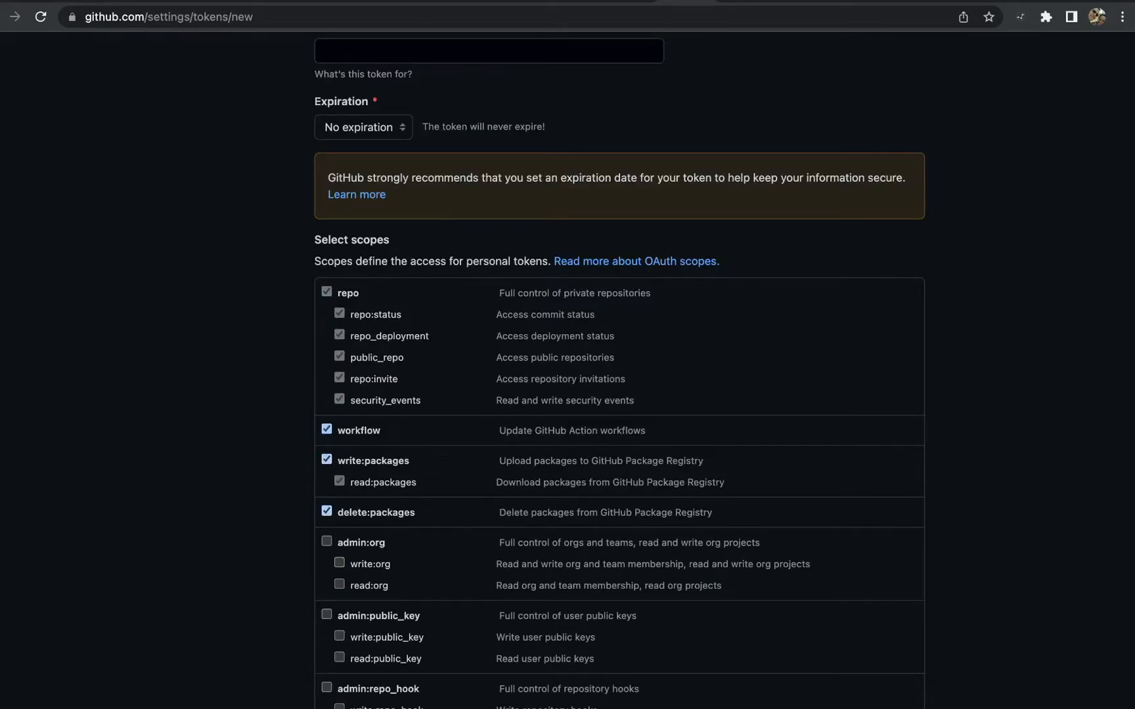
scroll(down, 3)
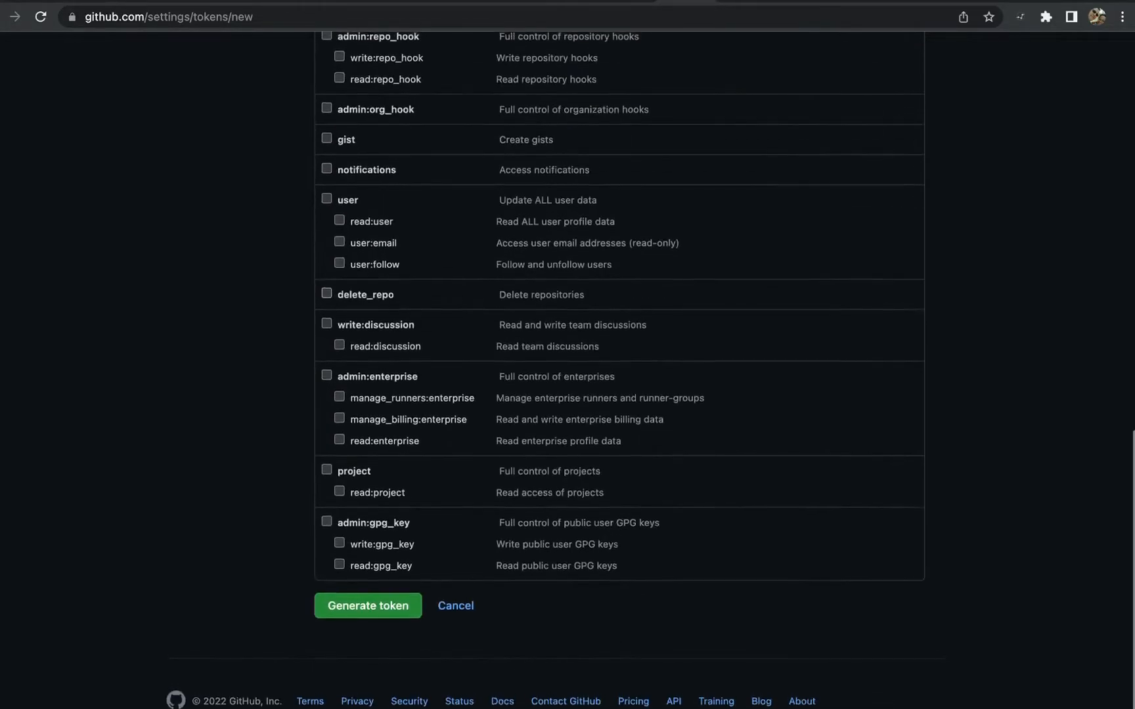
click(367, 605)
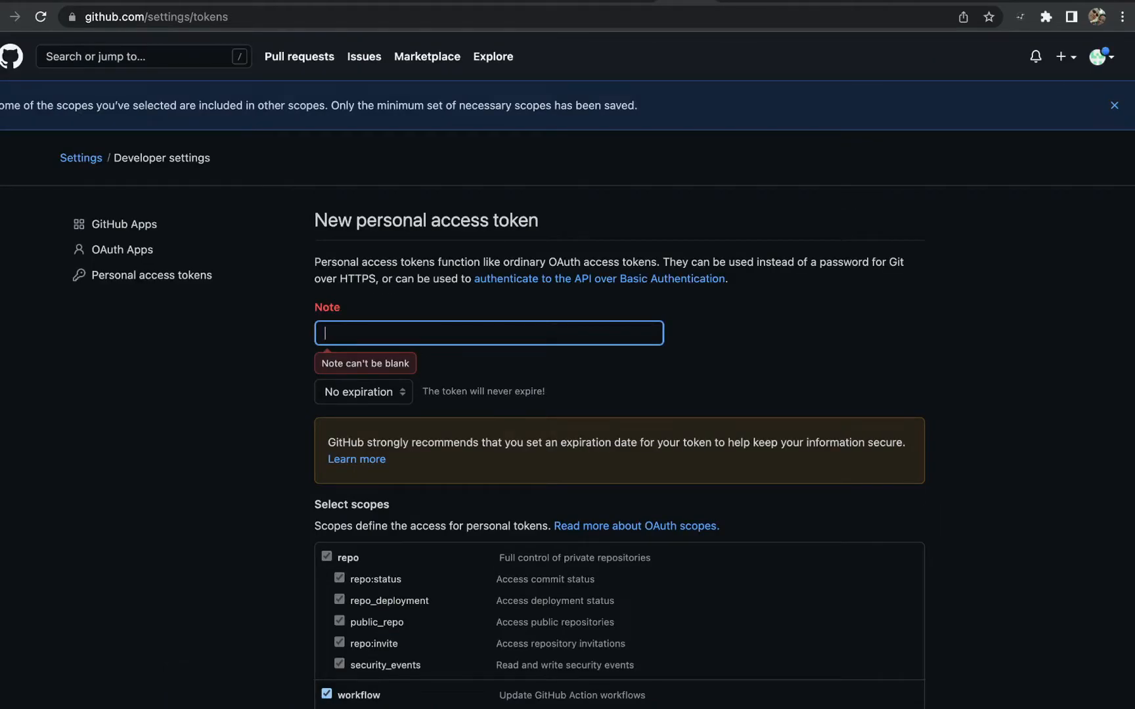
text(my-personal-token)
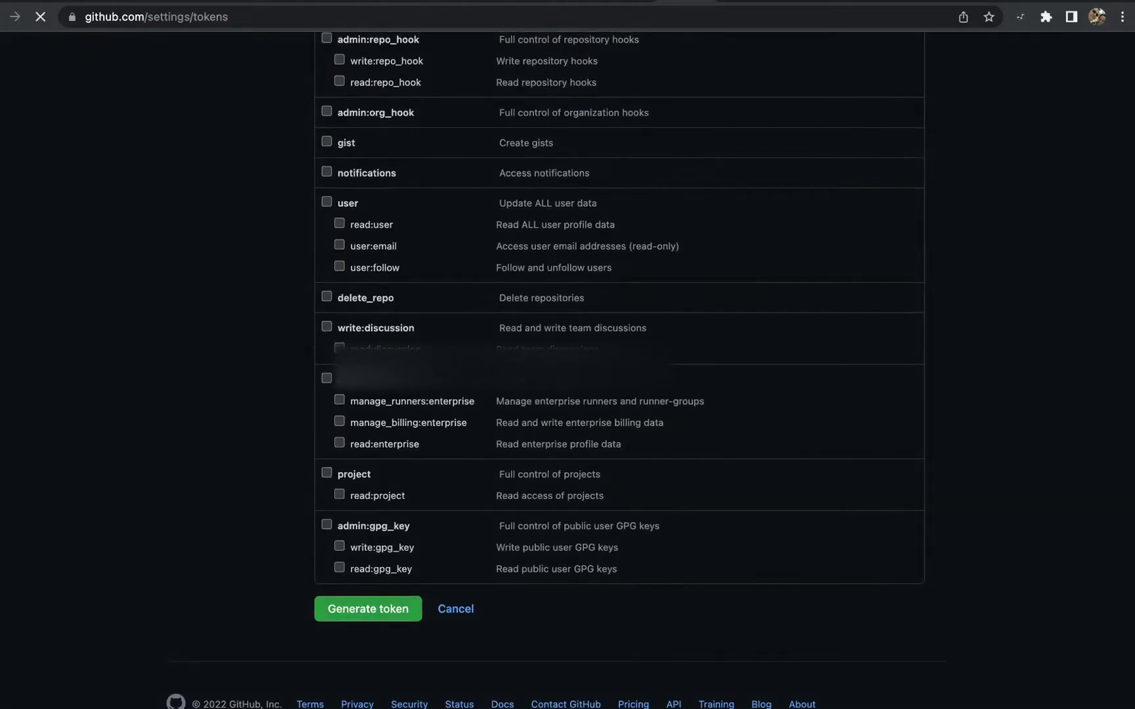
Step: Generate the GitHub personal access token, copy it, and return to Terminal
click(368, 608)
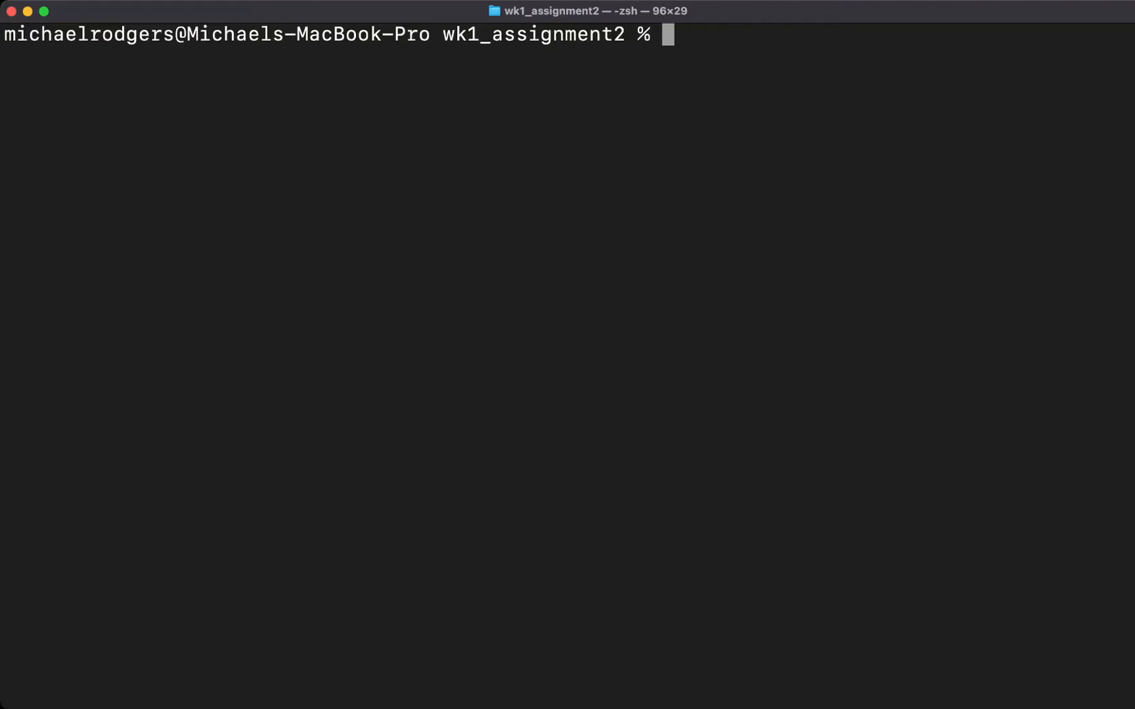
Step: Run git ls-remote on the GitHub wk1_assignment2.git URL, confirming HEAD and refs/heads/main
text(git ls-r)
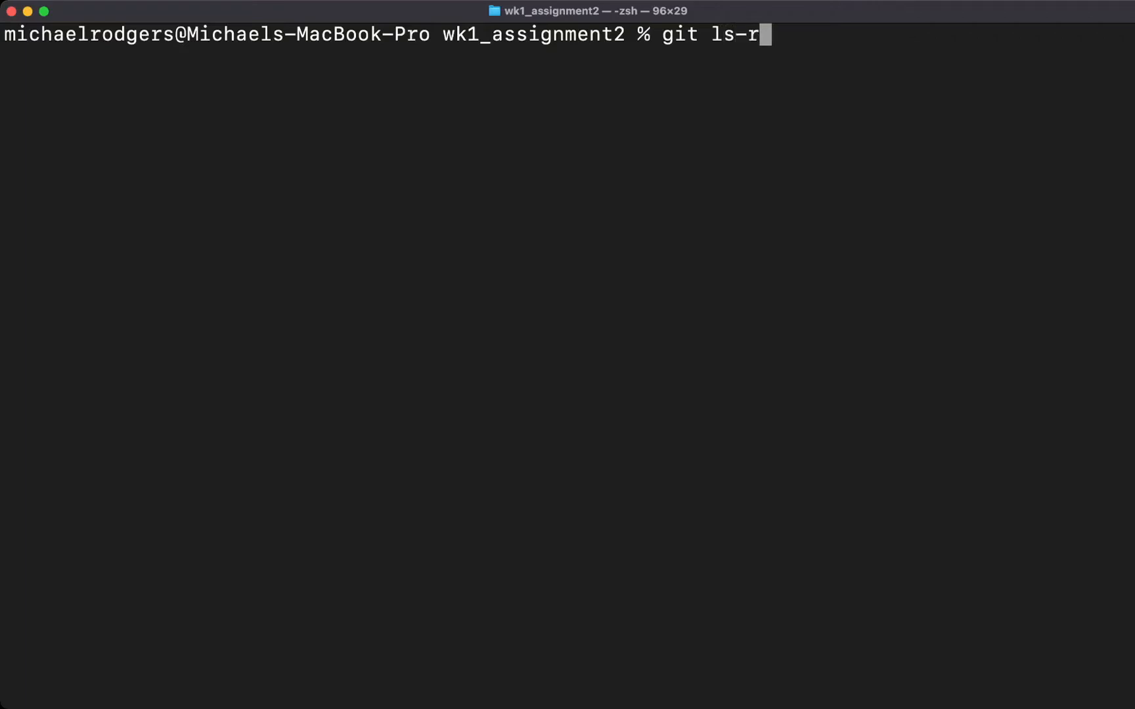
text(emote https)
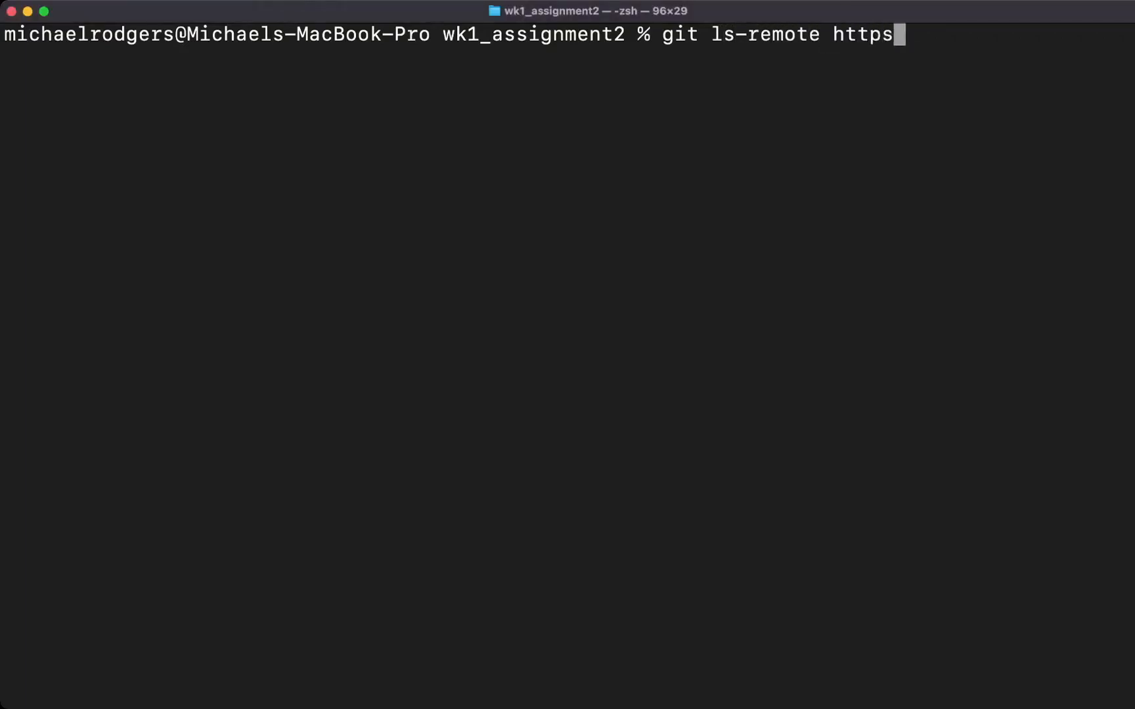
text(://)
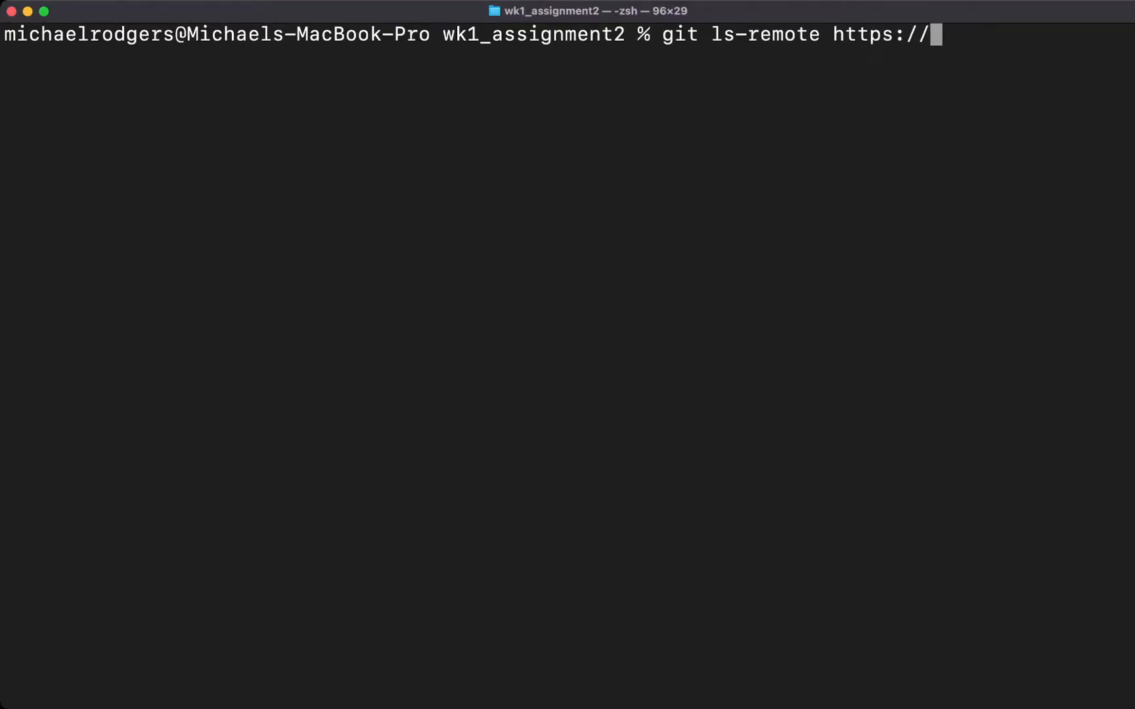
text(github.com)
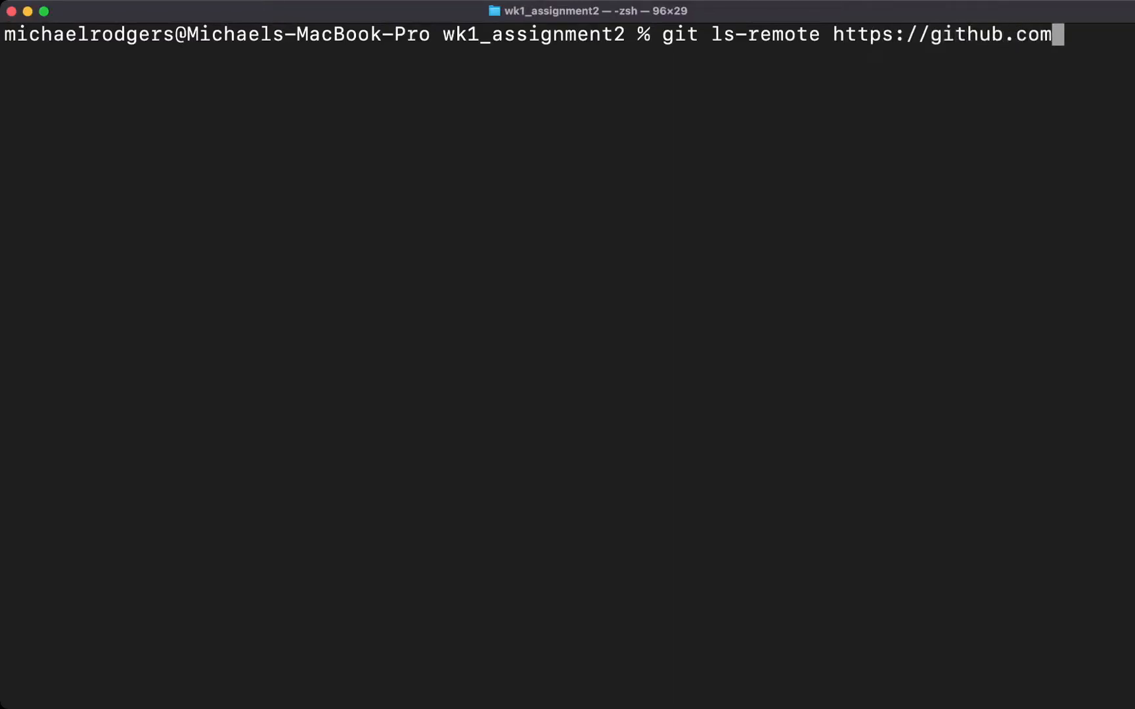
text(/michaelrodgers-marianas)
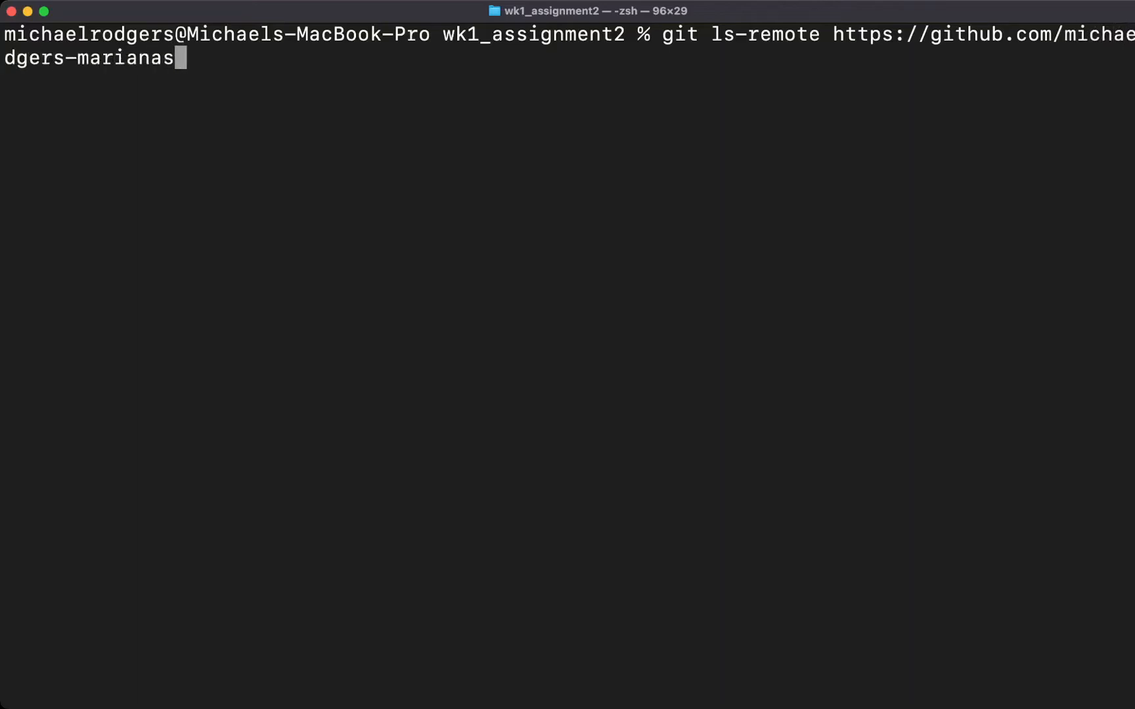
text(/wk1_assignment2.)
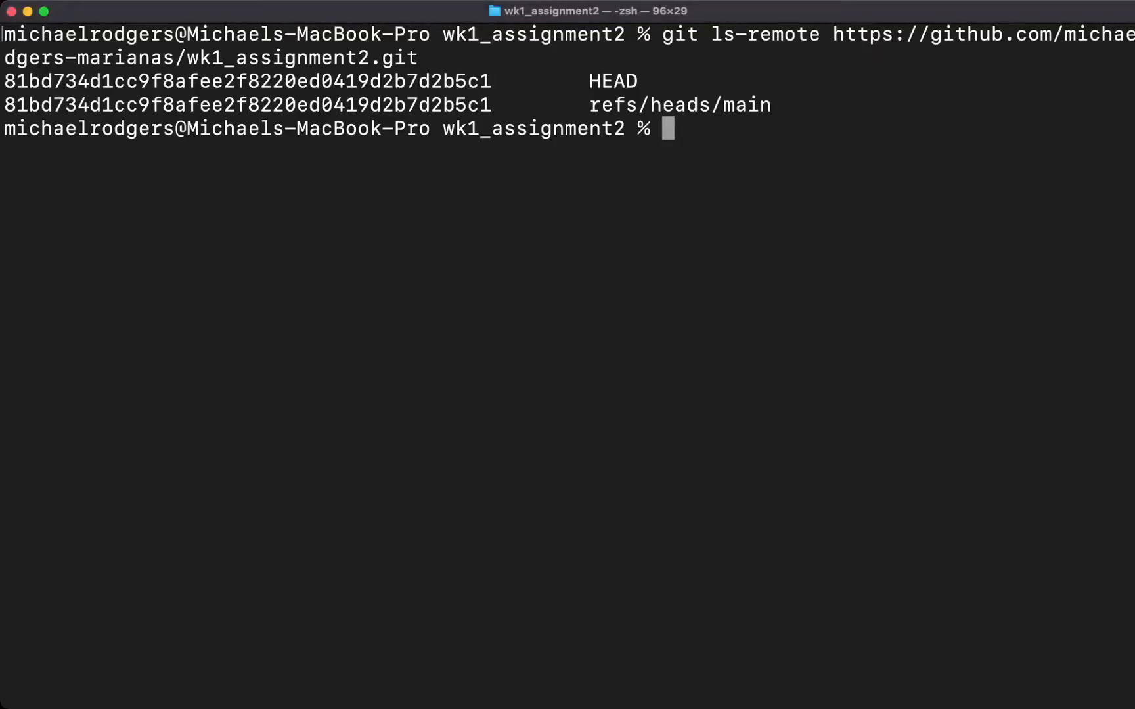
text(git remote add)
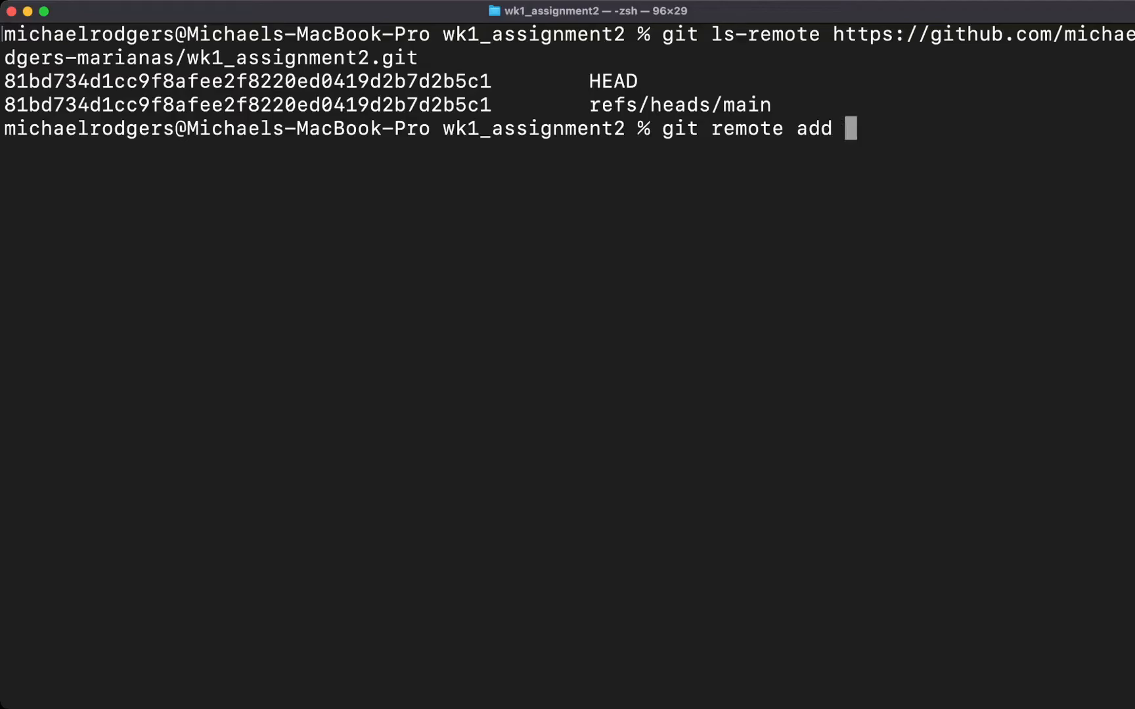
Step: Add origin as github.com/michaelrodgers-marianas/wk1_assignment2.git and verify fetch/push URLs with git remote -v
text(origin)
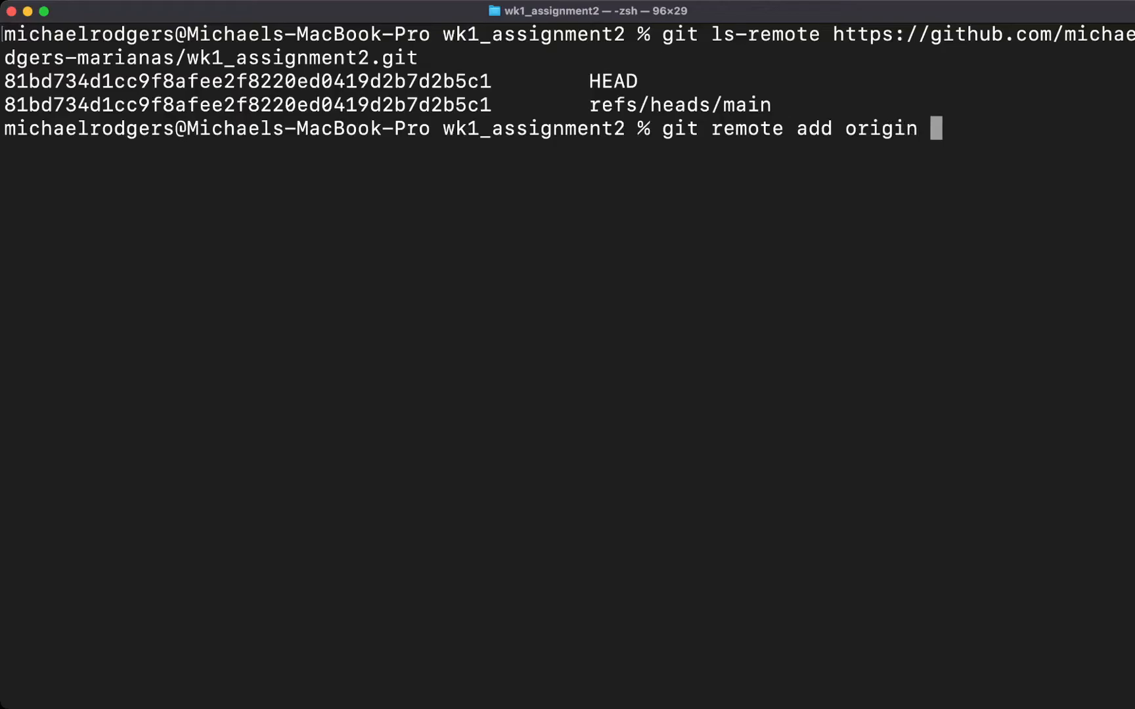
text(https://github.co)
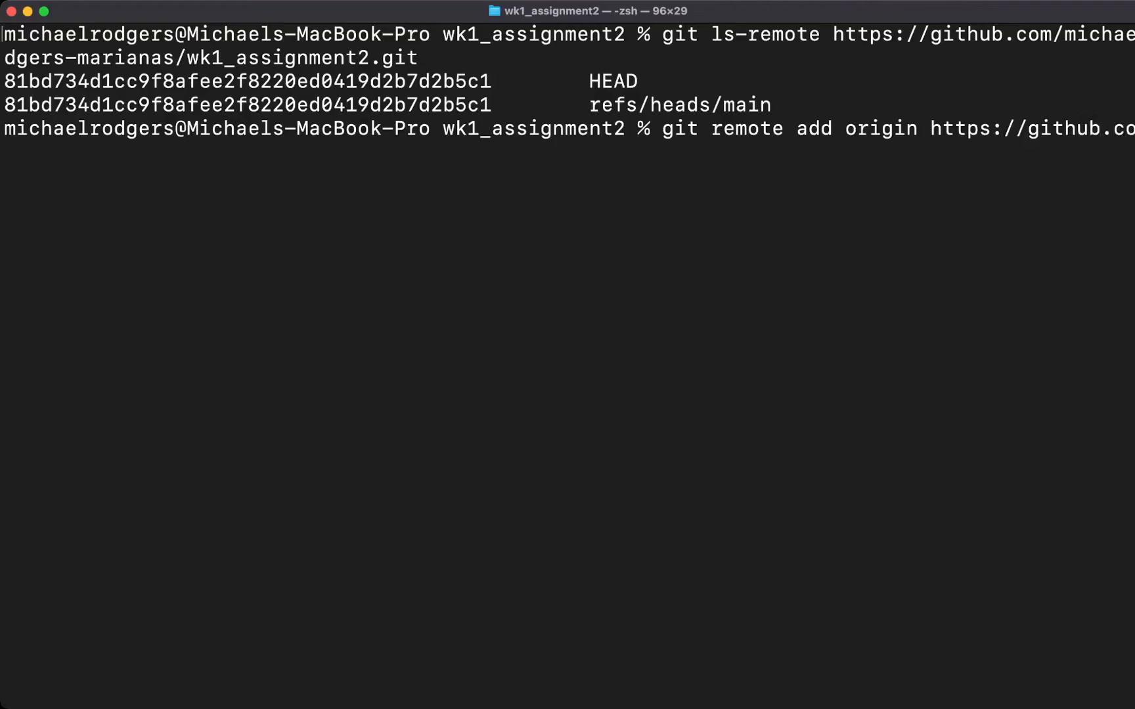
text(i)
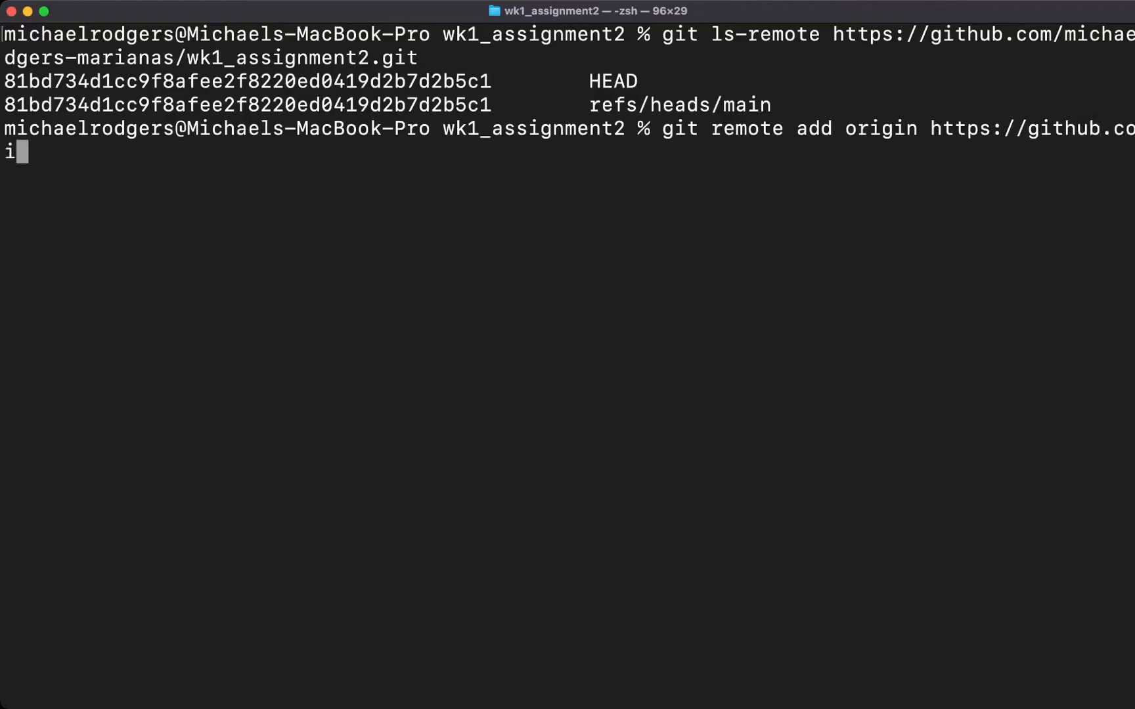
text(ichaelrodgers)
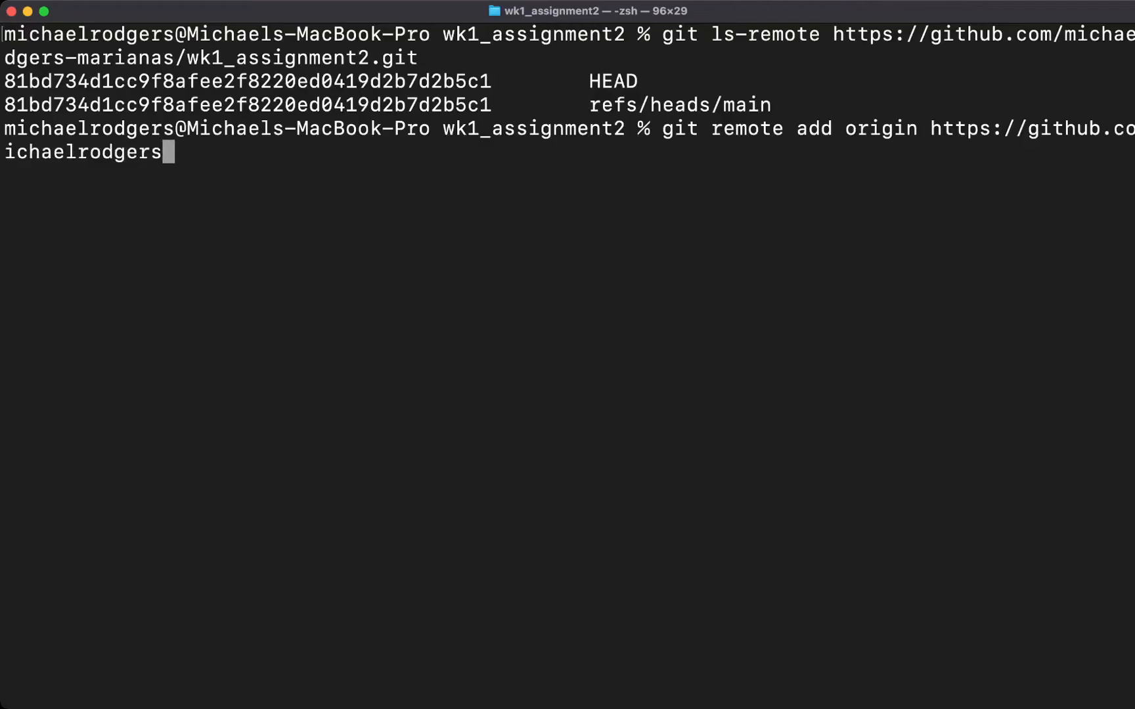
text(-mariana)
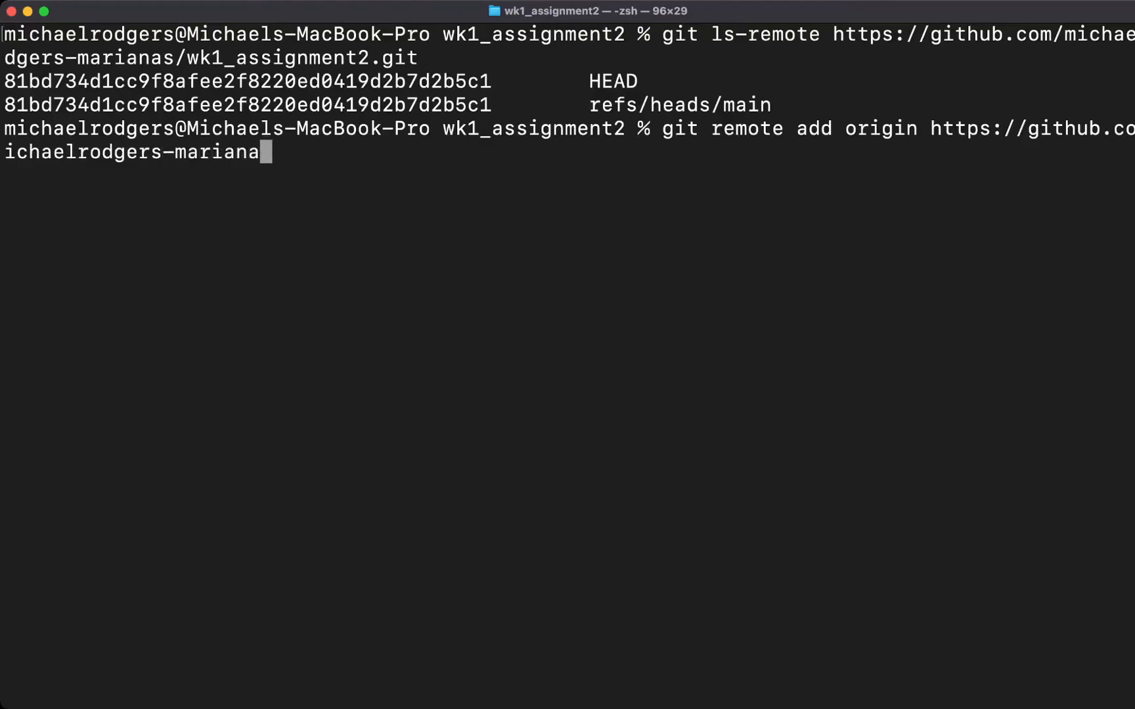
text(s/)
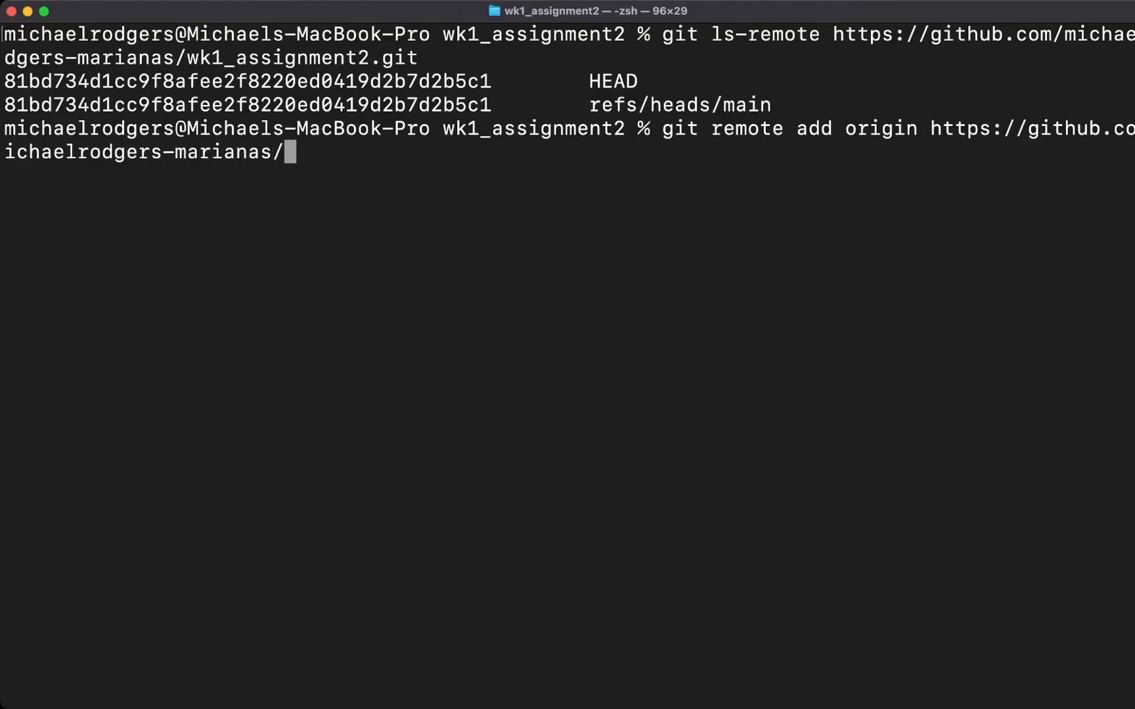
text(wk1)
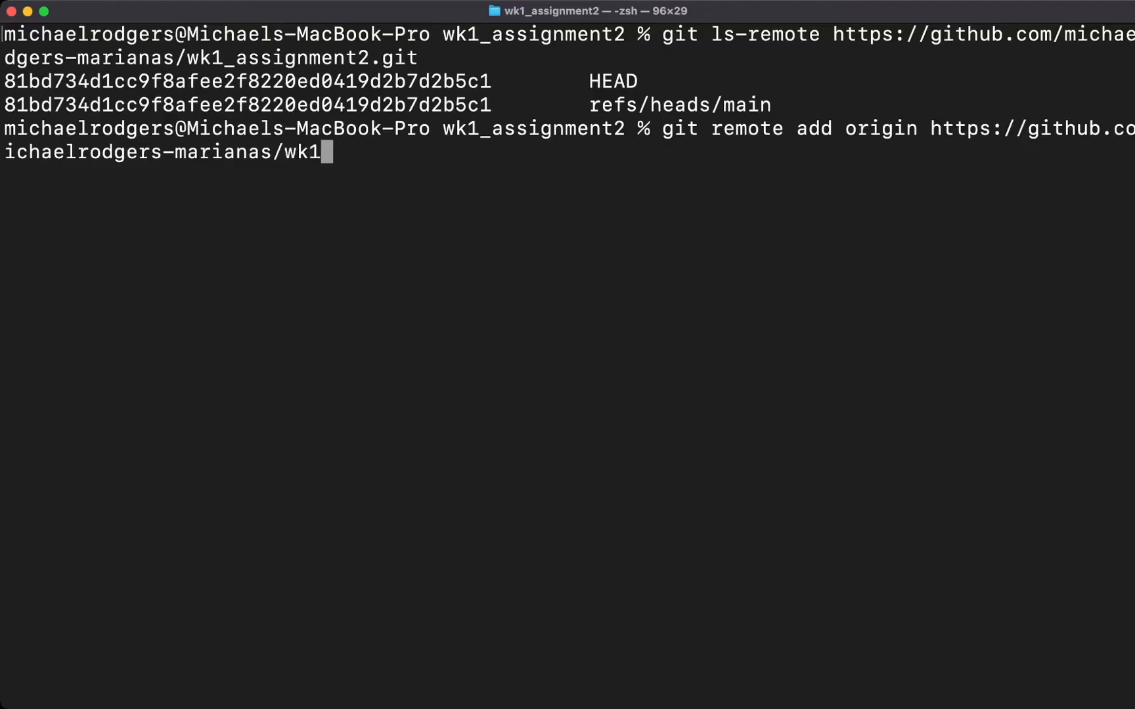
text(_assignment)
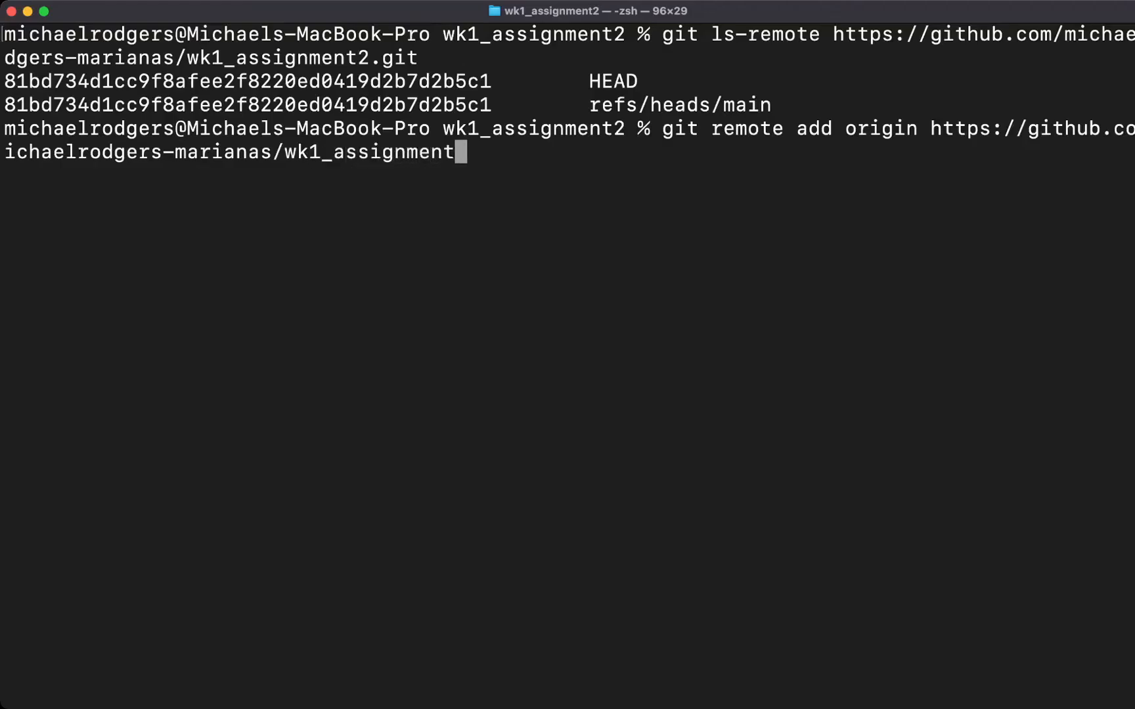
text(2.git)
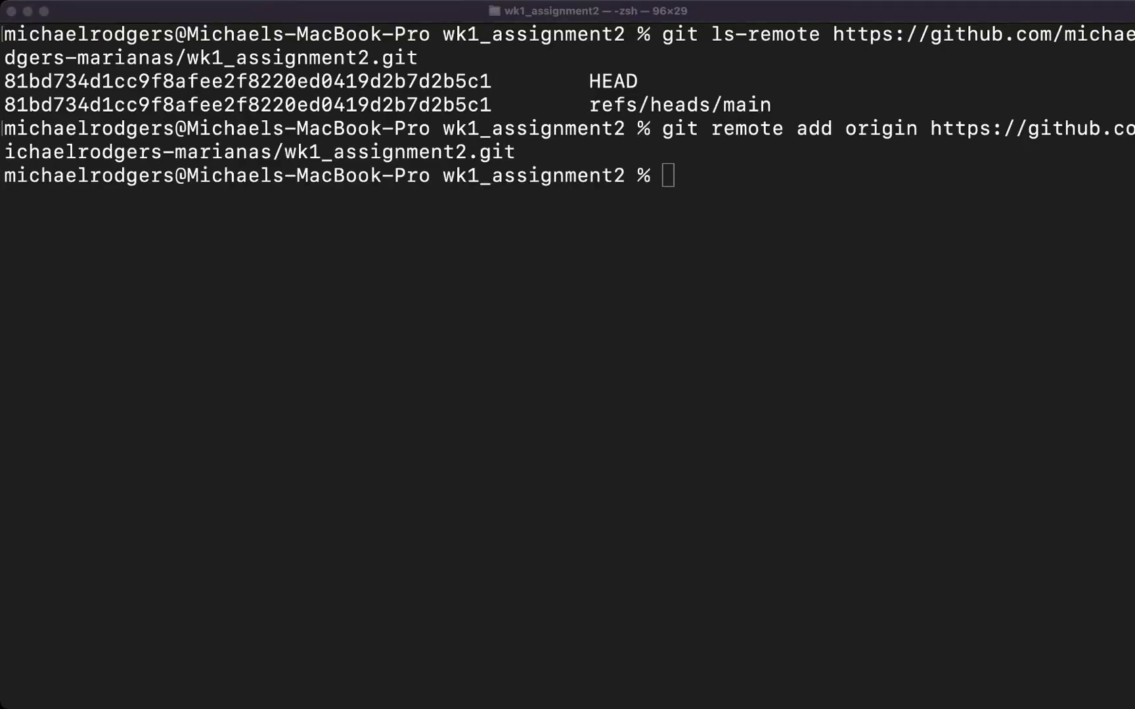
text(g)
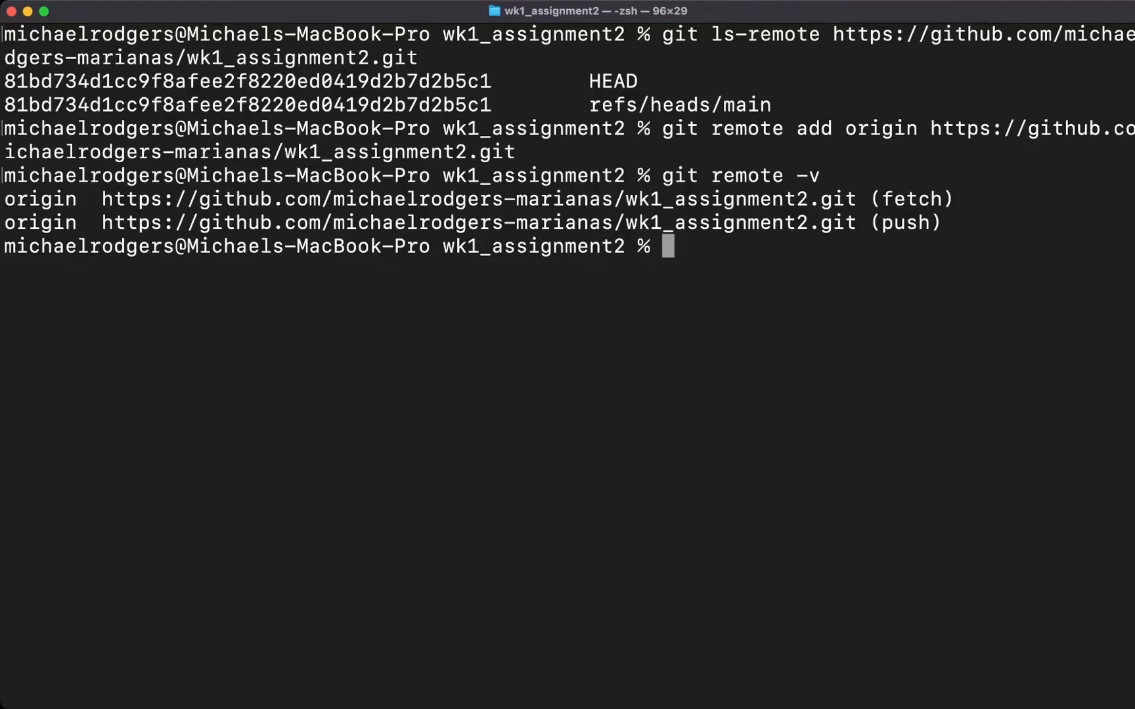
Step: Fetch origin to get origin/main, then run git branch, which lists no local branches
text(git)
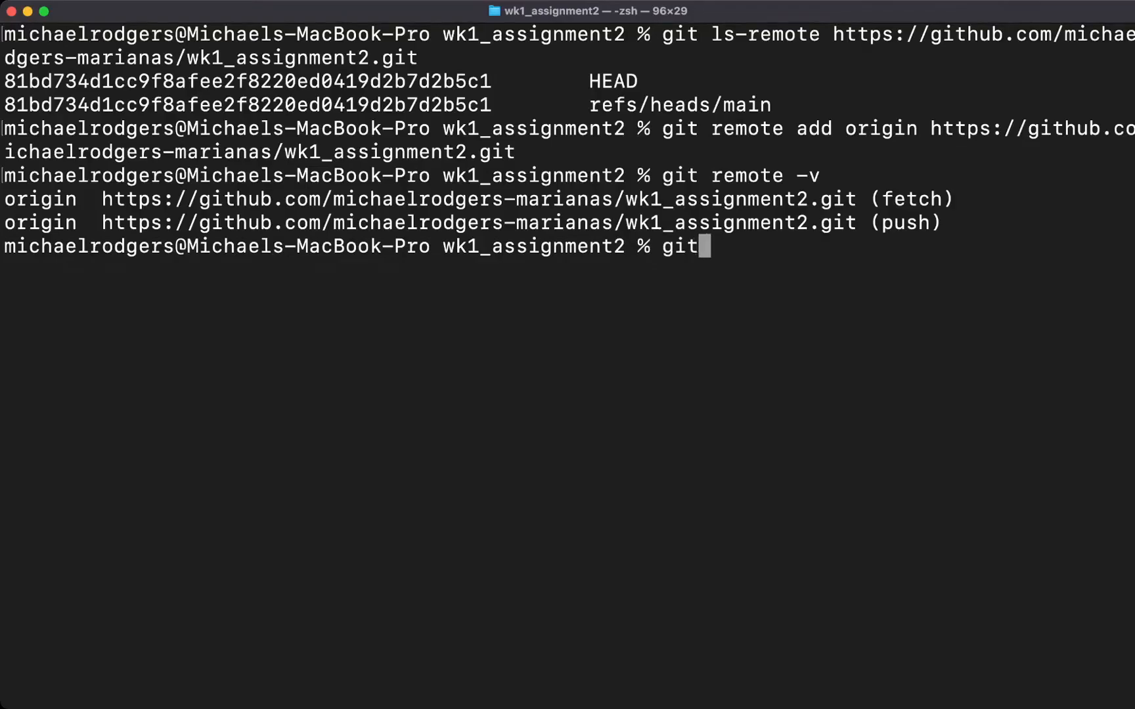
text(fe)
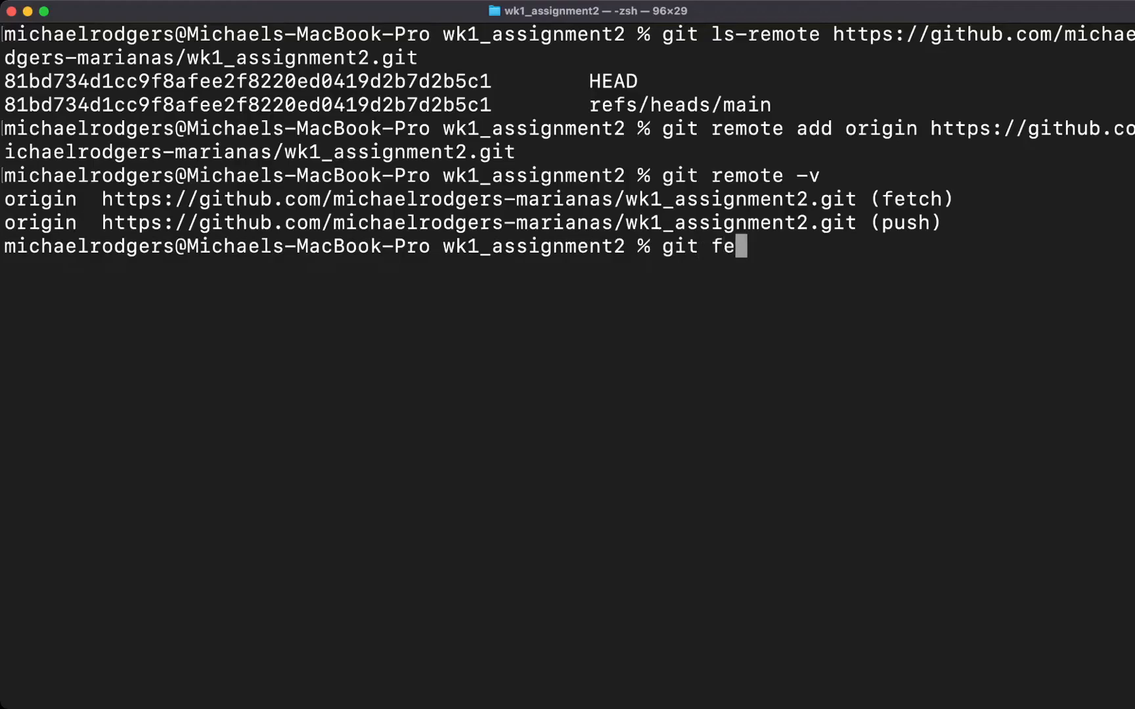
text(tch origin)
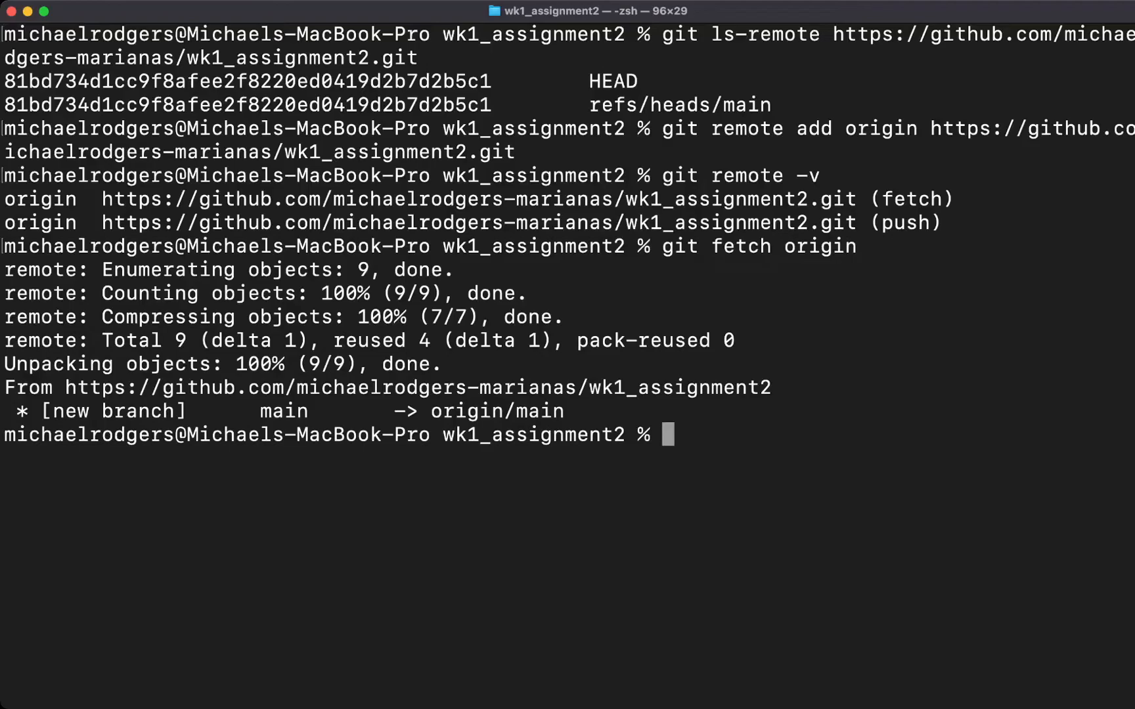
text(git)
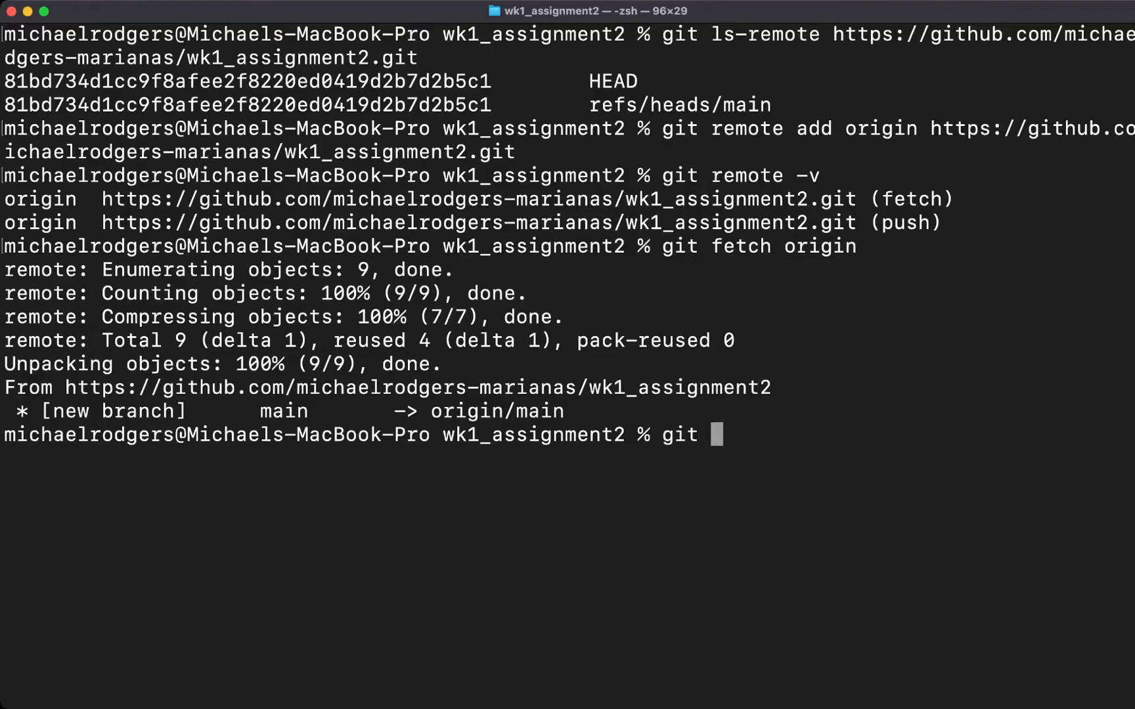
text(branch)
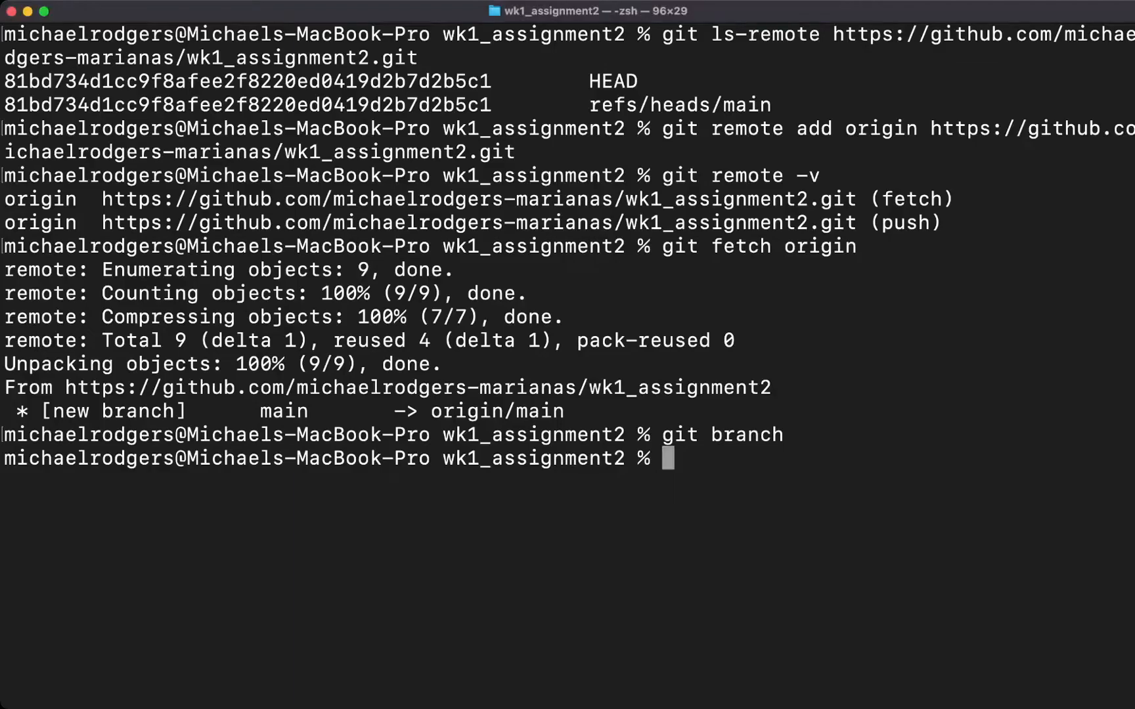
text(git)
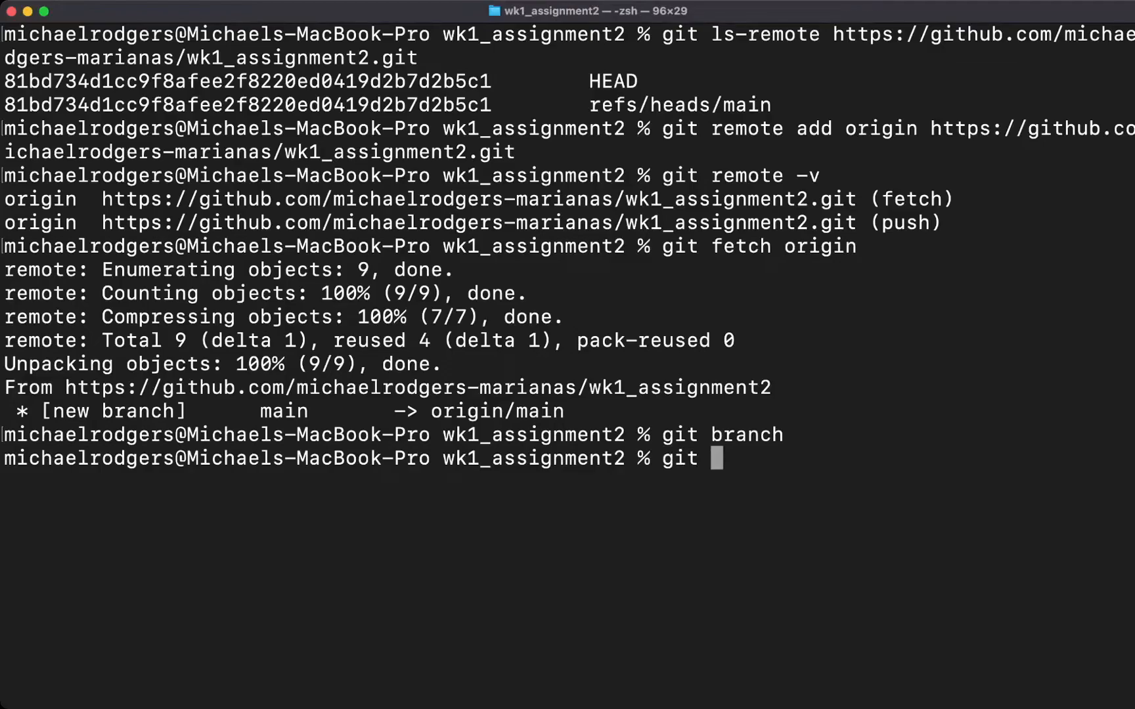
text(remote set-url origin)
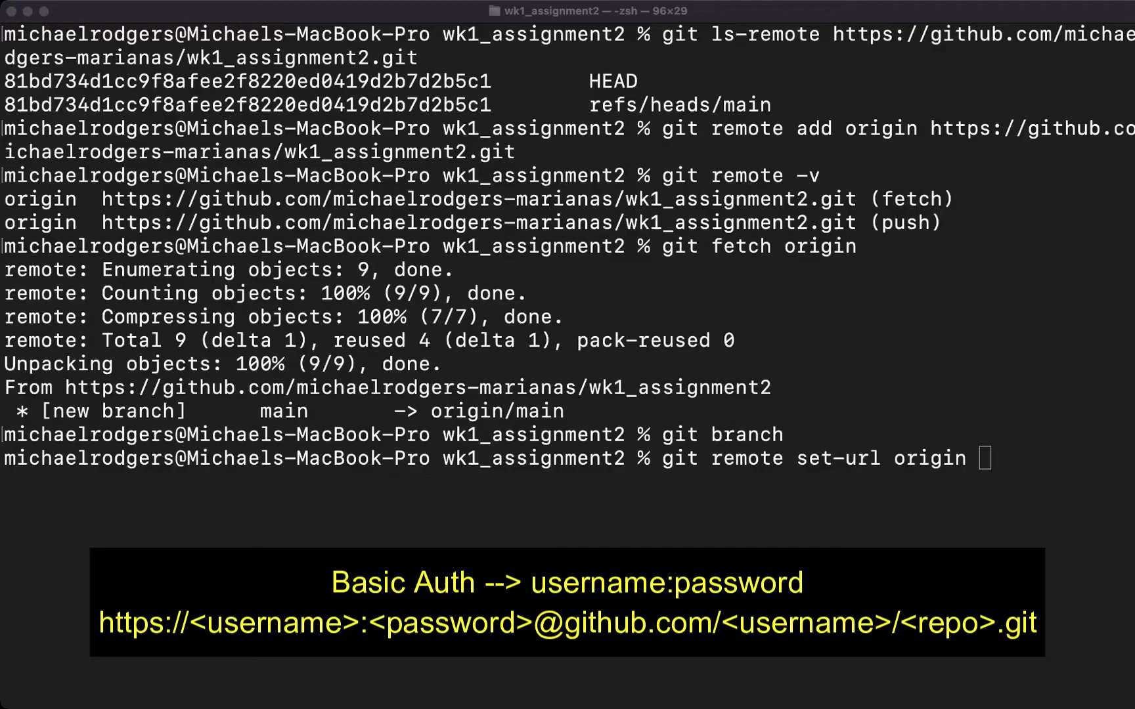
text(https://)
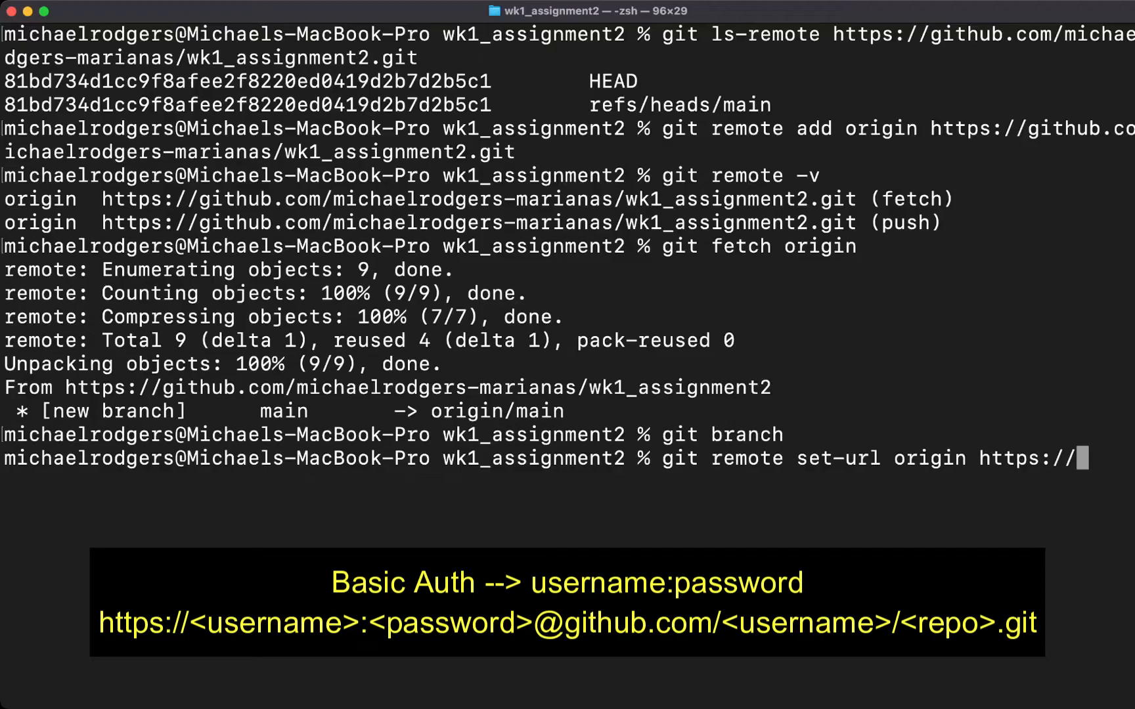
text(micha)
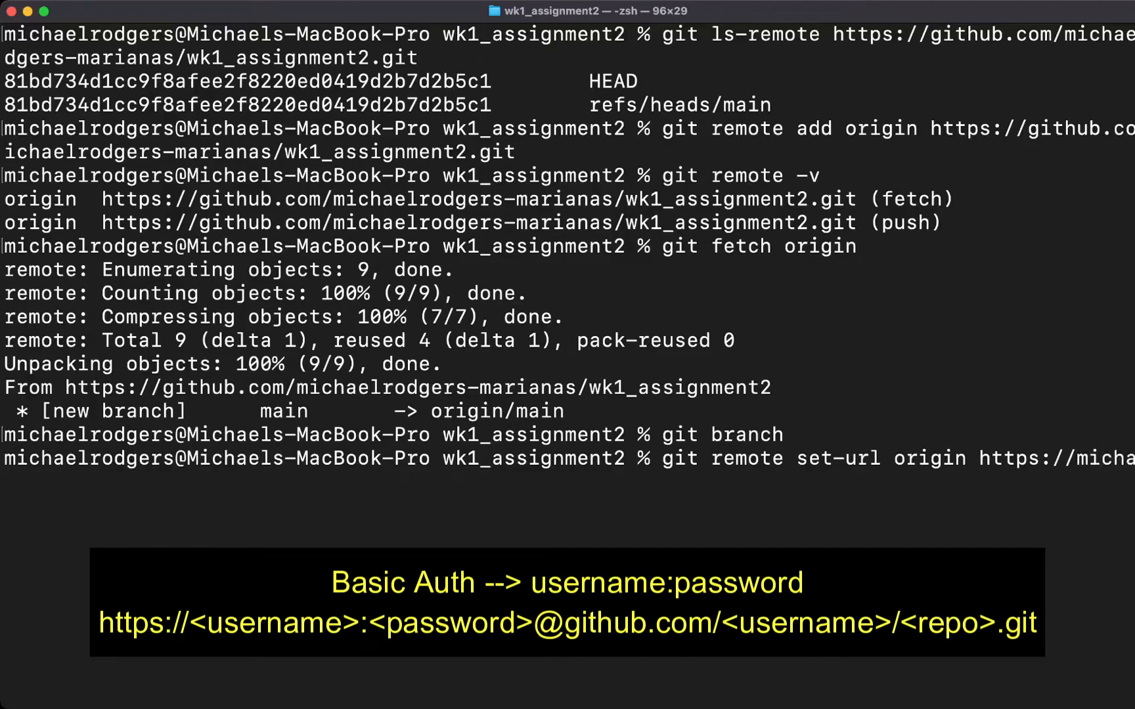
text(odgers-m)
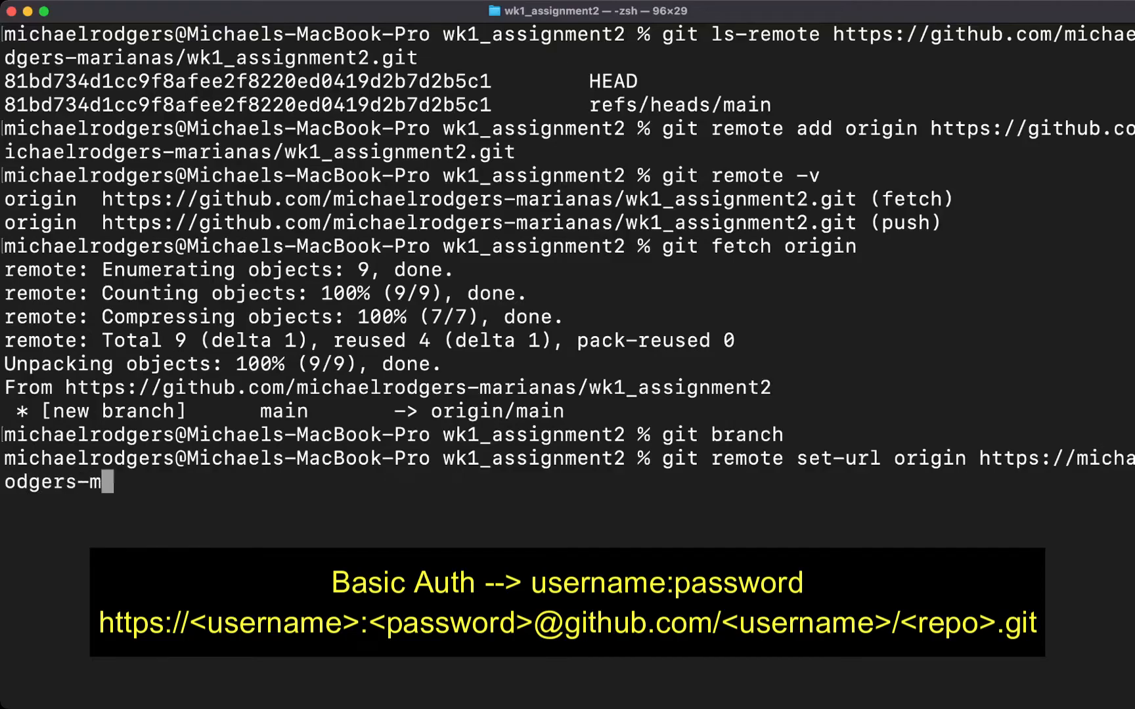
text(arianas)
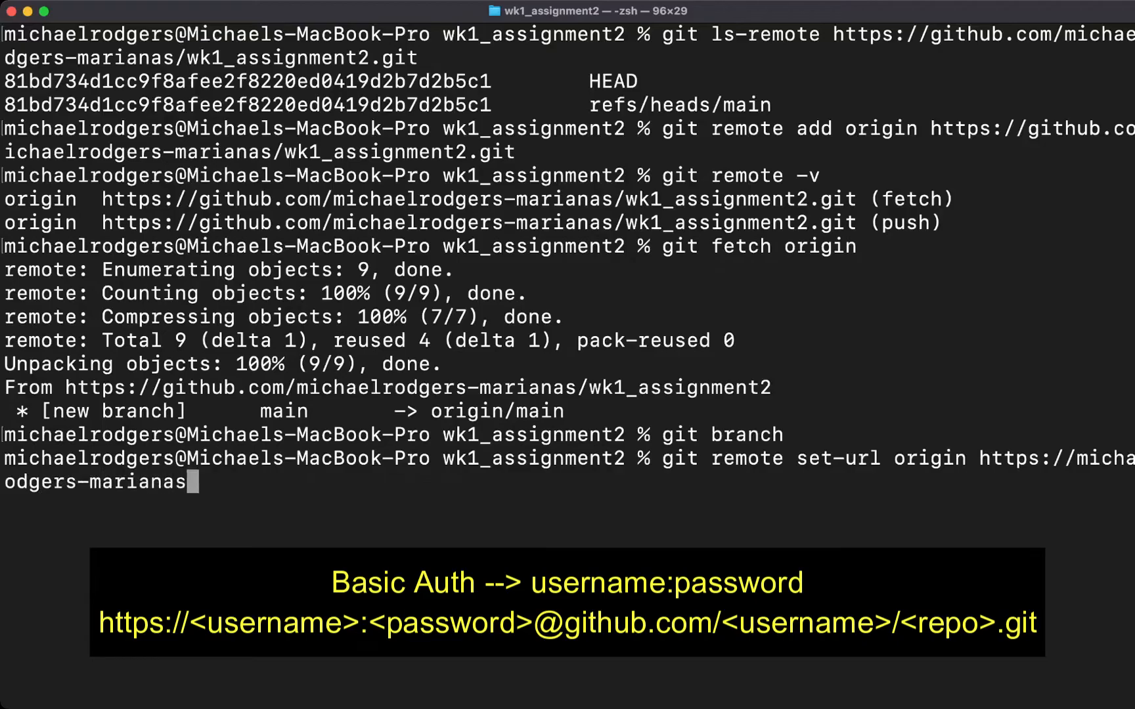
text(:)
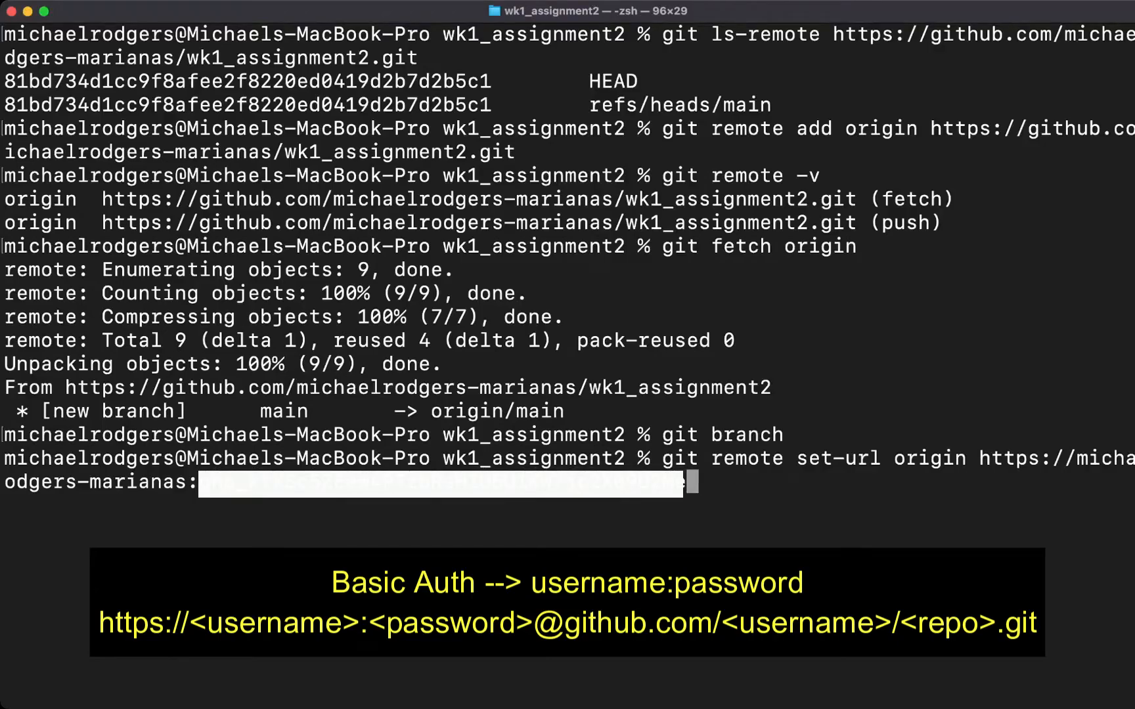
text(@)
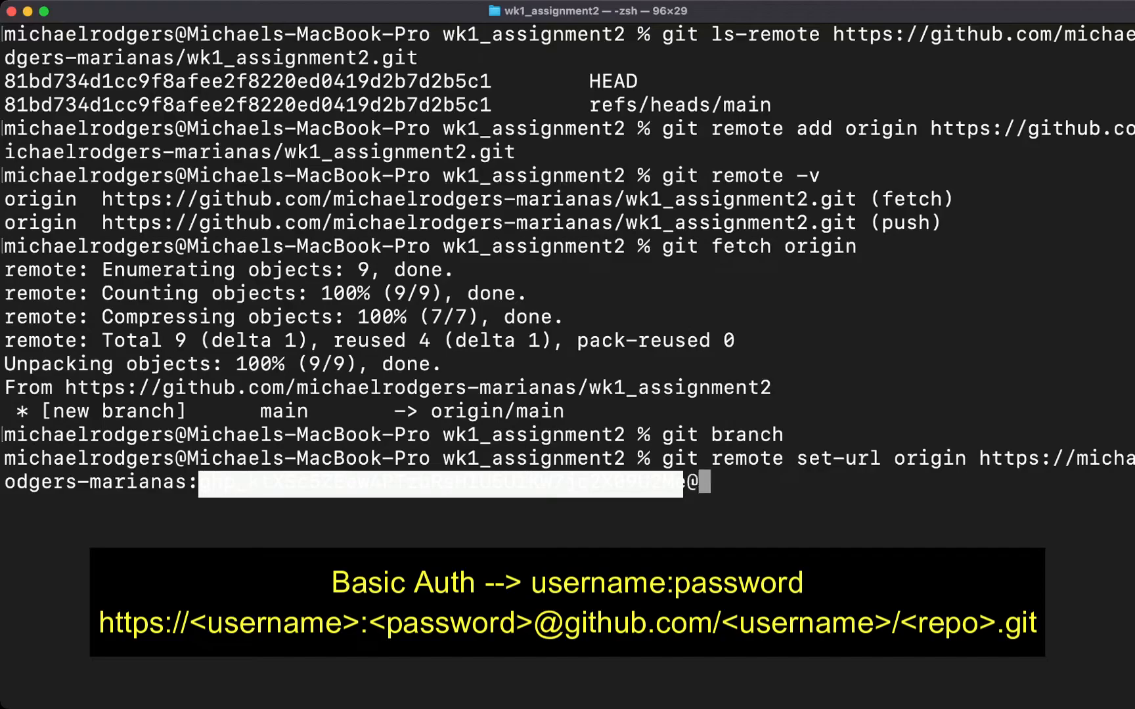
text(github.com)
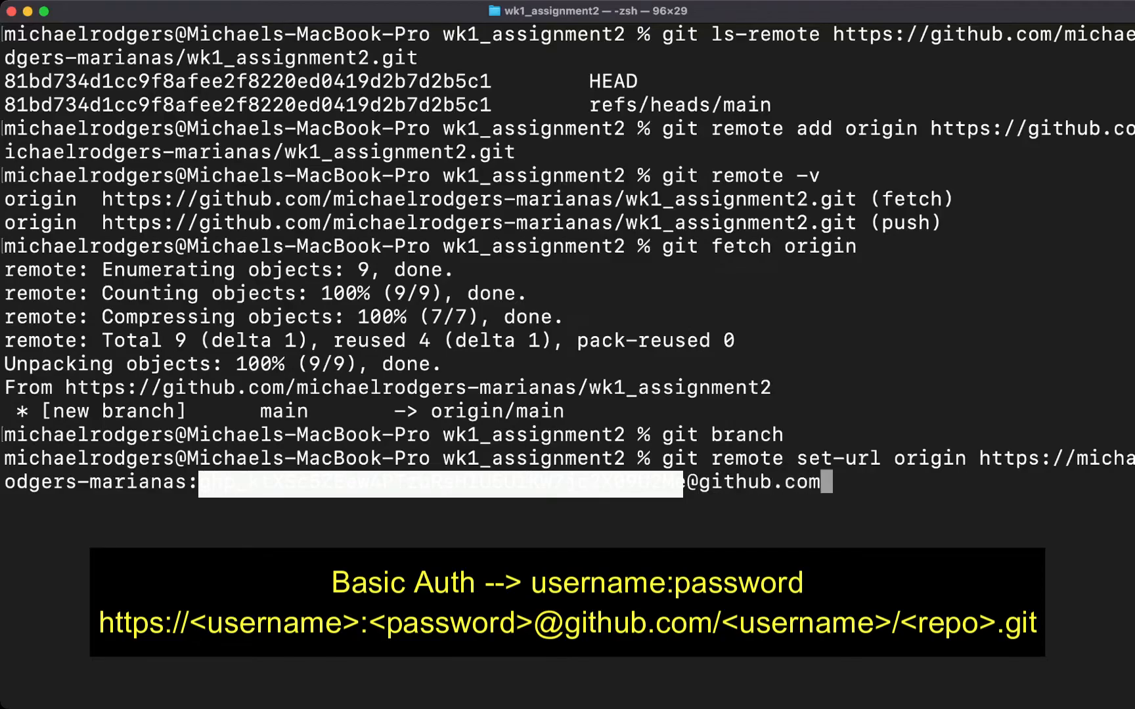
text(/)
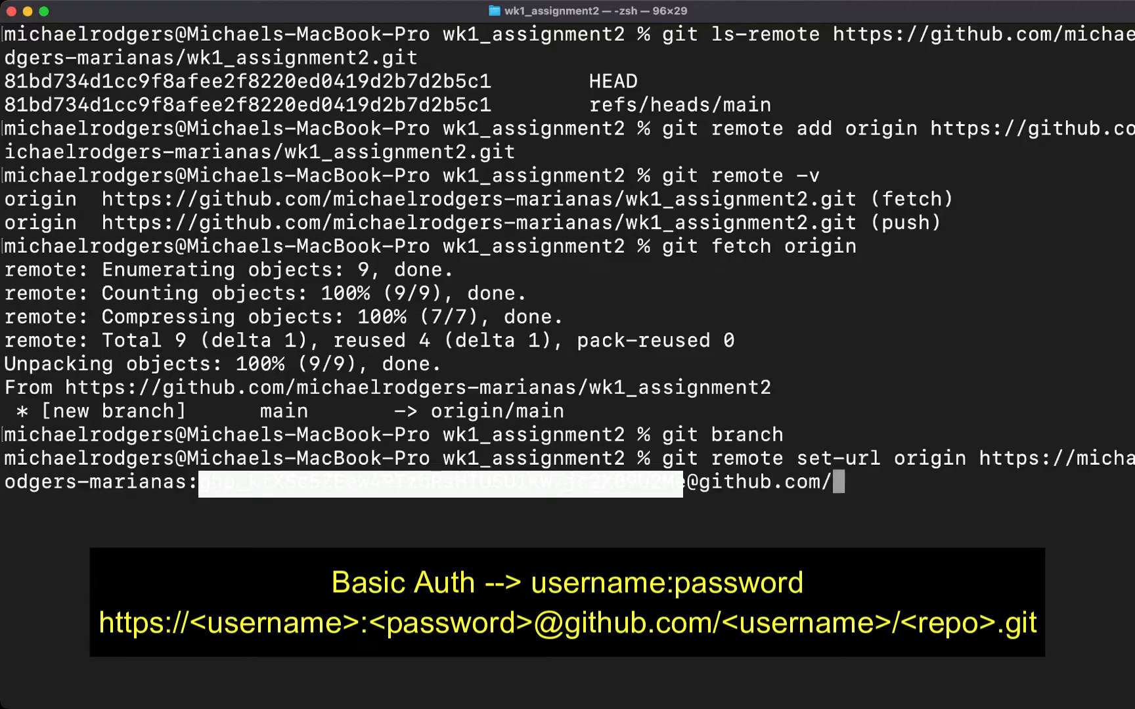
text(michaelr)
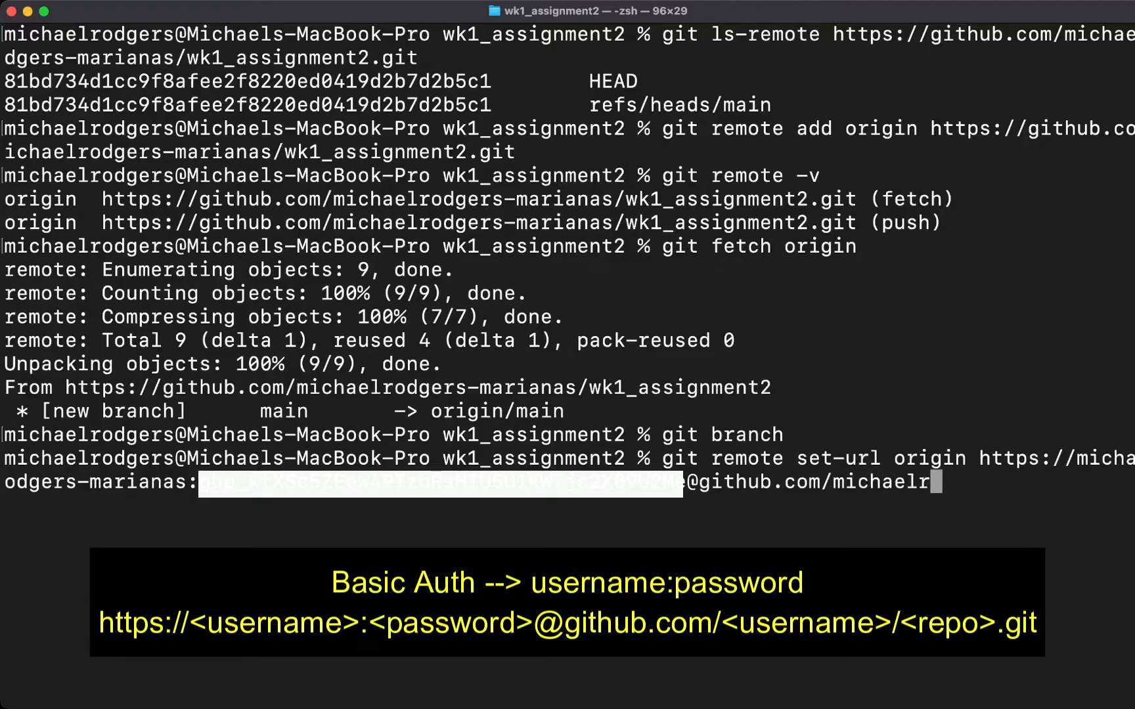
text(odgers-marianas/w)
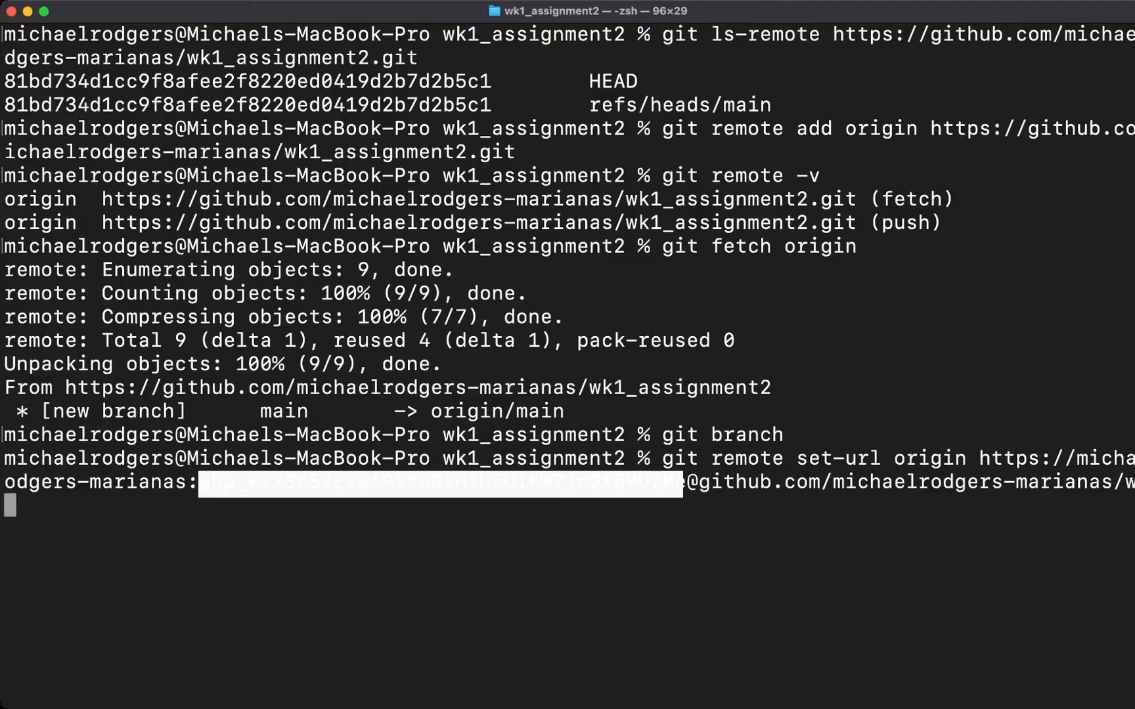
text(assignment)
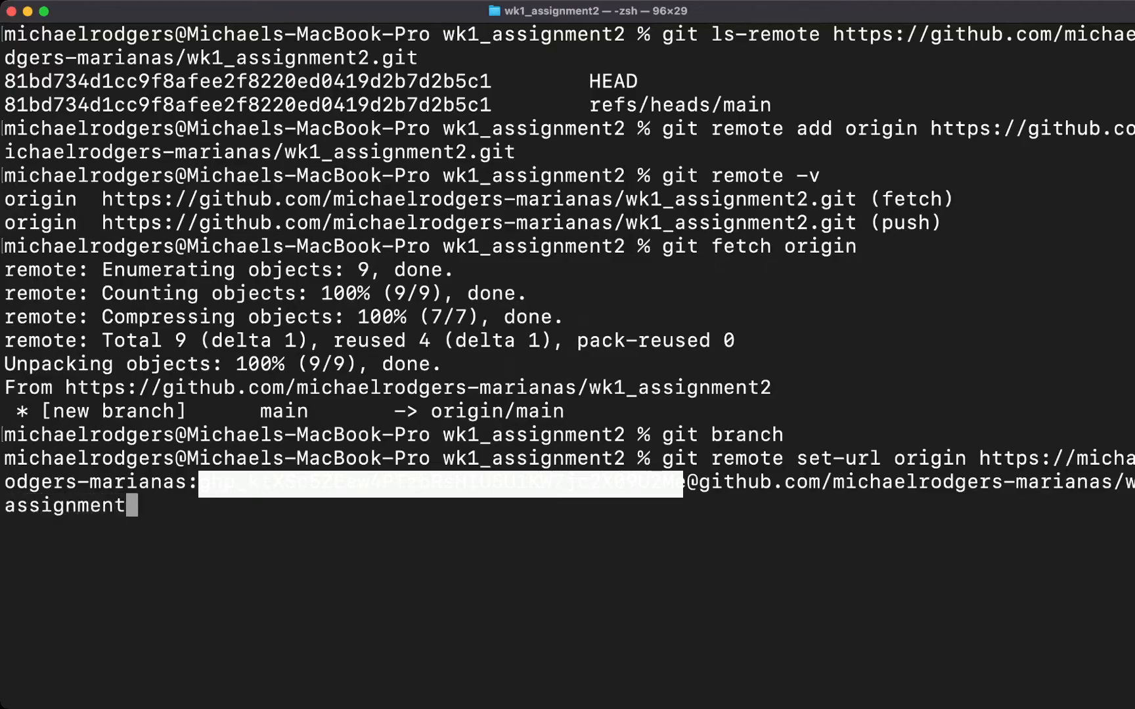
text(2.git)
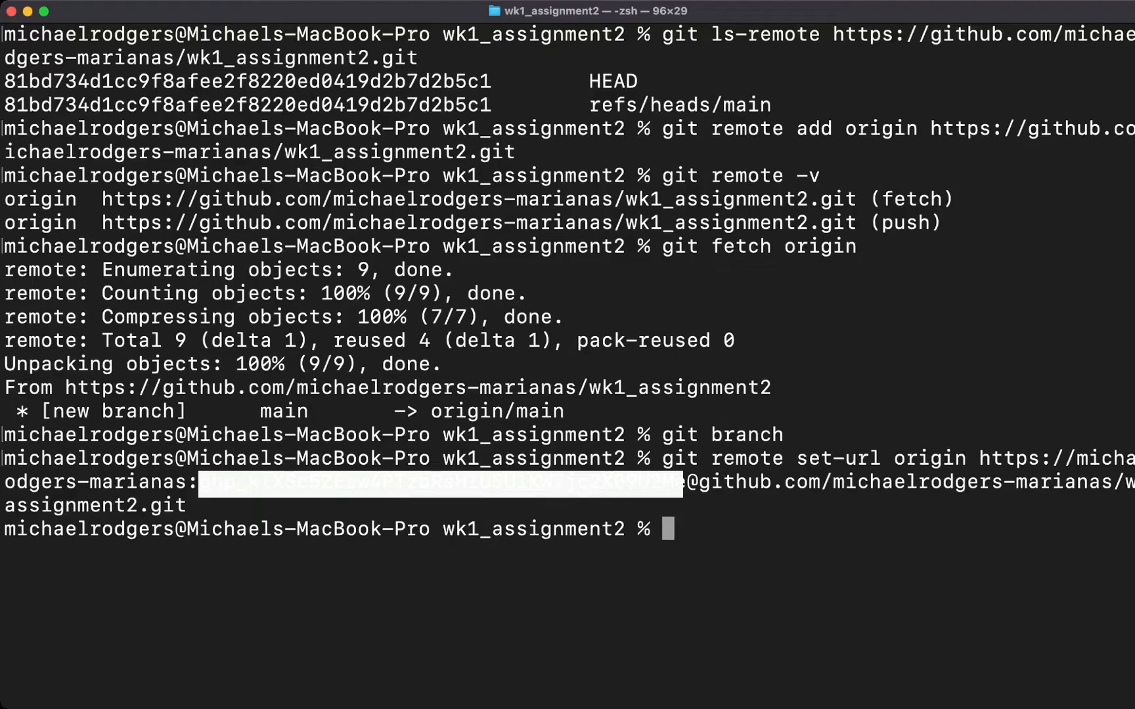
Step: Fetch, stage all files, and commit "my first commit", which reports nothing to commit on master
text(git fetch origin)
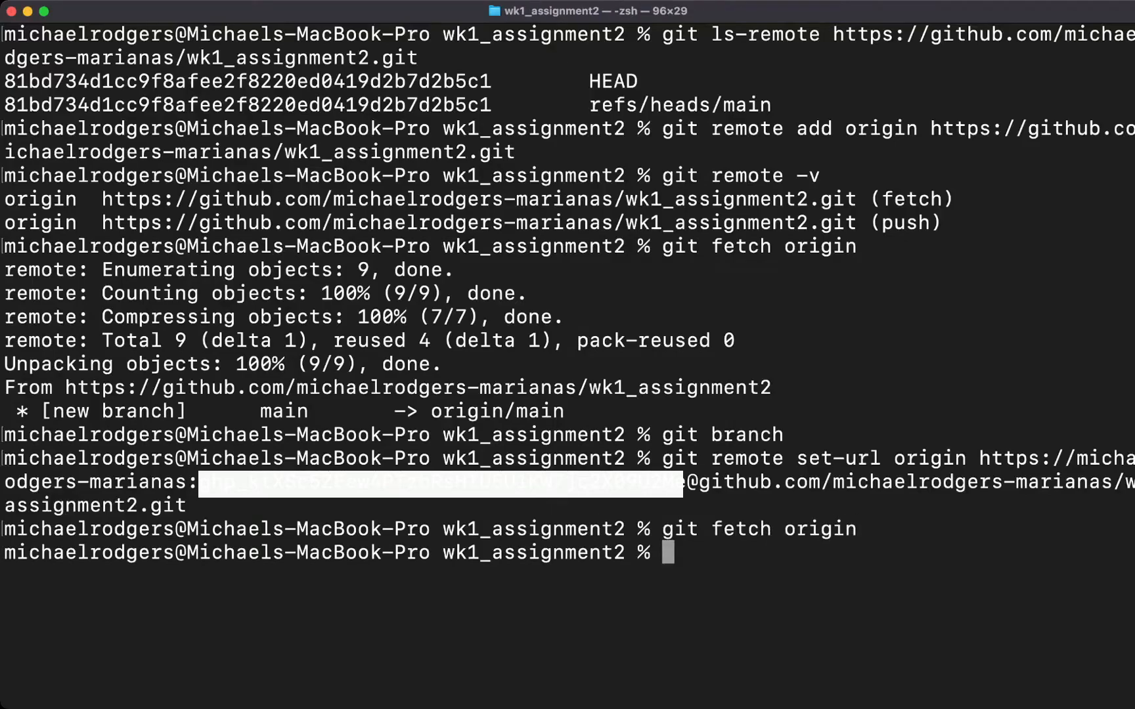
text(git branch)
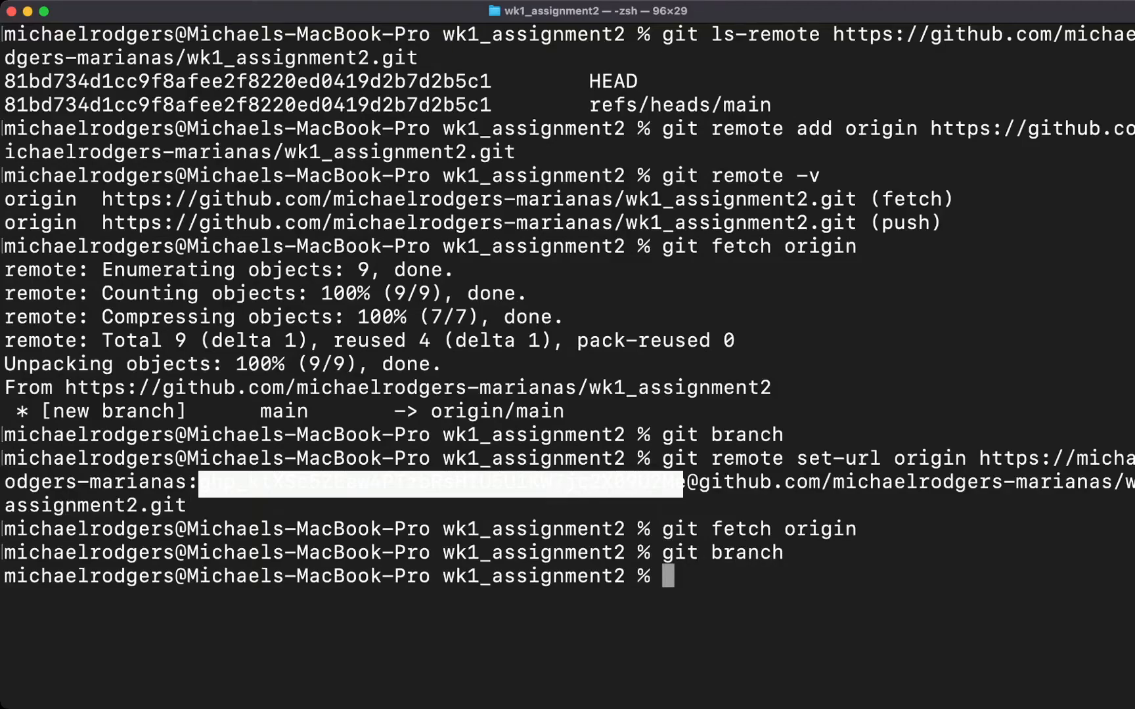
text(git add .)
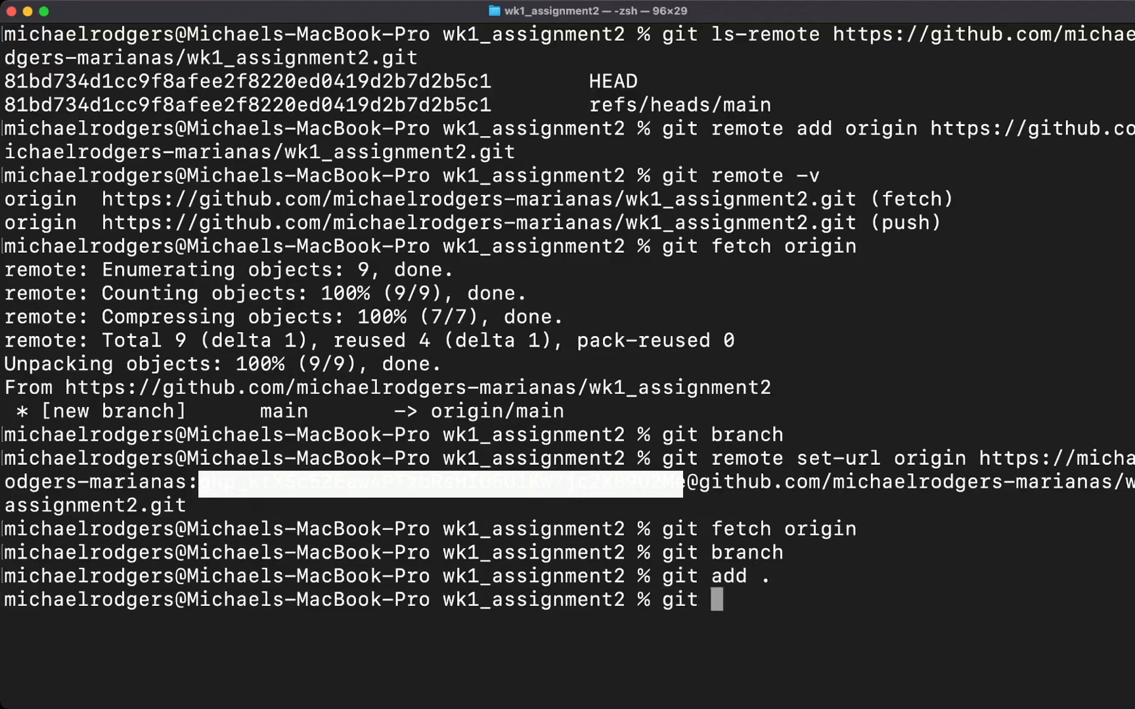
text(commit -)
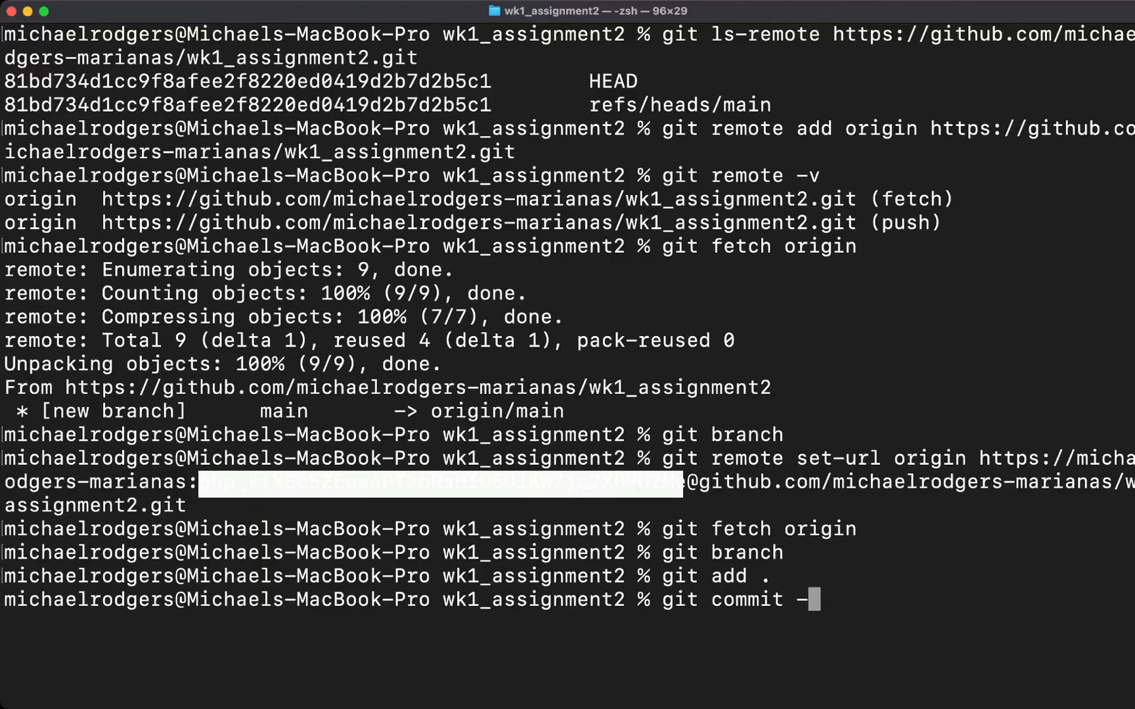
text(m "my fi)
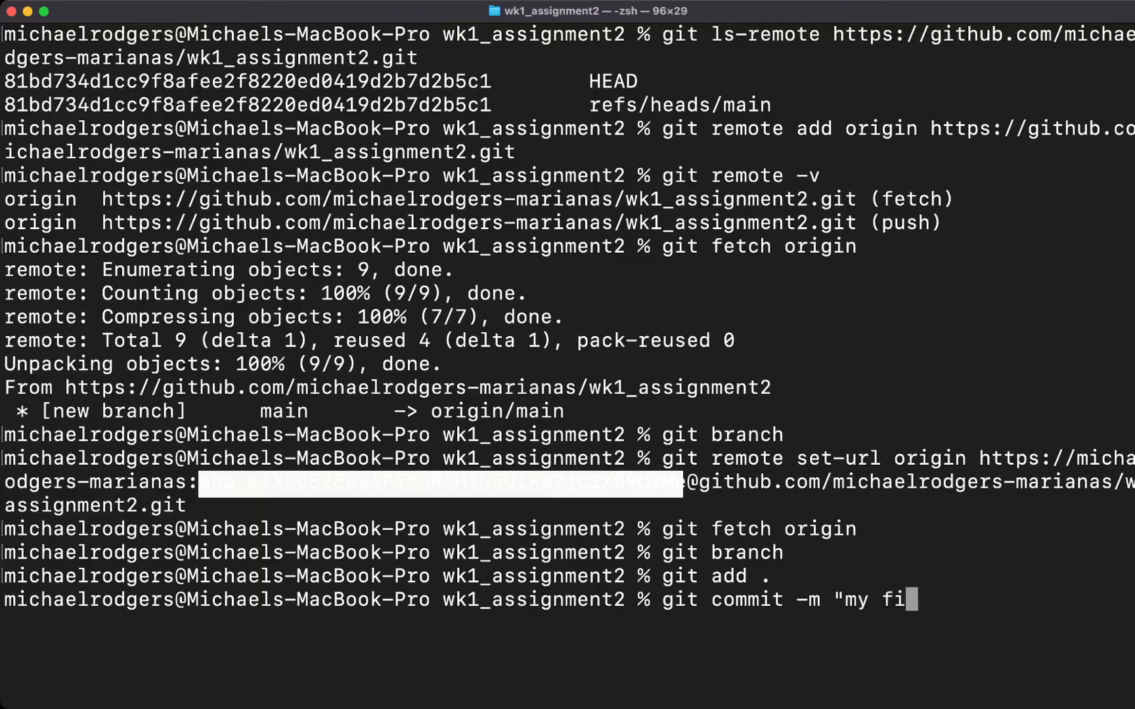
text(rst commit)
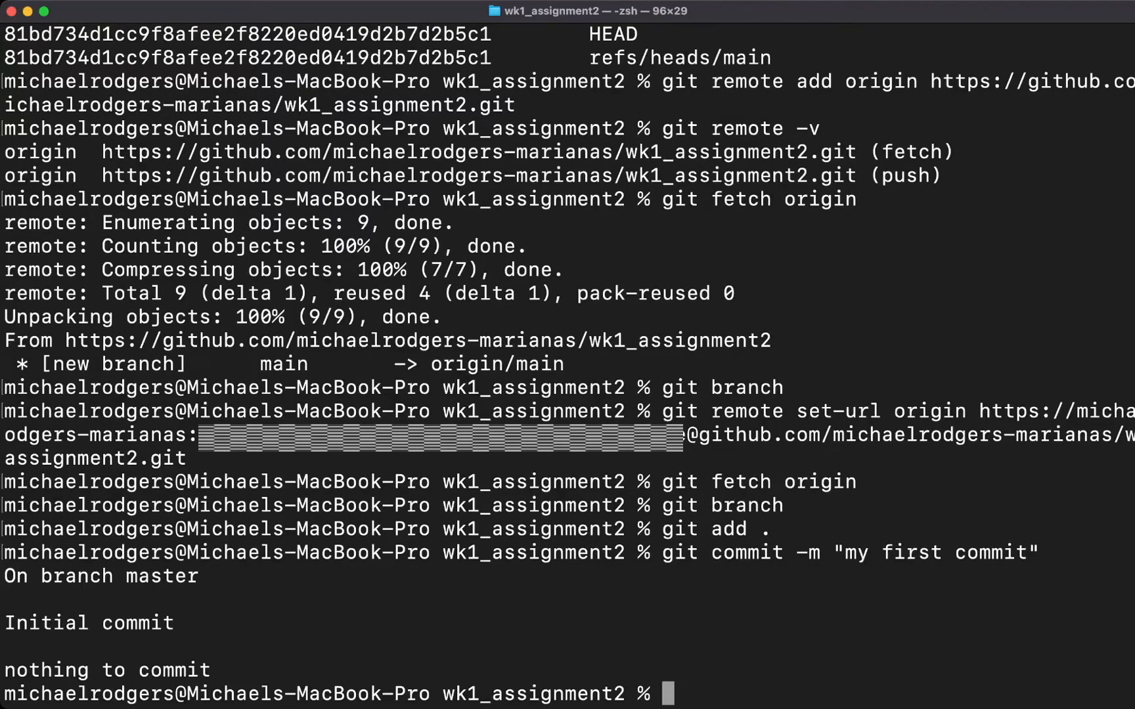
Step: Refetch, check branches, and git switch main to create a local main tracking origin/main
text(git branch)
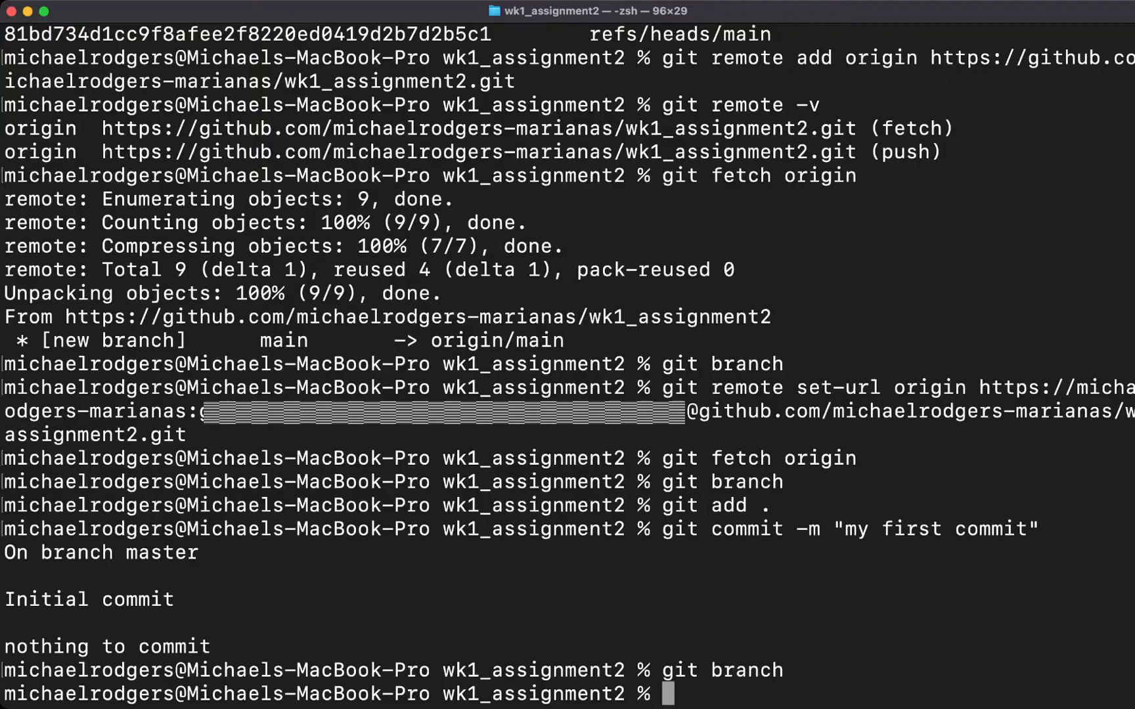
text(g)
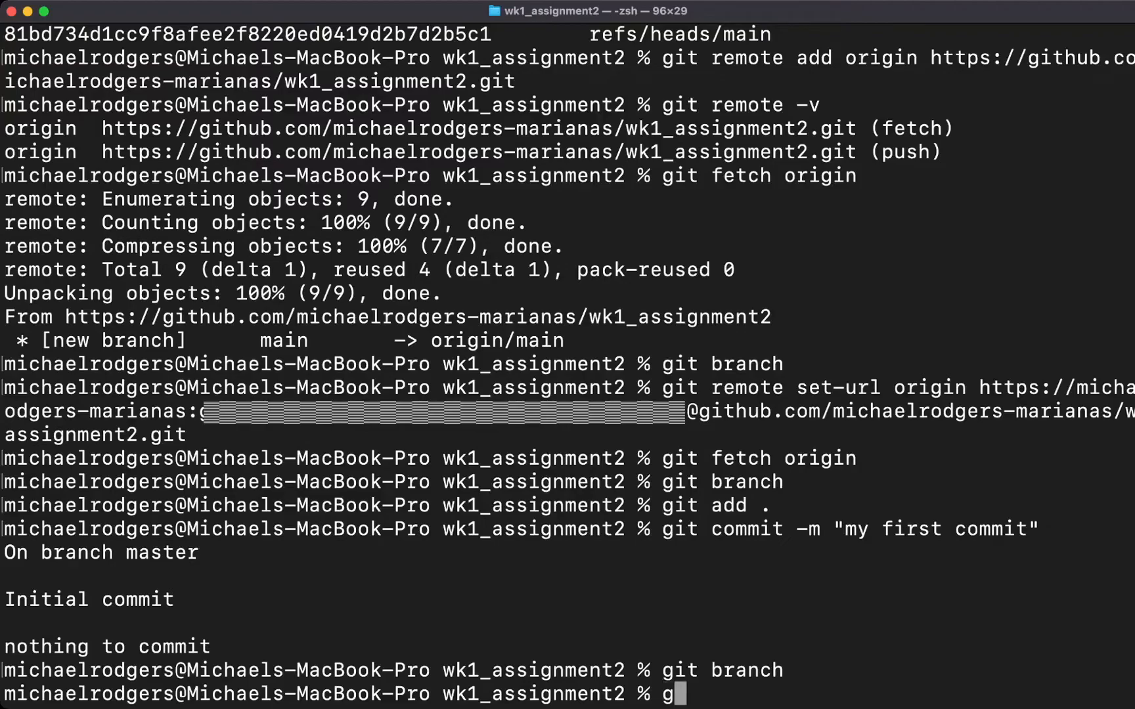
text(it fetch origin)
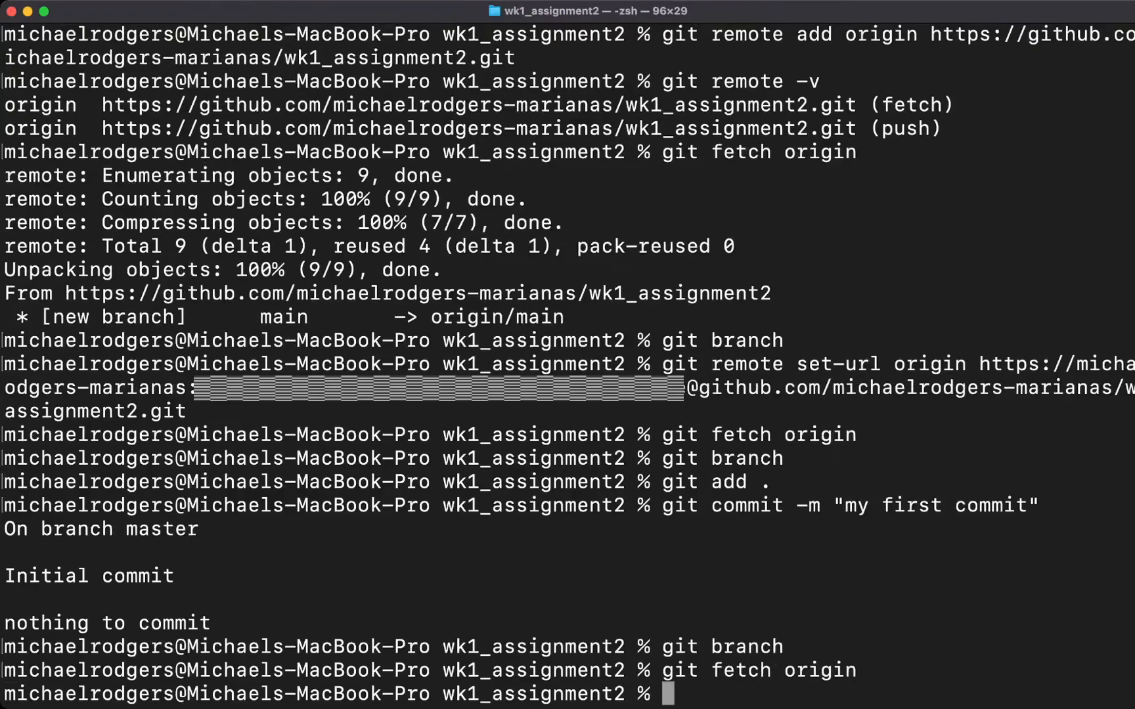
text(git branch)
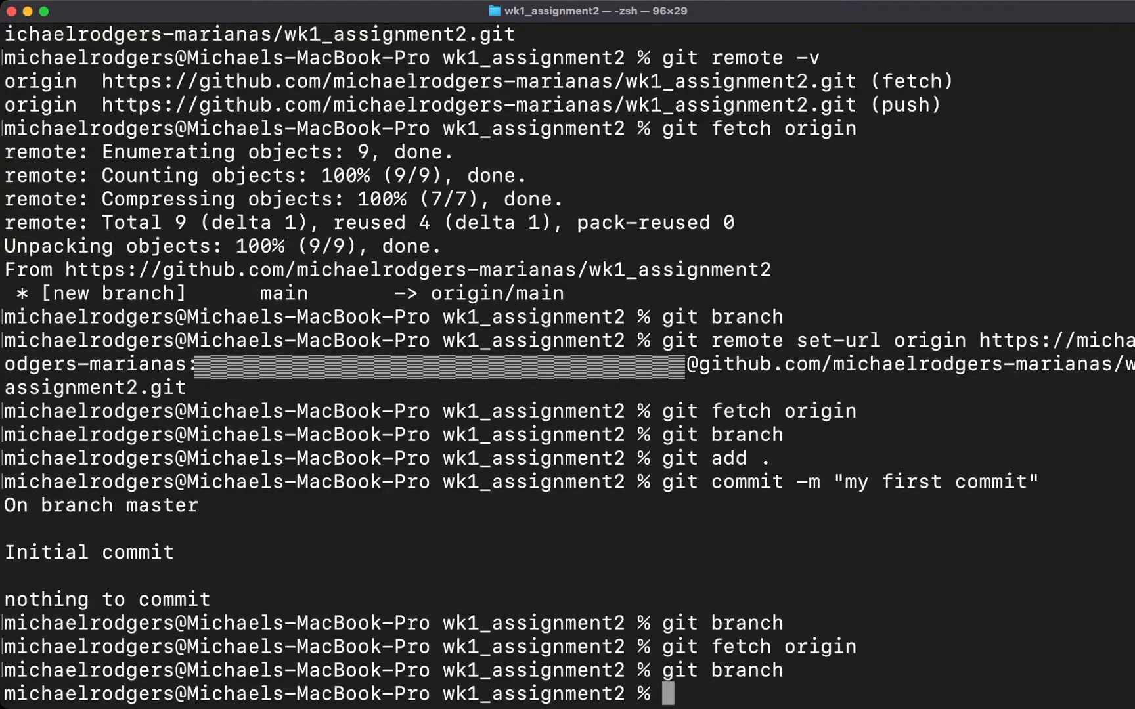
text(git)
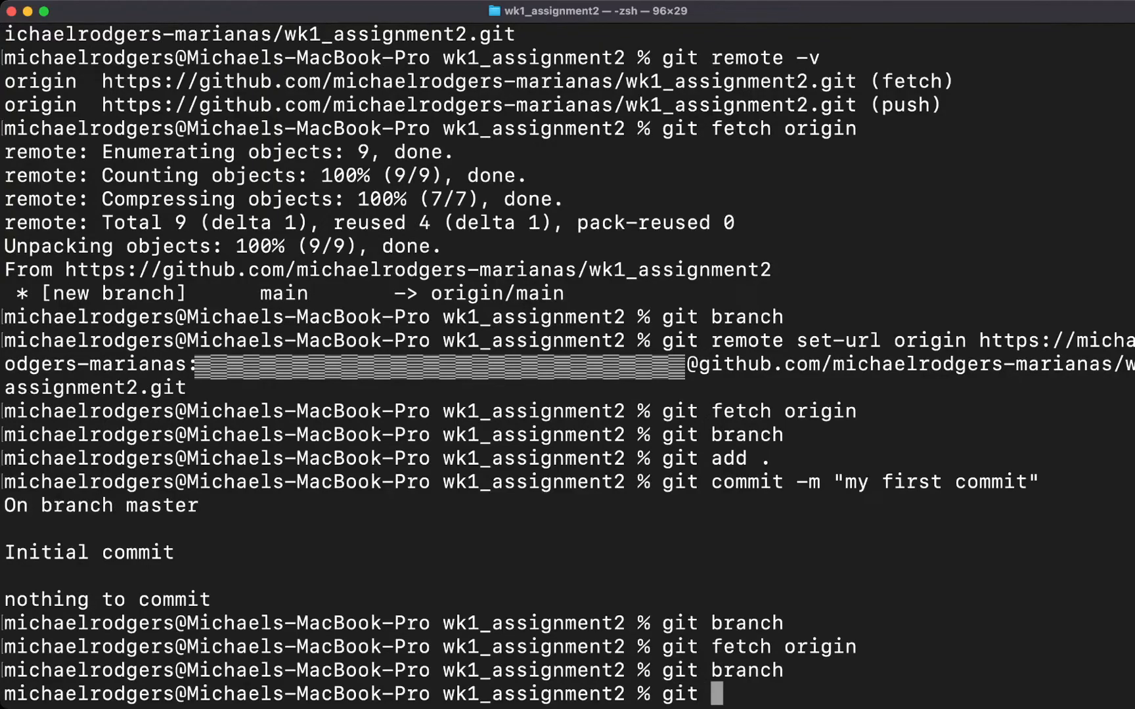
text(wit)
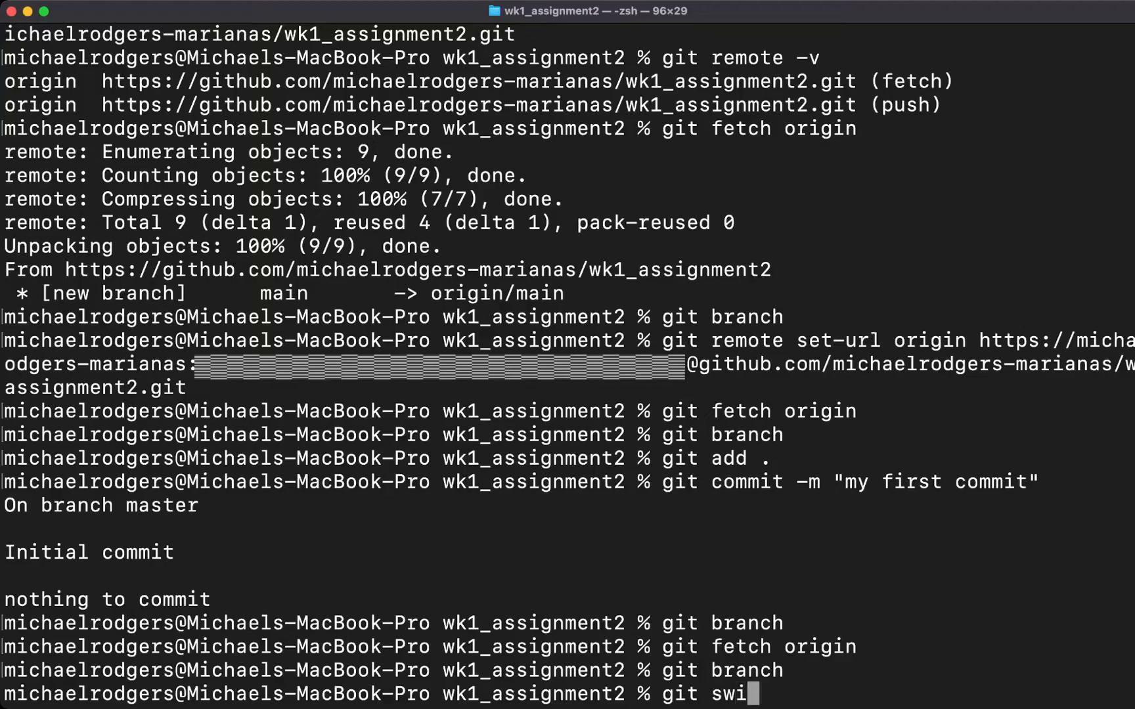
text(tch)
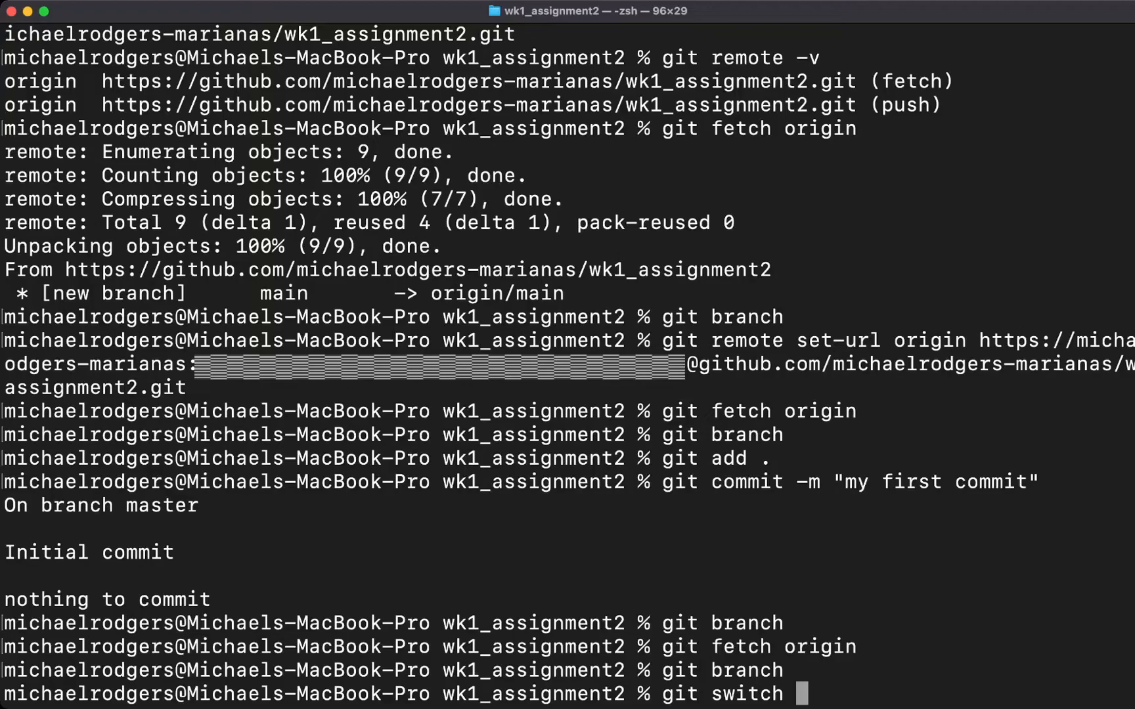
text(main)
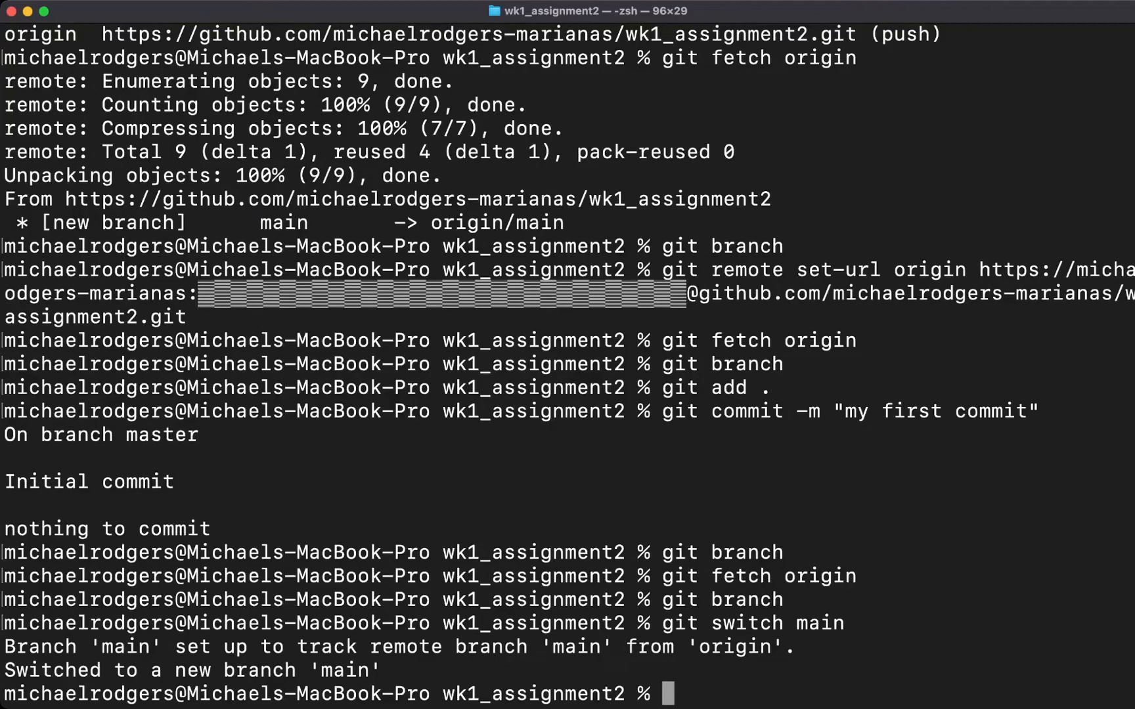
Step: Fetch and pull origin, confirming up to date, and view the three-commit git log
text(git branch)
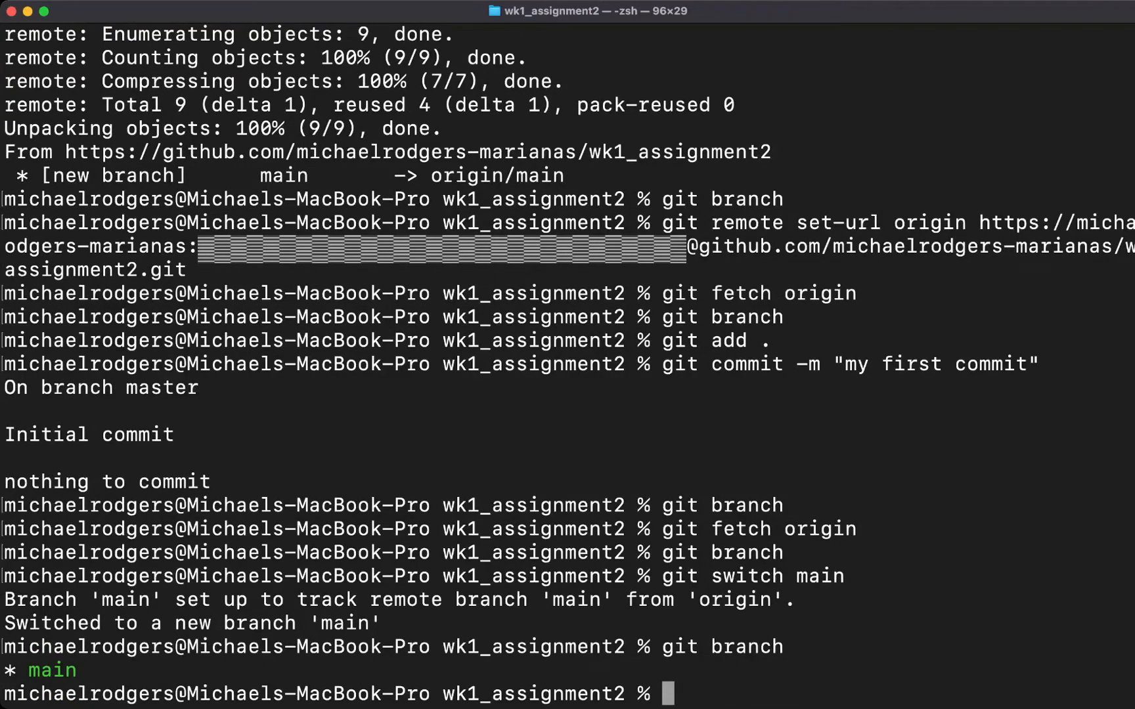
text(git)
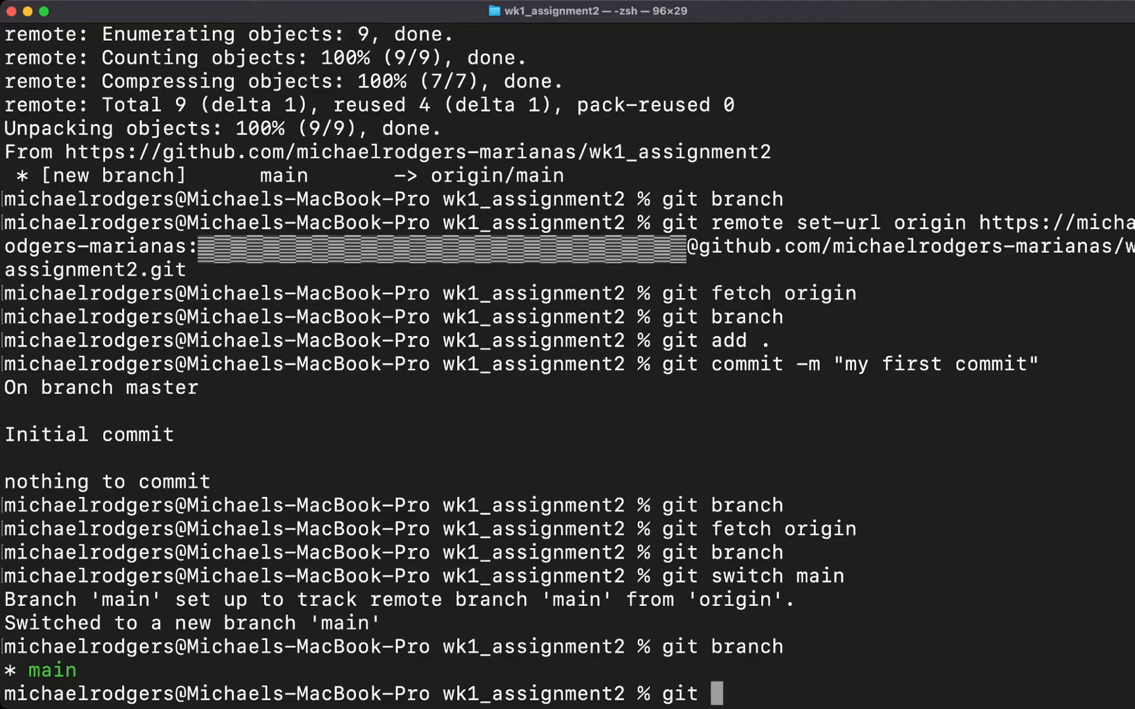
text(fetch origin)
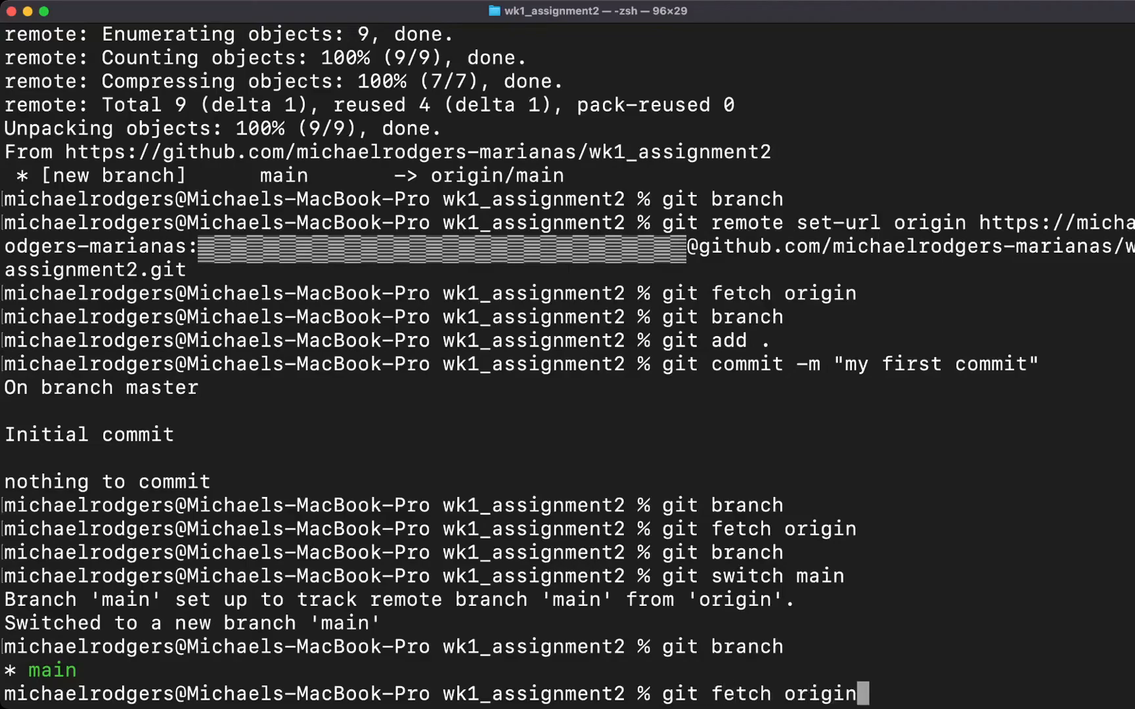
key(Return)
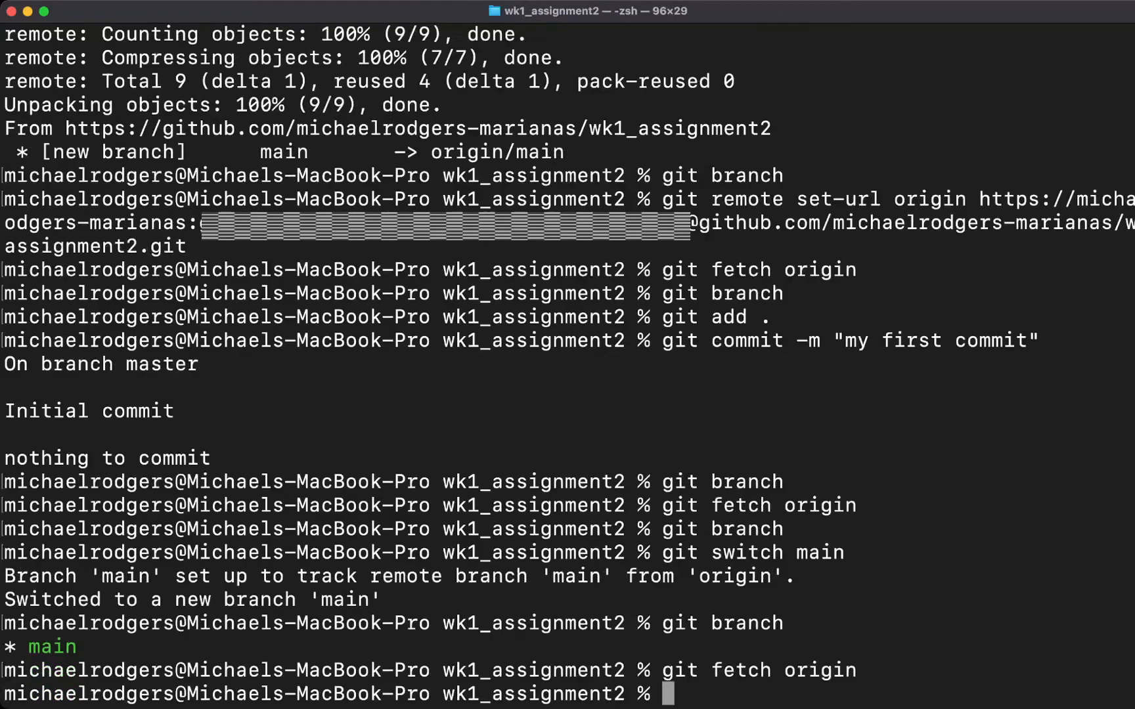
text(git)
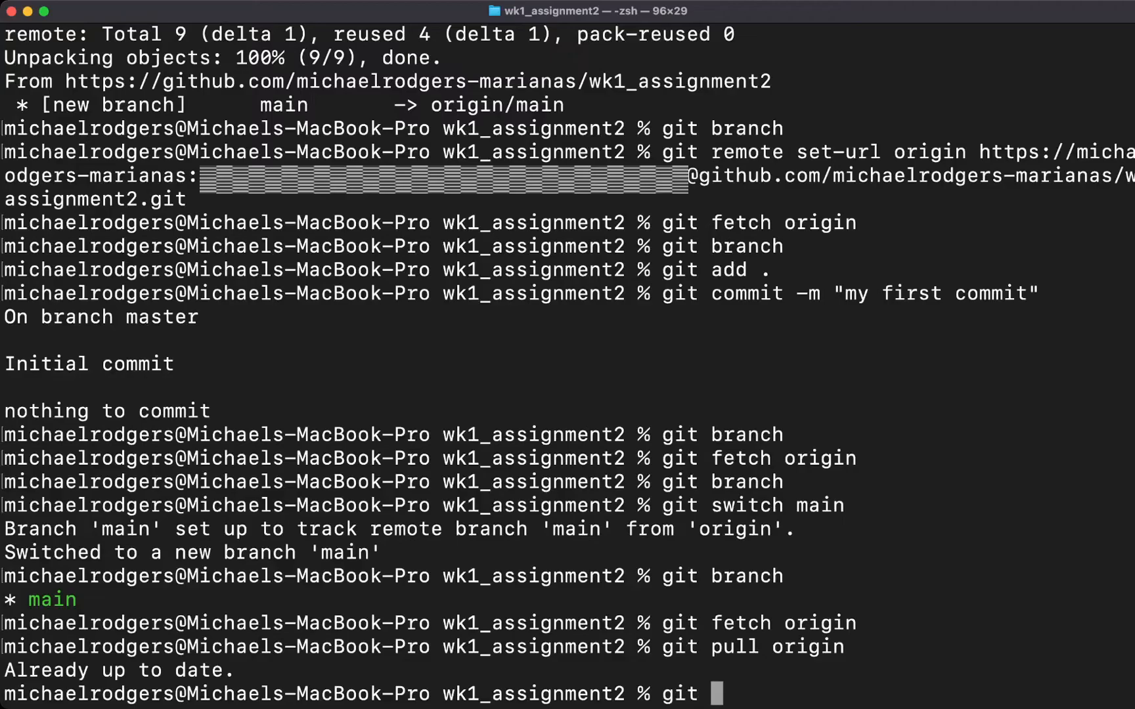
text(log)
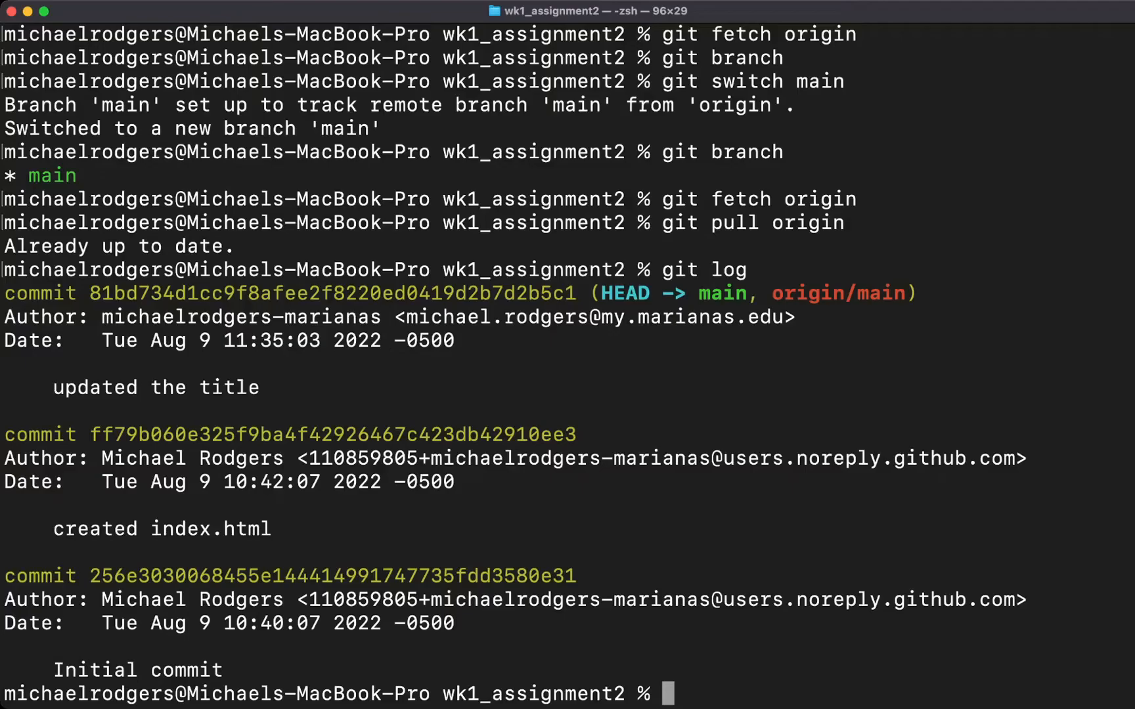
text(vi)
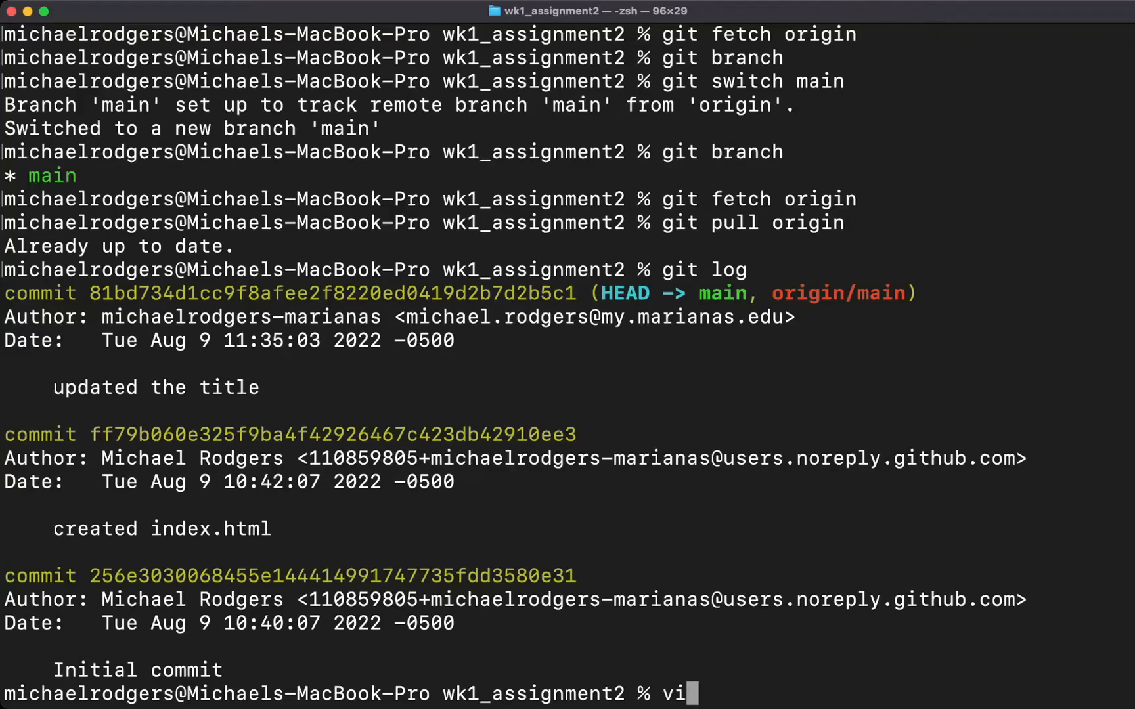
Step: Edit index.html in vi so the h1 reads "Second Website Assignment" and save
key(Backspace)
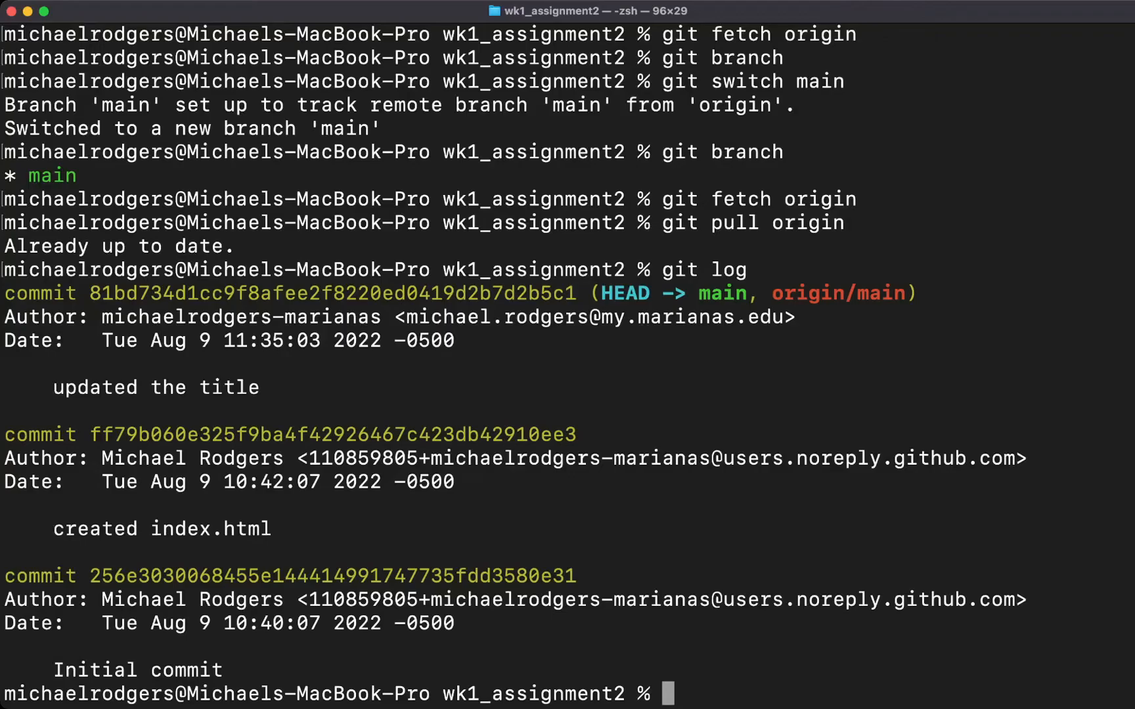
text(vi index.html)
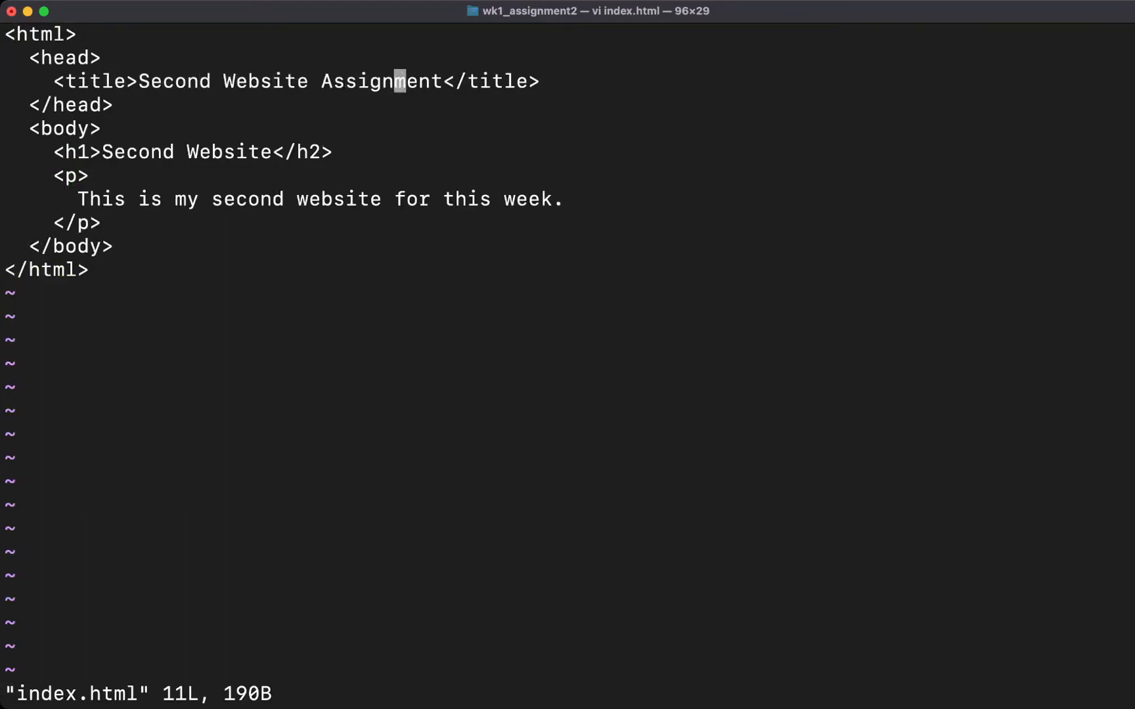
key(l)
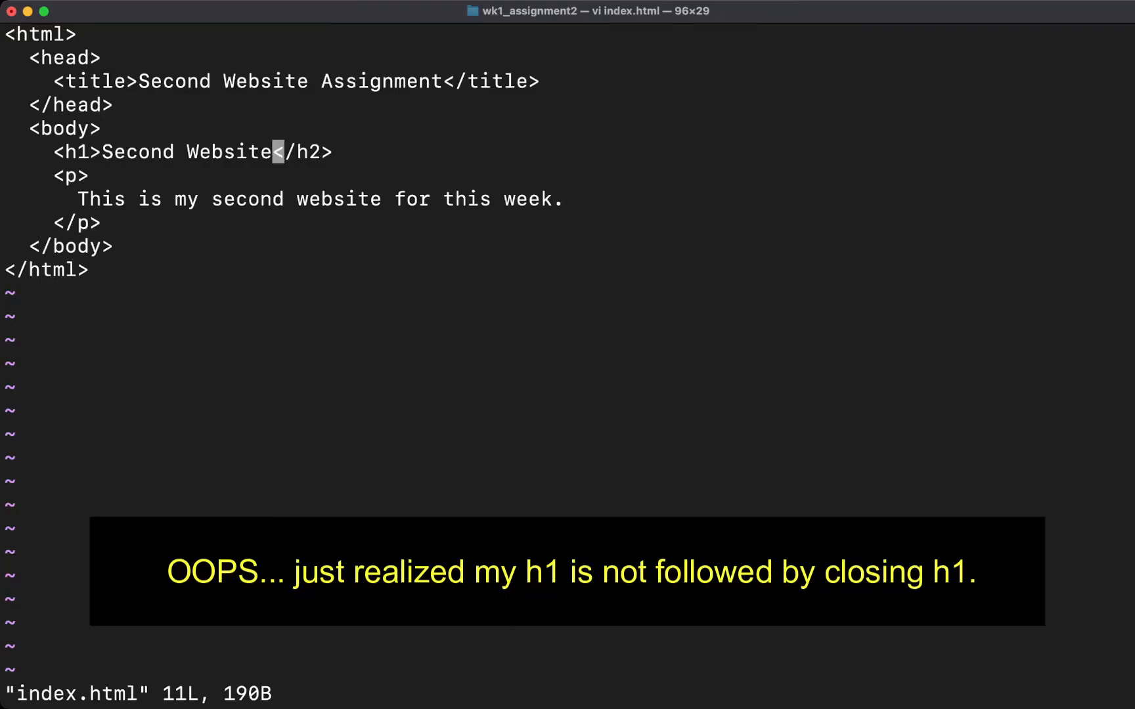
key(i)
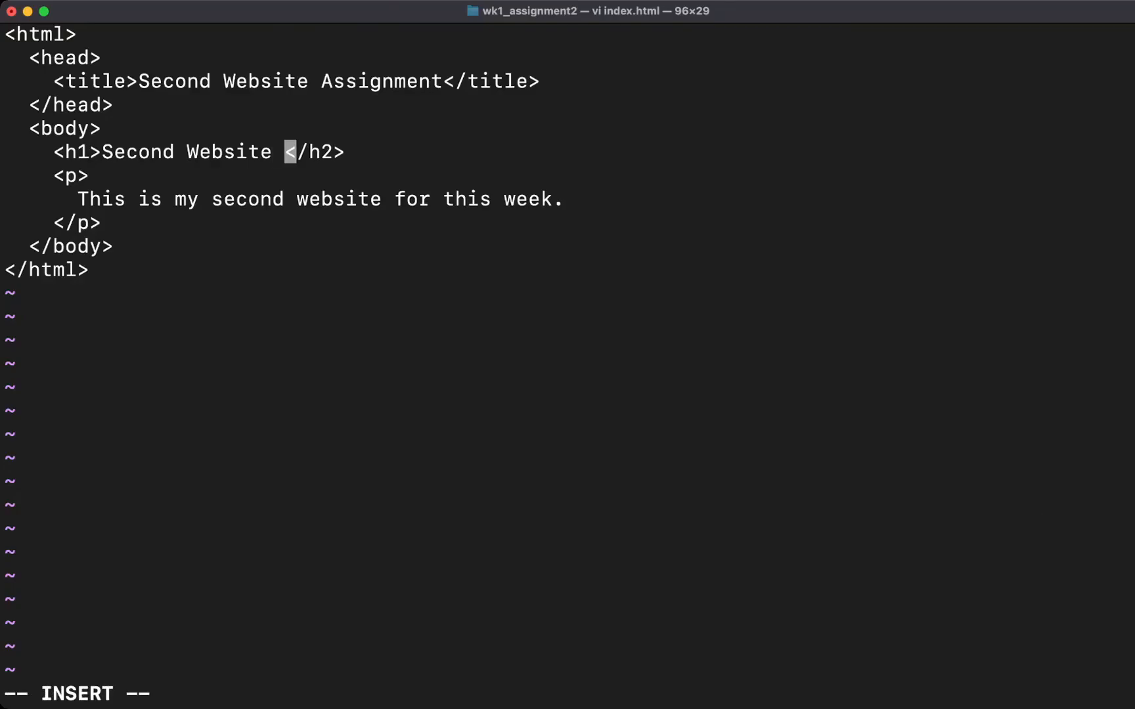
text(Assignment)
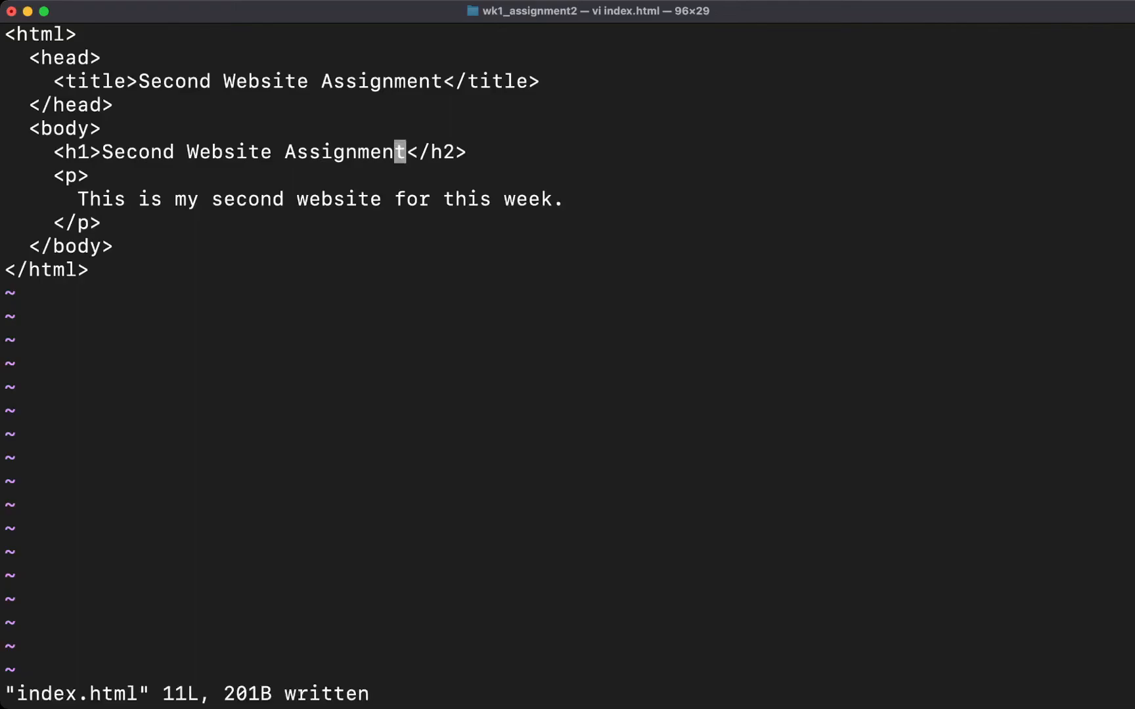
text(:q)
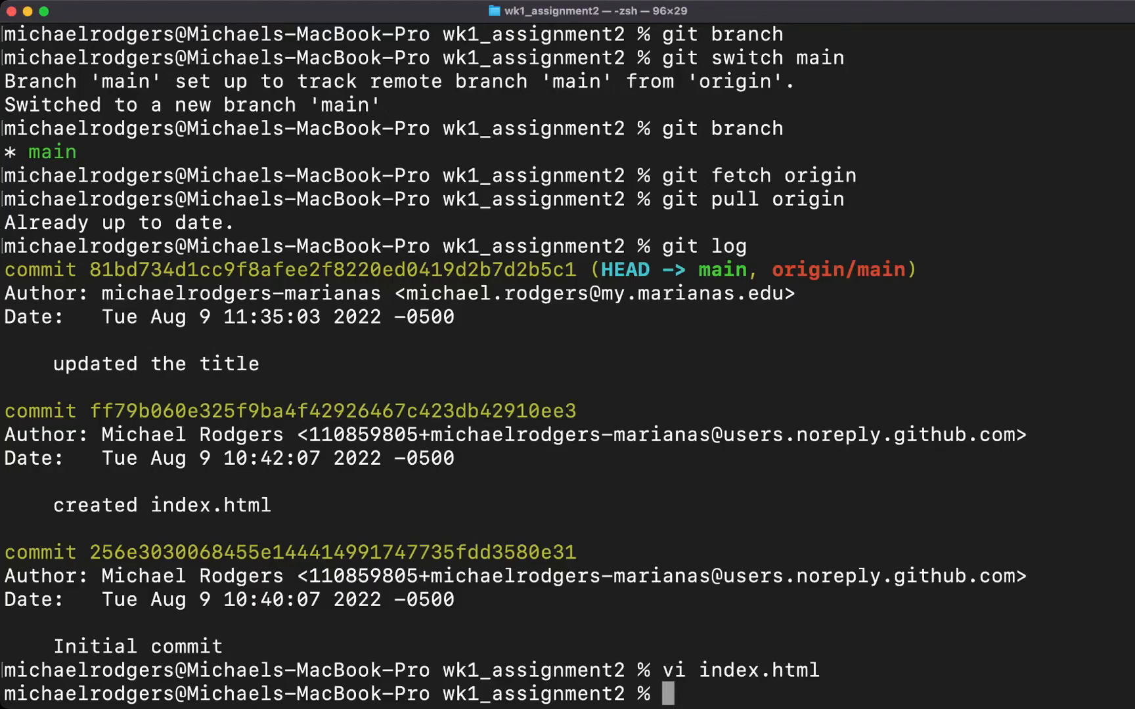
Step: Stage and commit the change as "updates to the h1 tag", then push to origin
text(git add)
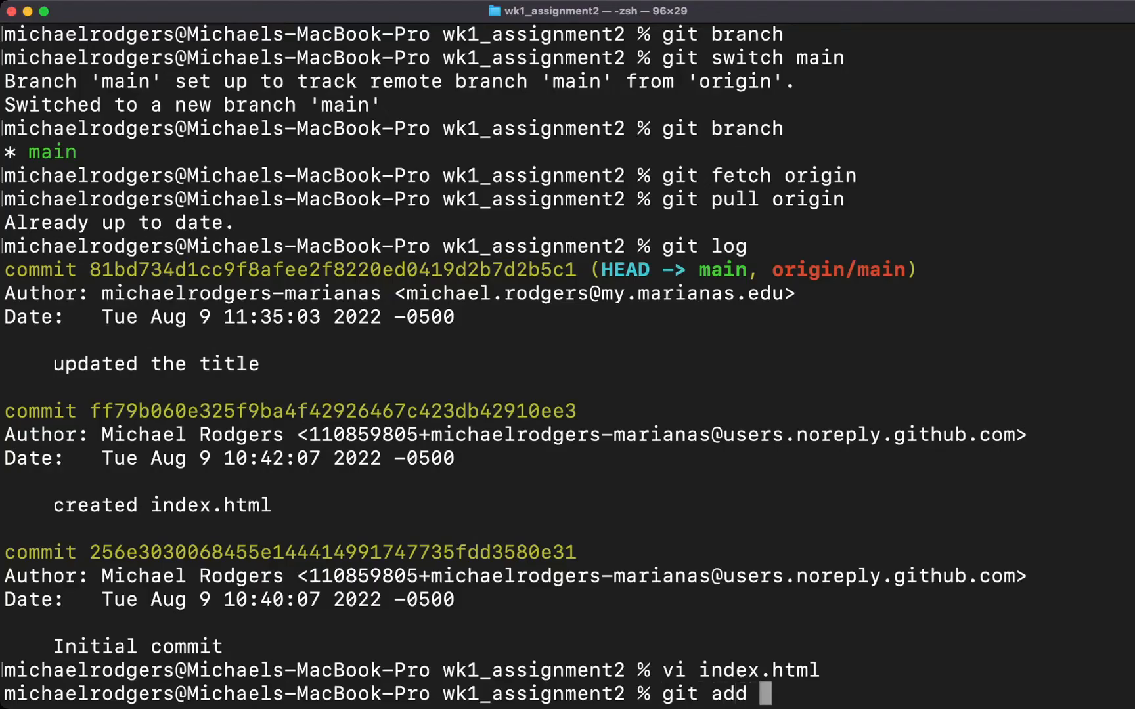
text(.)
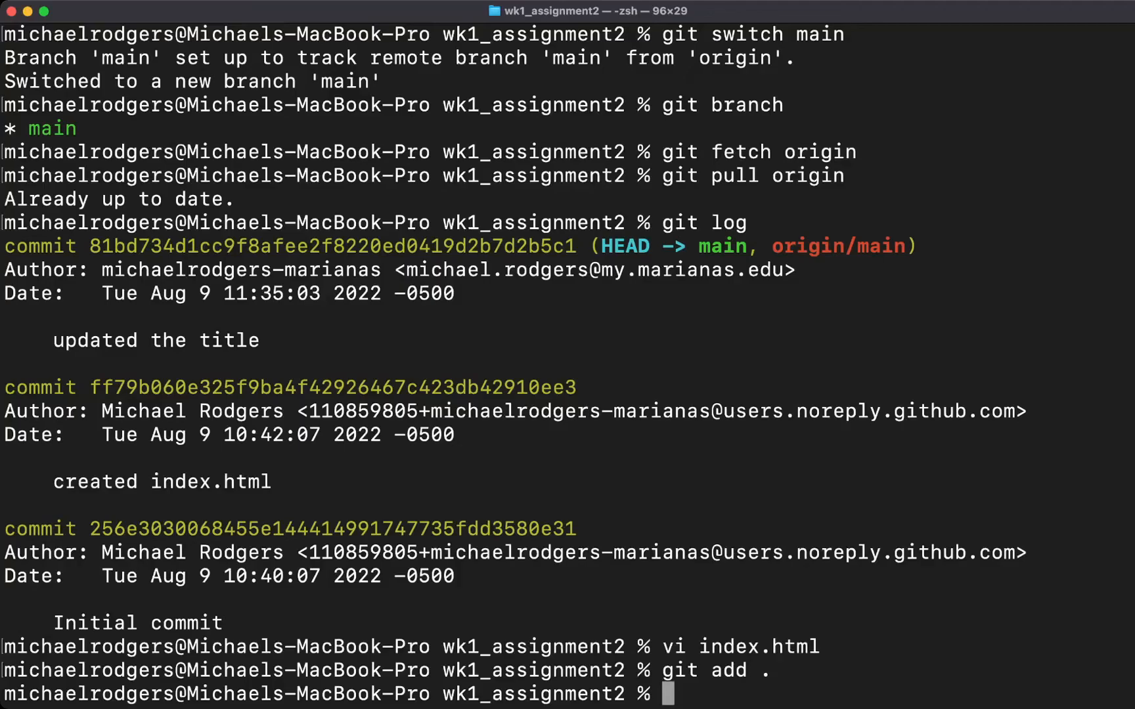
text(git)
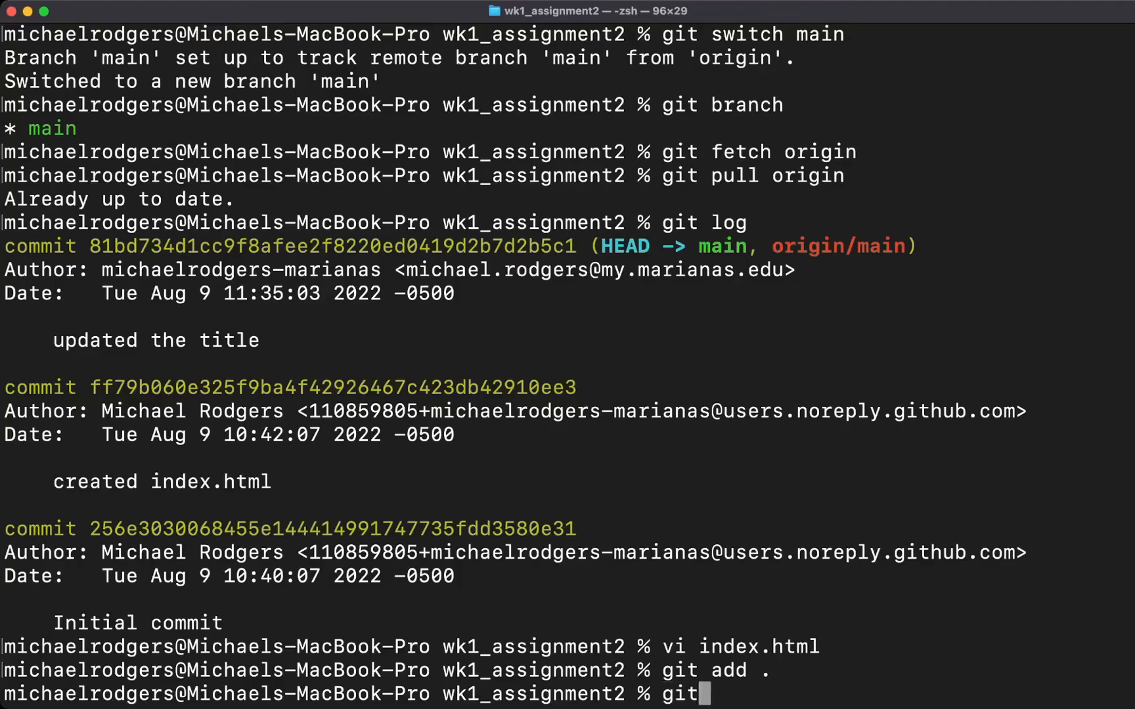
text(commit)
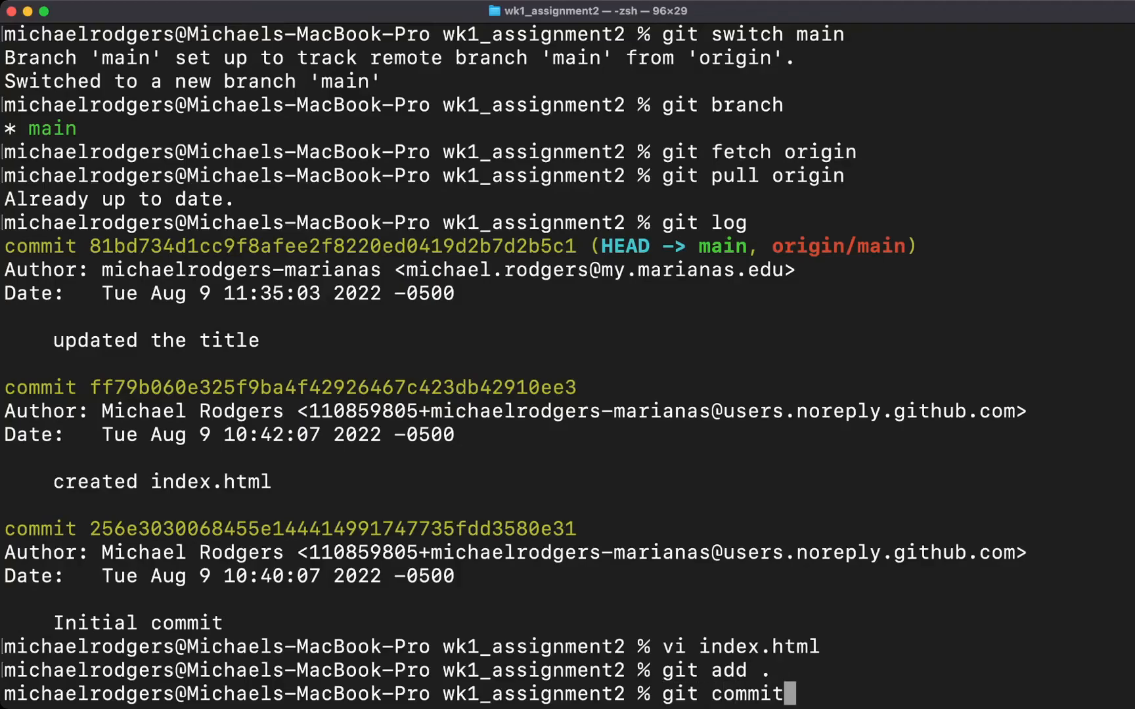
text(=)
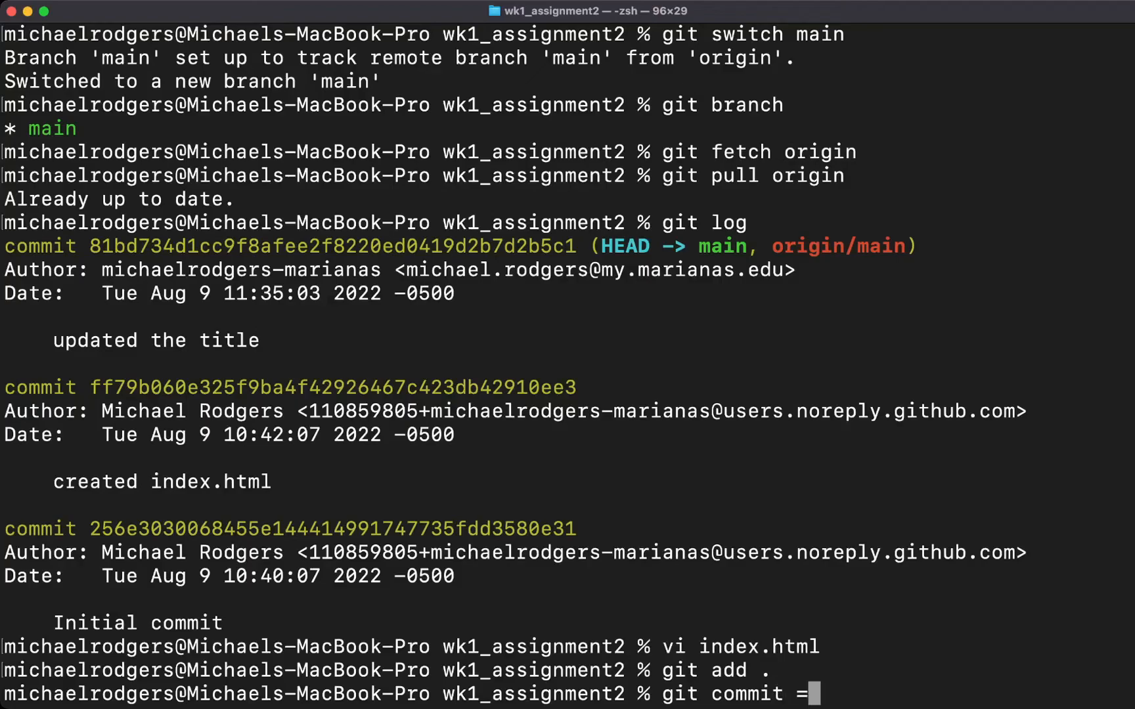
text(m)
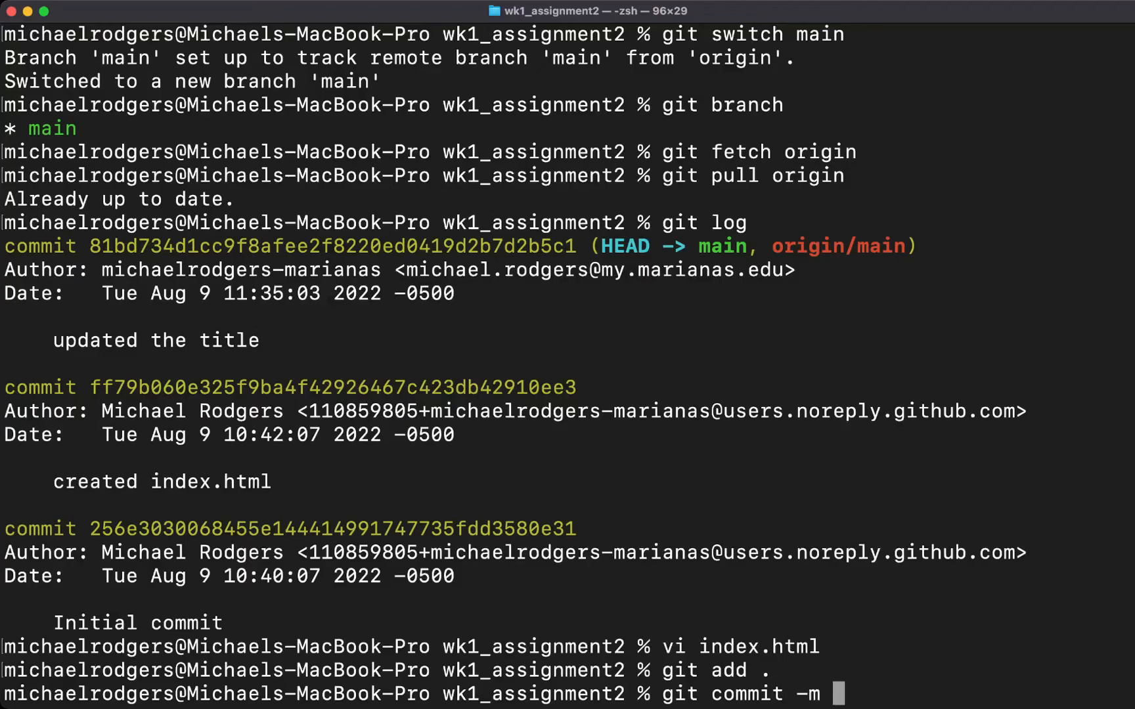
text("updat)
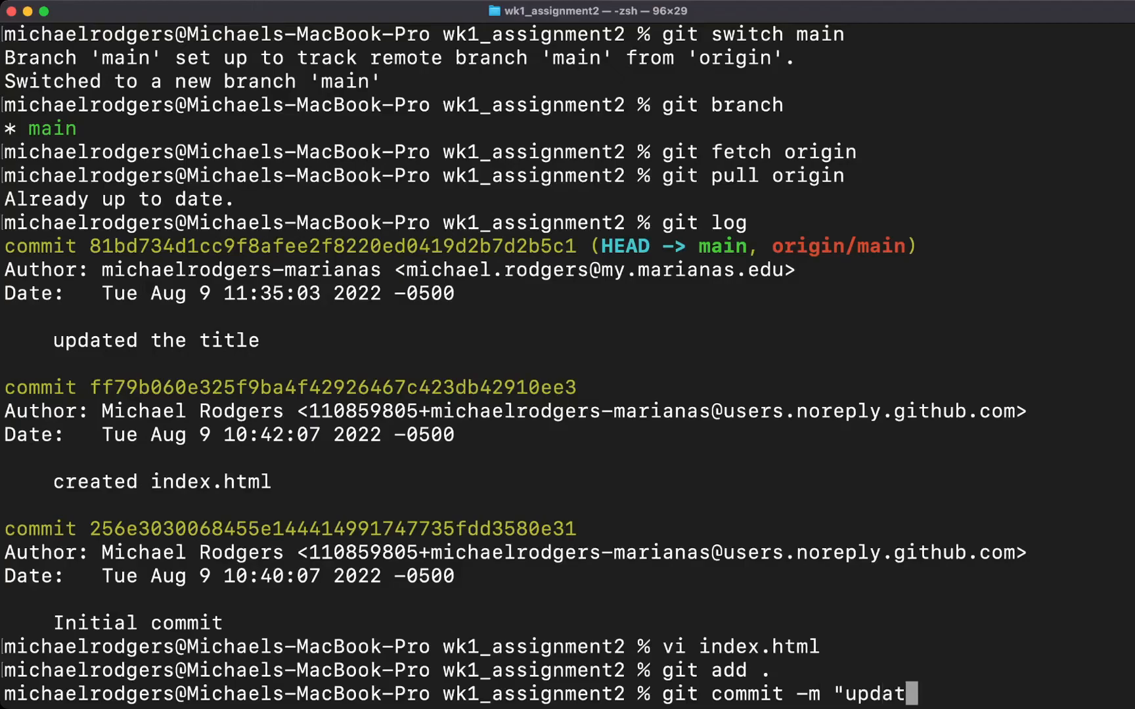
text(es to the h1 tag)
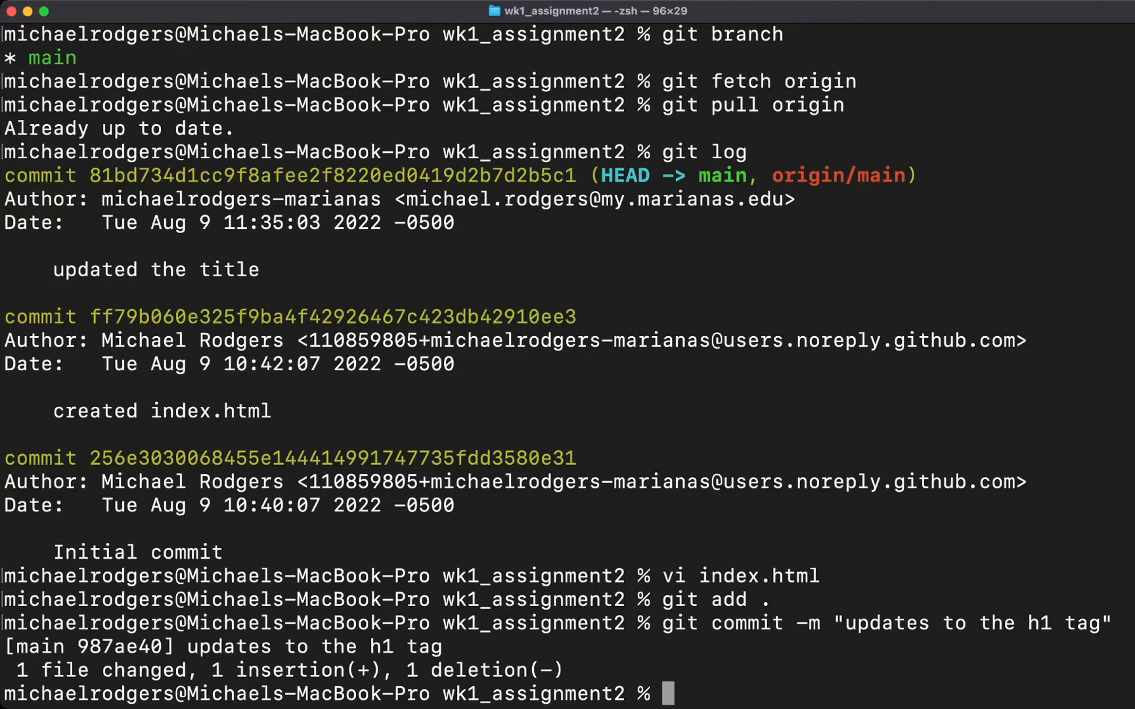
text(git push)
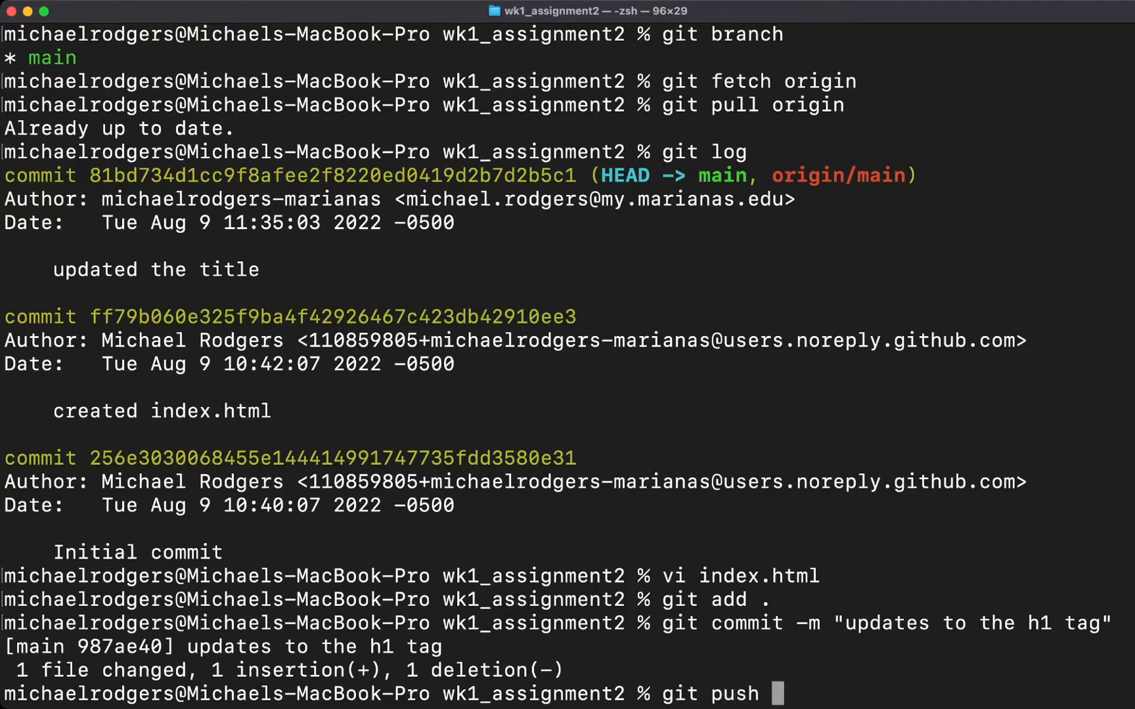
text(origin)
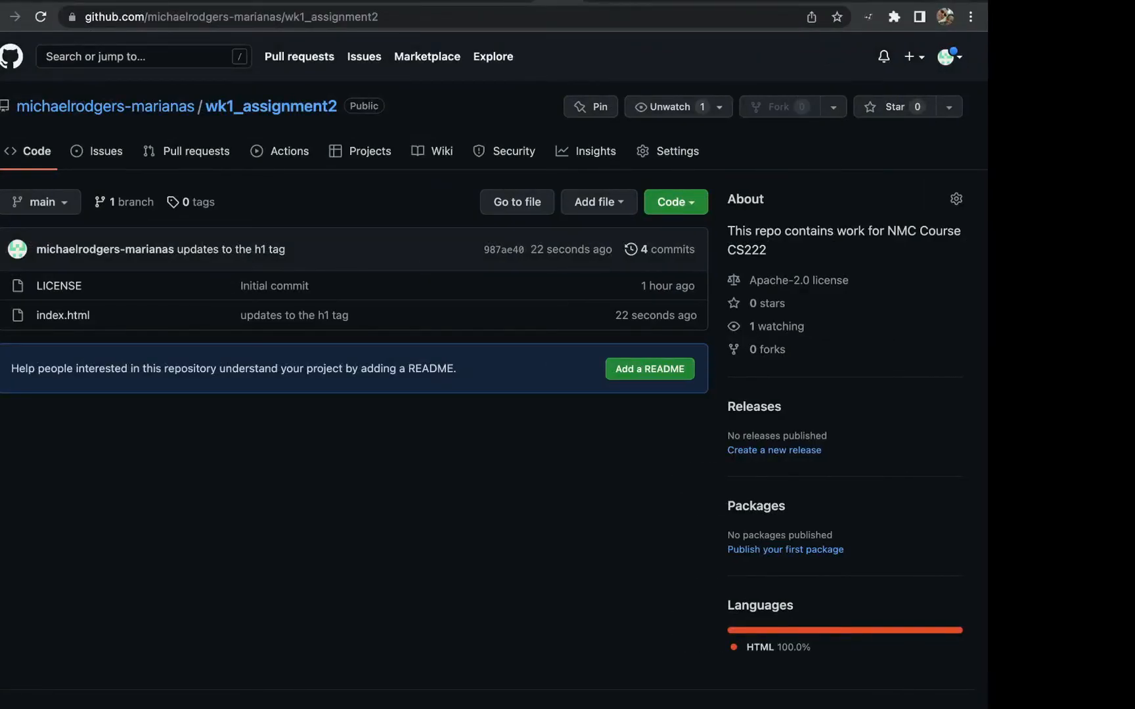
Step: Open index.html on GitHub to confirm the h1 reads 'Second Website Assignment'
click(63, 314)
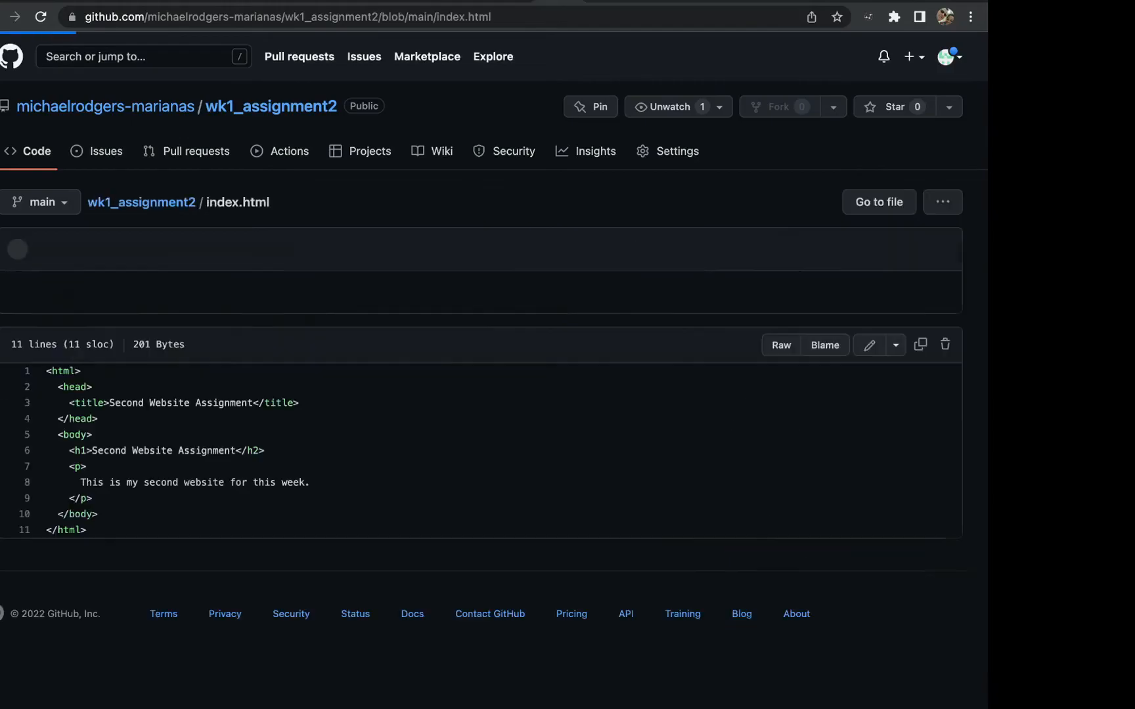